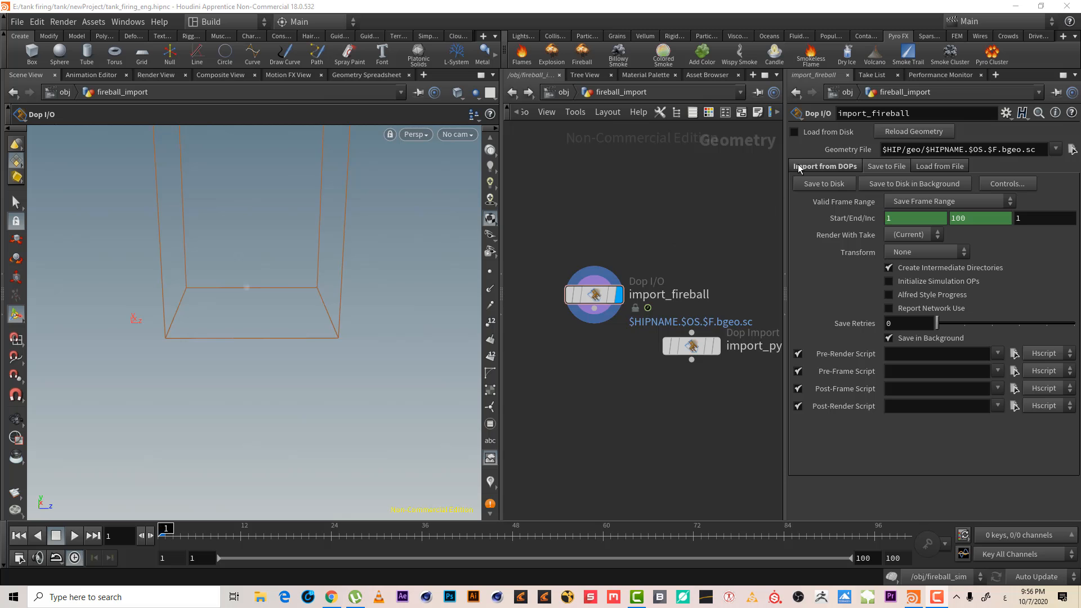
- Enable Load from Disk on import_fireball and scrub frames to check the cached fireball cloud
{"action": "left_click", "coordinate": [794, 131]}
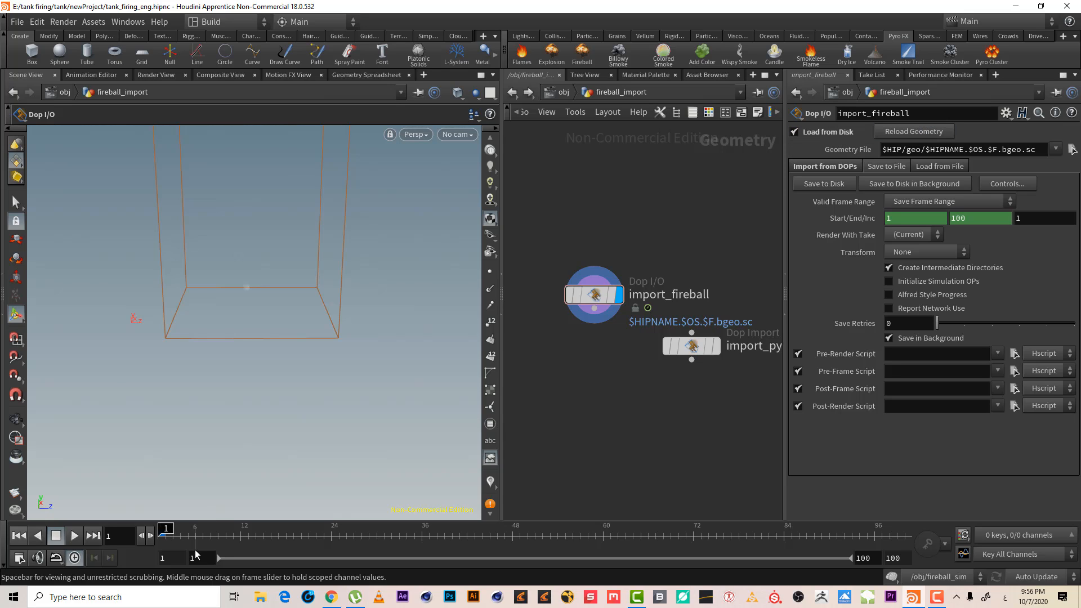
{"action": "left_click_drag", "start_coordinate": [165, 533], "coordinate": [277, 533]}
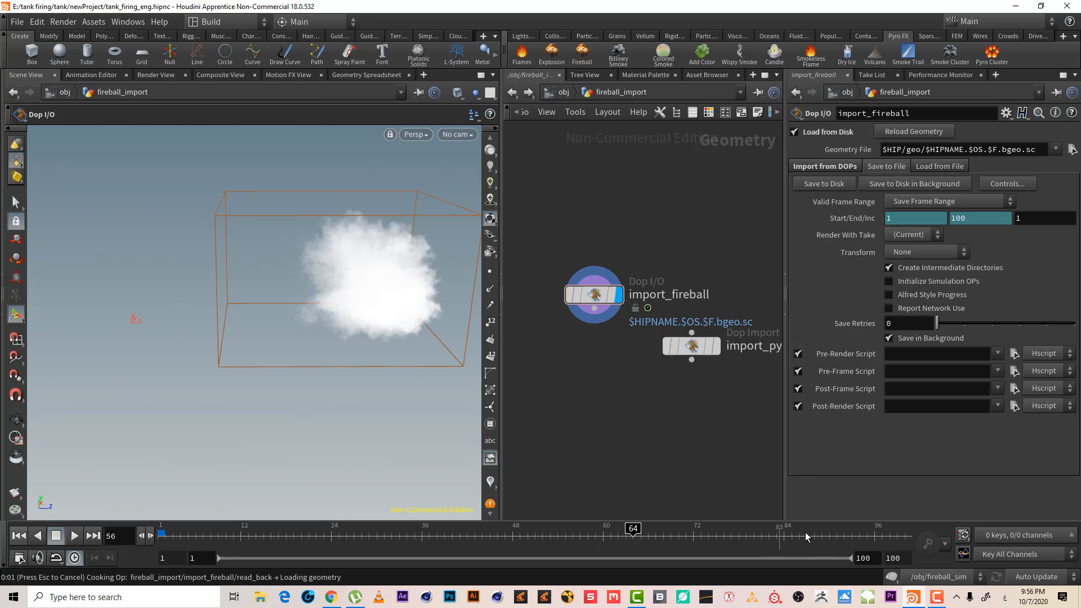
{"action": "left_click_drag", "start_coordinate": [632, 529], "coordinate": [784, 529]}
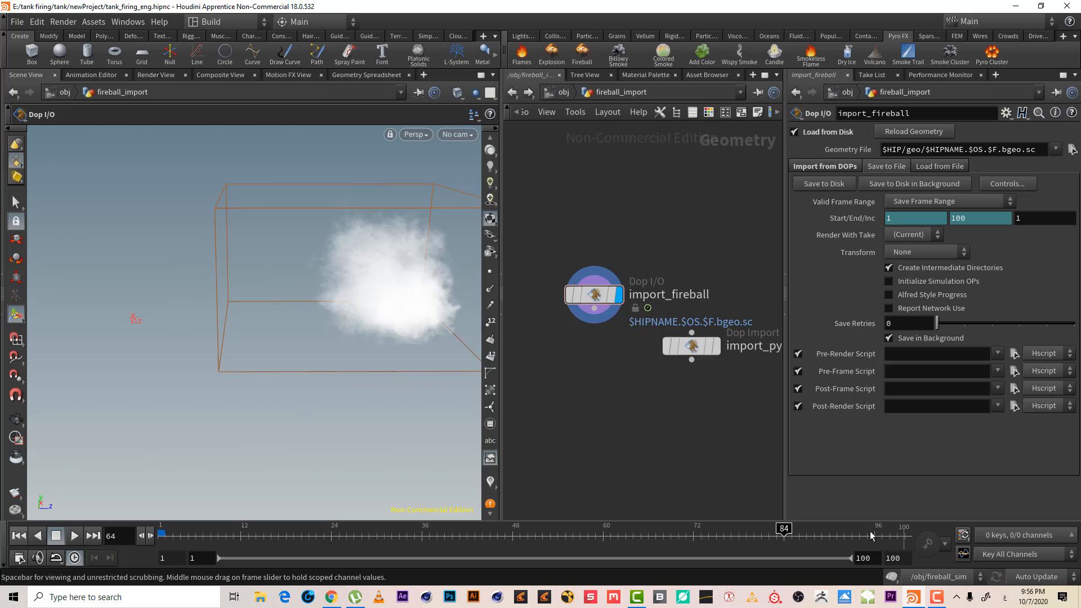
{"action": "left_click_drag", "start_coordinate": [782, 528], "coordinate": [871, 528]}
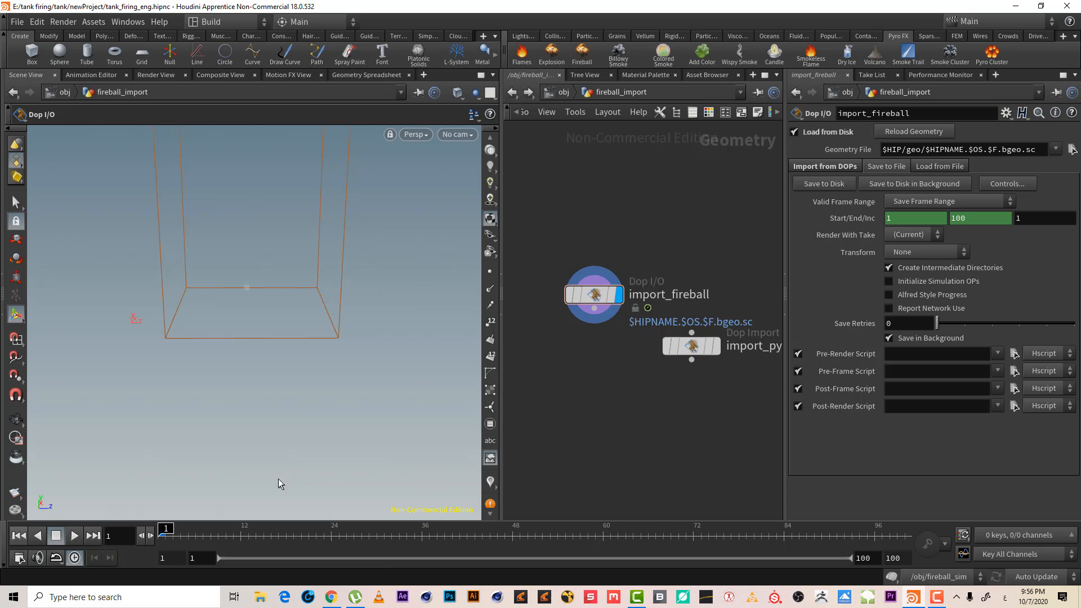
{"action": "mouse_move", "coordinate": [509, 490]}
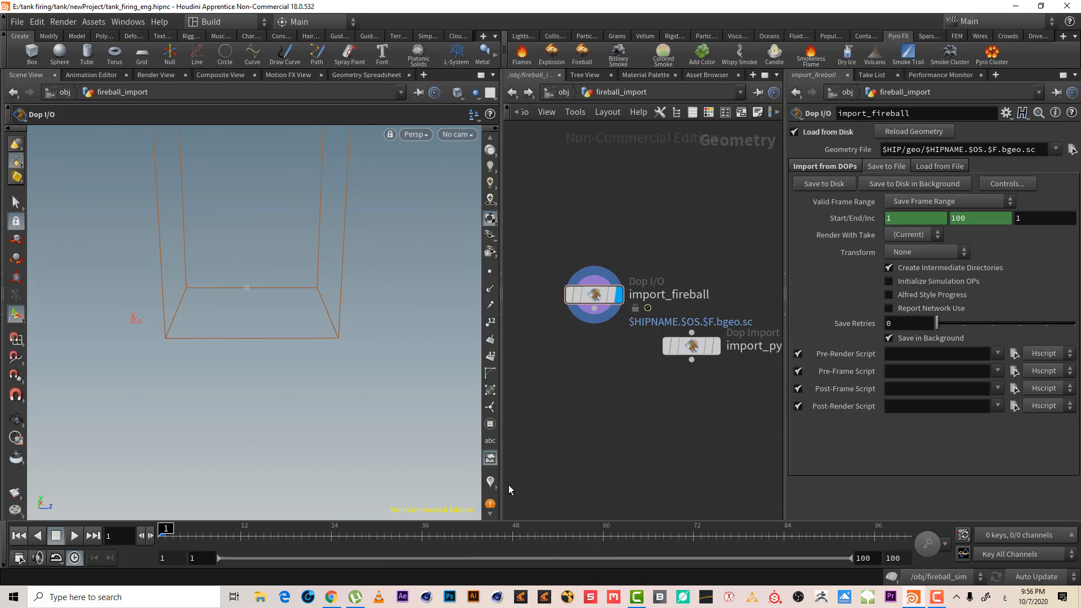
{"action": "mouse_move", "coordinate": [655, 217]}
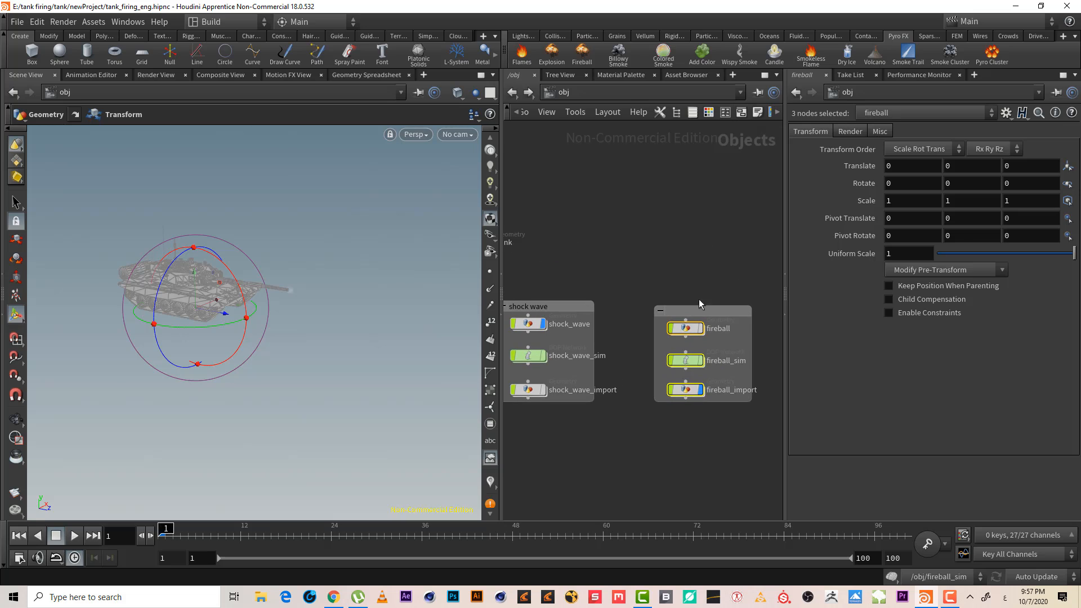
- Title the network box around the fireball nodes 'fireball'
{"action": "double_click", "coordinate": [701, 311]}
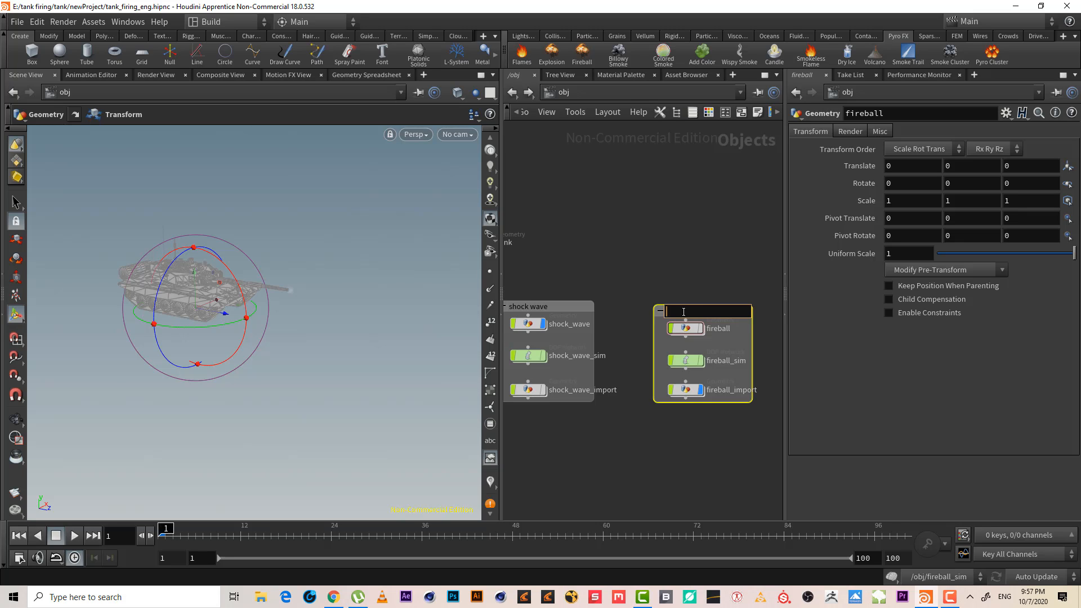
{"action": "type", "text": "fireb"}
{"action": "type", "text": "gr"}
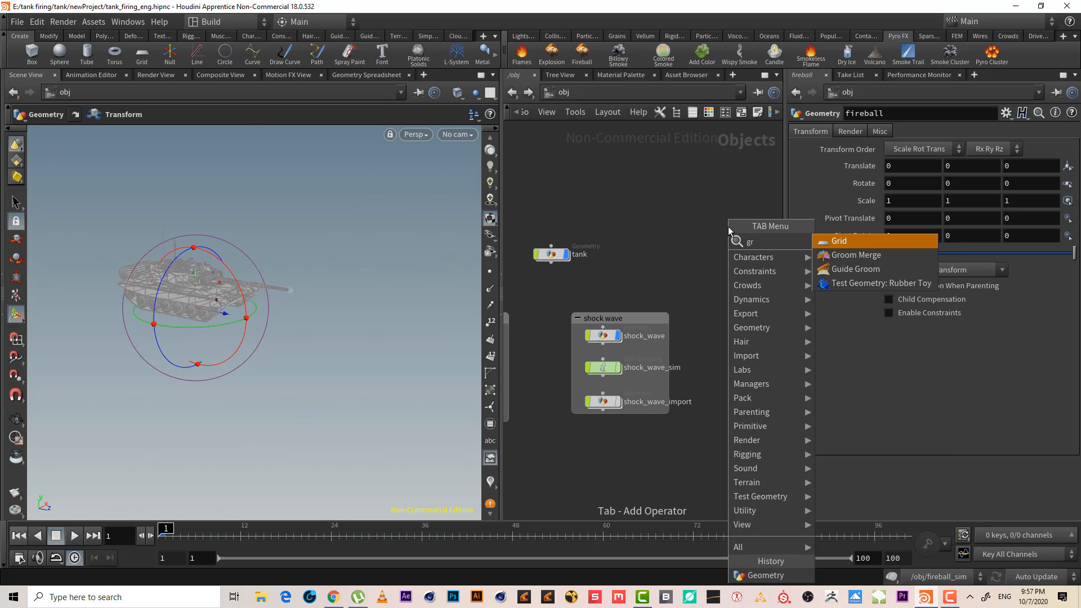
- Add a Grid ground object at /obj with Uniform Scale 50 beneath the tank
{"action": "left_click", "coordinate": [839, 241]}
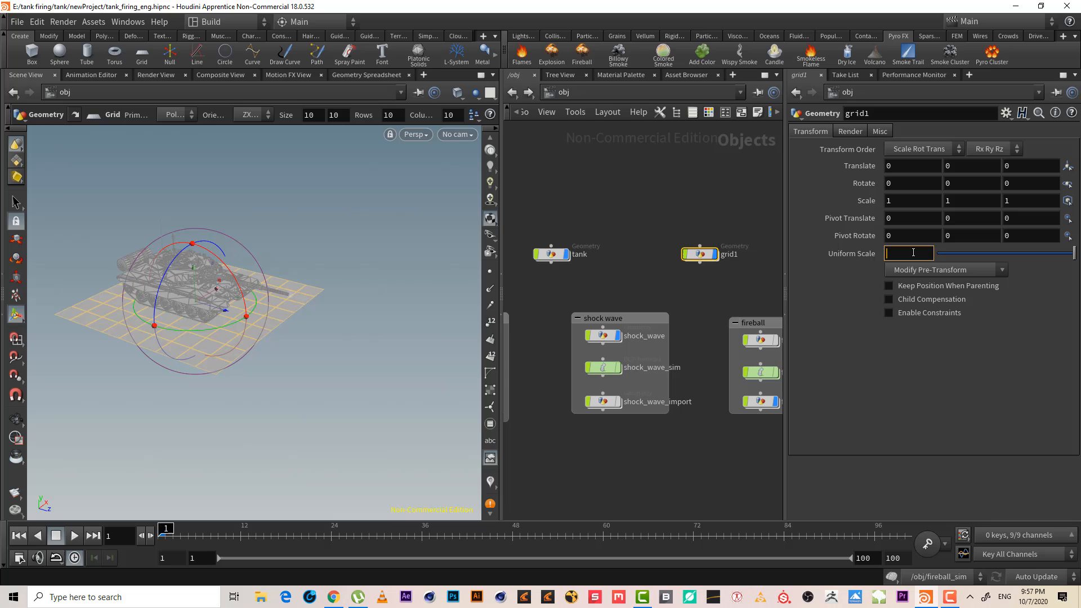
{"action": "type", "text": "50"}
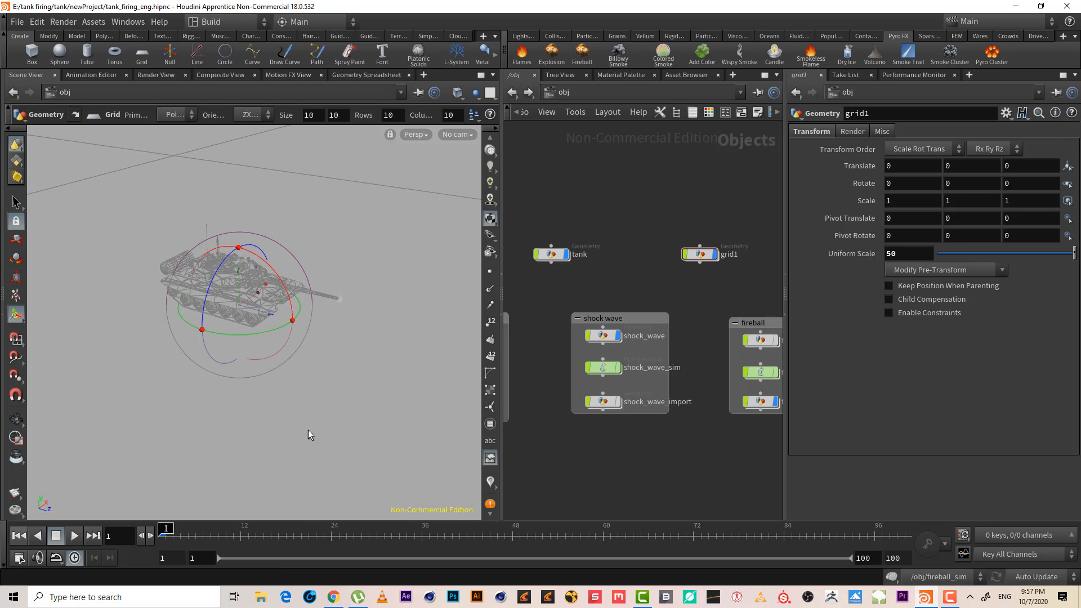
{"action": "left_click_drag", "start_coordinate": [309, 434], "coordinate": [119, 453]}
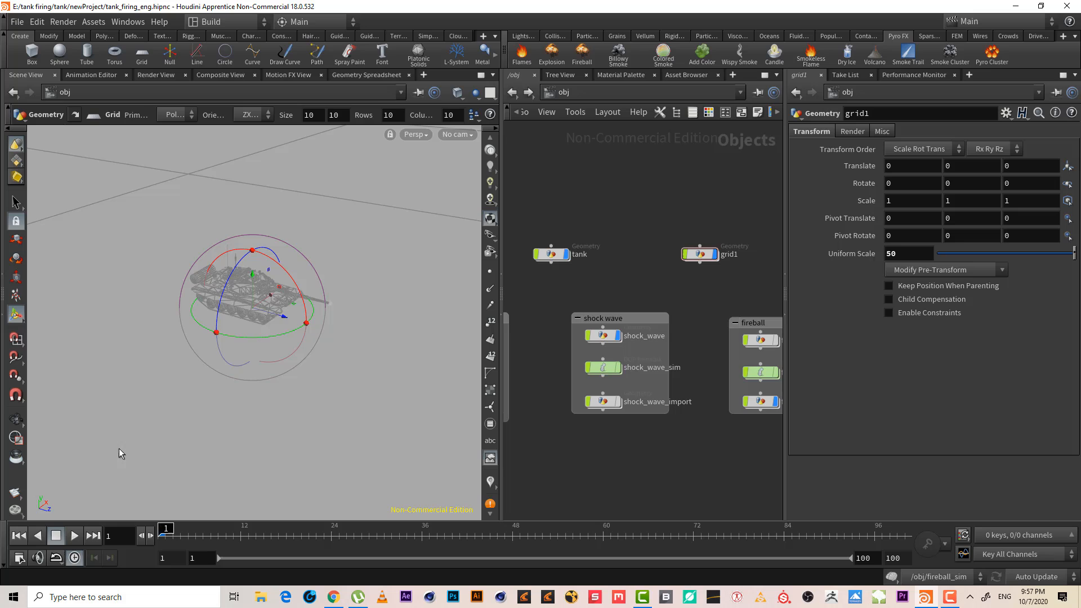
{"action": "mouse_move", "coordinate": [92, 286]}
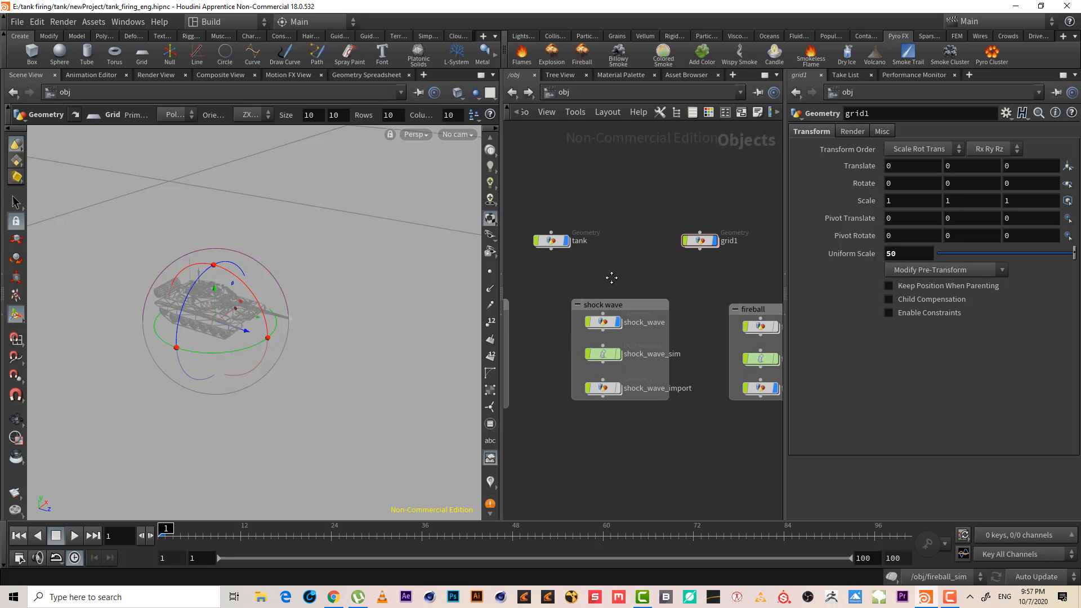
{"action": "mouse_move", "coordinate": [784, 43]}
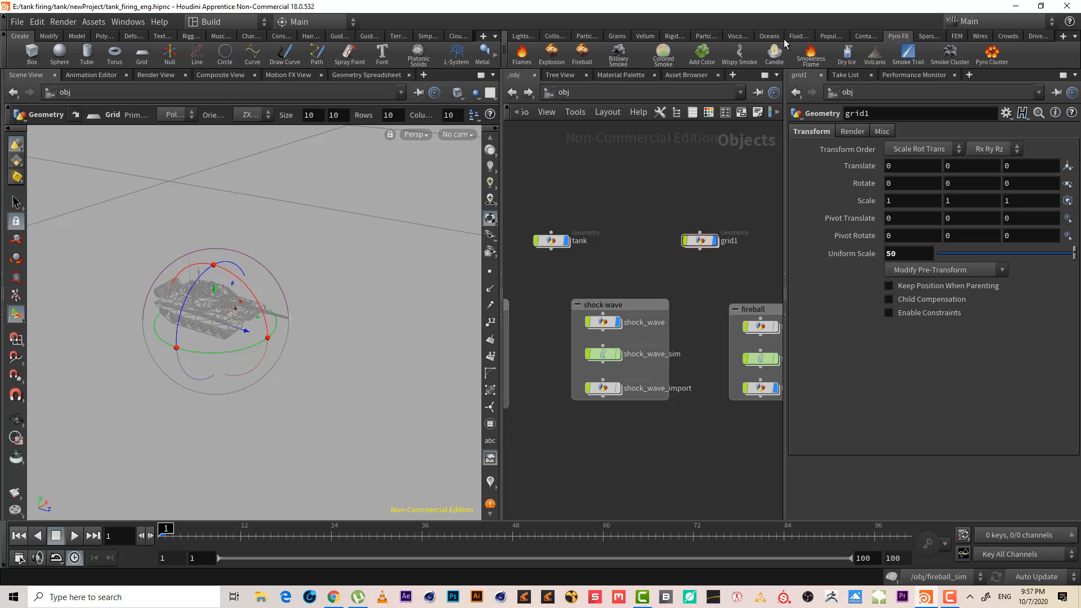
{"action": "mouse_move", "coordinate": [810, 57]}
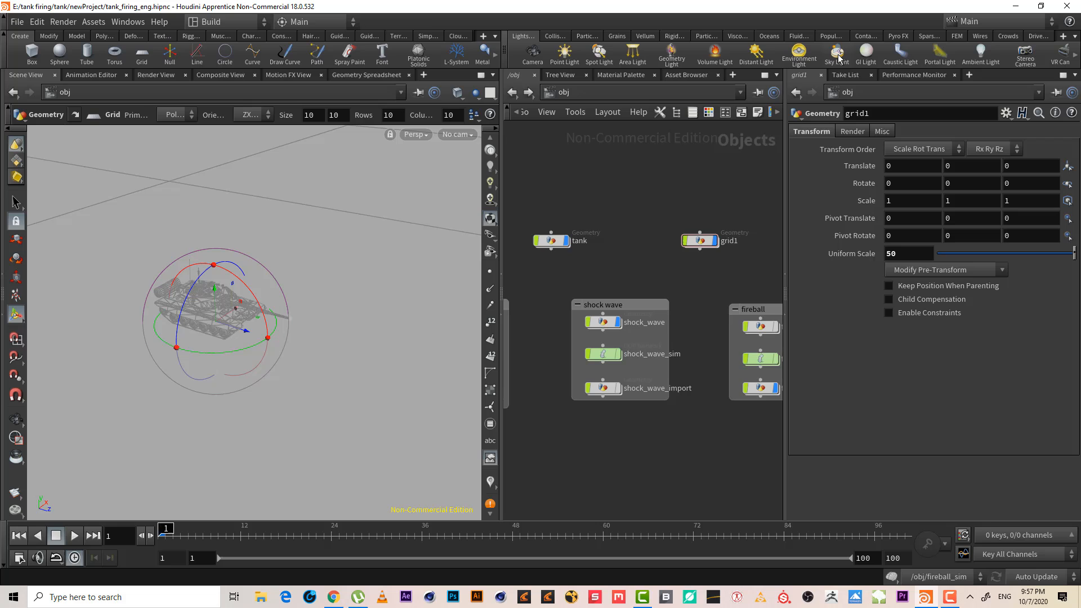
{"action": "mouse_move", "coordinate": [837, 59]}
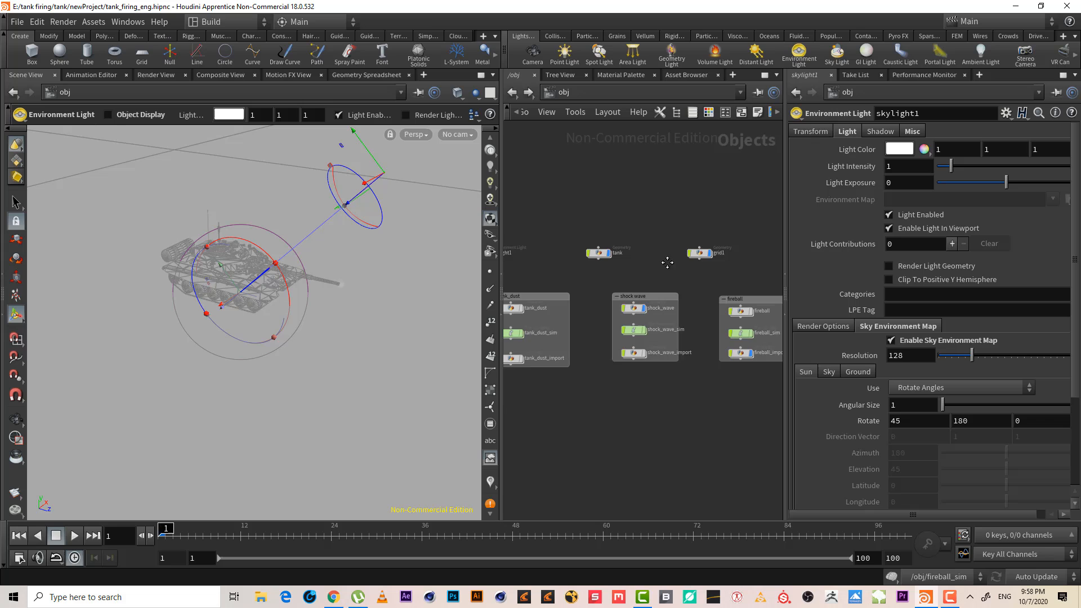
- Select the tank object in the network after the sky light is added
{"action": "left_click", "coordinate": [620, 247]}
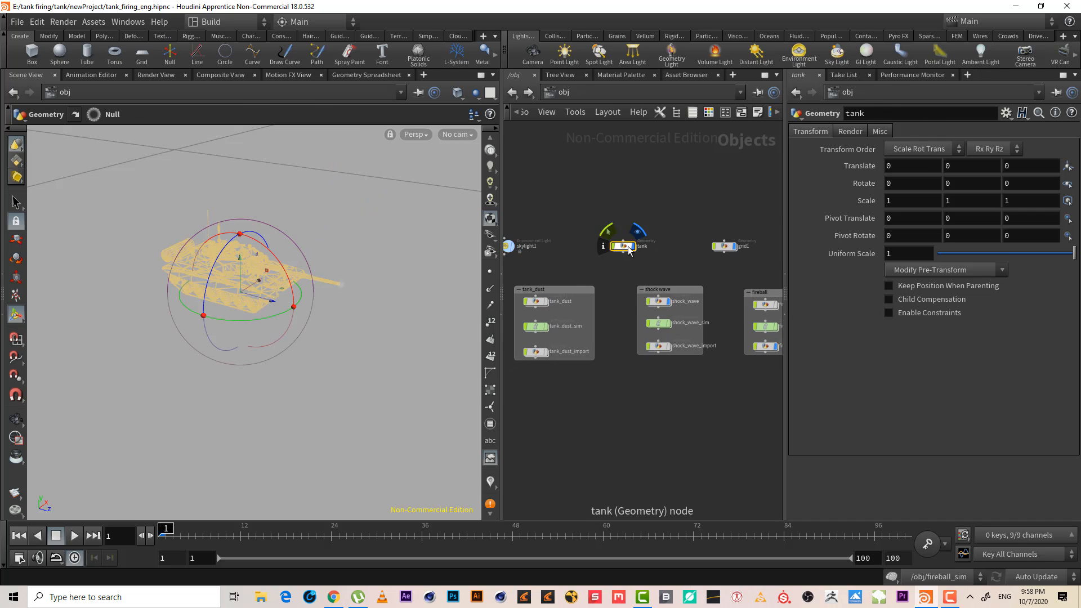
{"action": "double_click", "coordinate": [627, 247]}
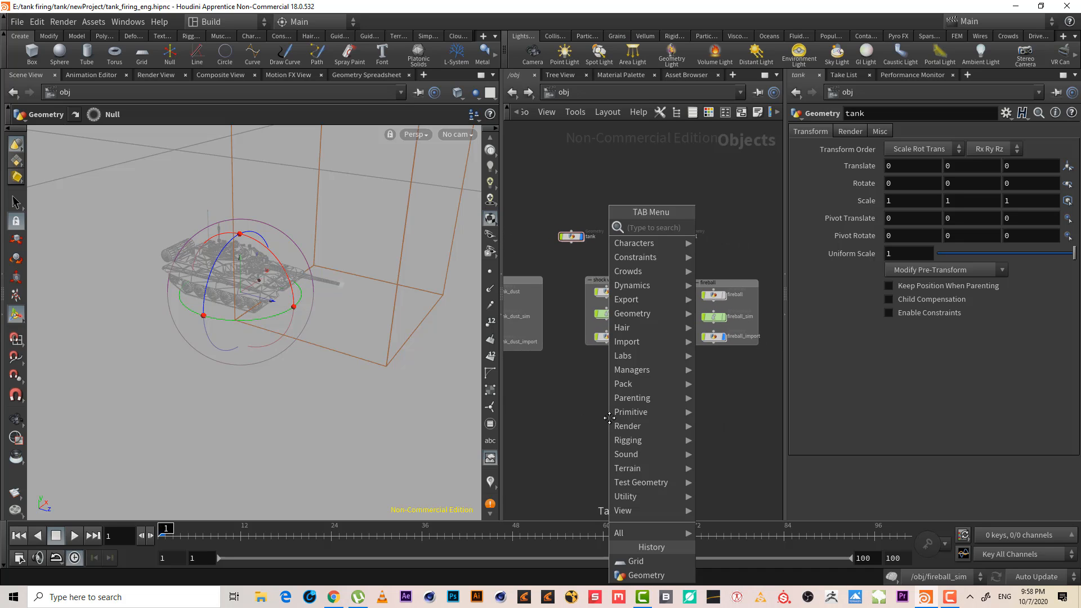
- Place a new Geometry object below the sim boxes and rename it retimimg
{"action": "type", "text": "geo"}
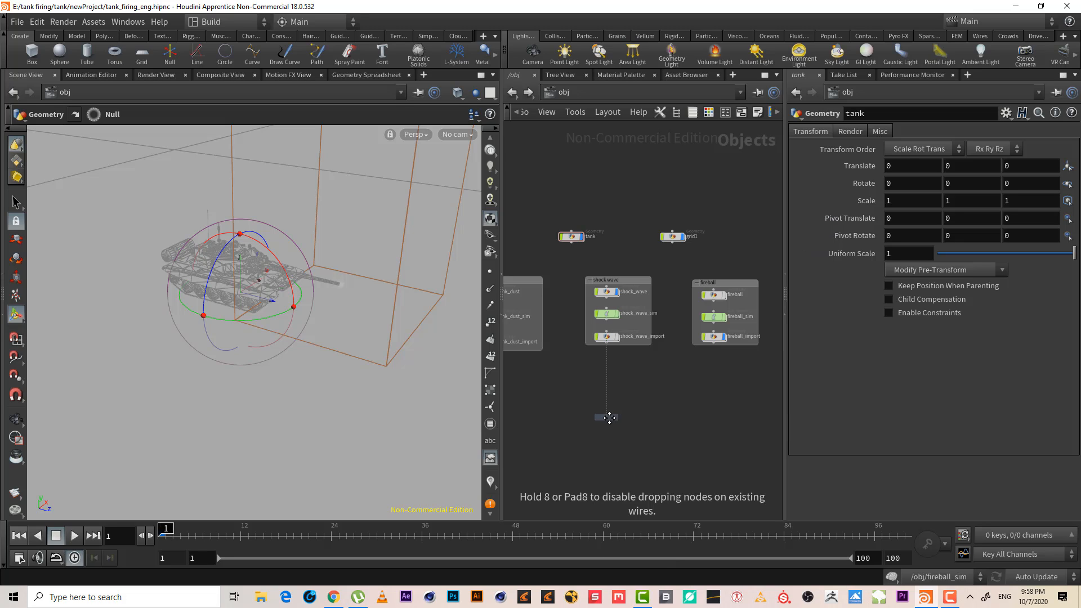
{"action": "left_click", "coordinate": [607, 417]}
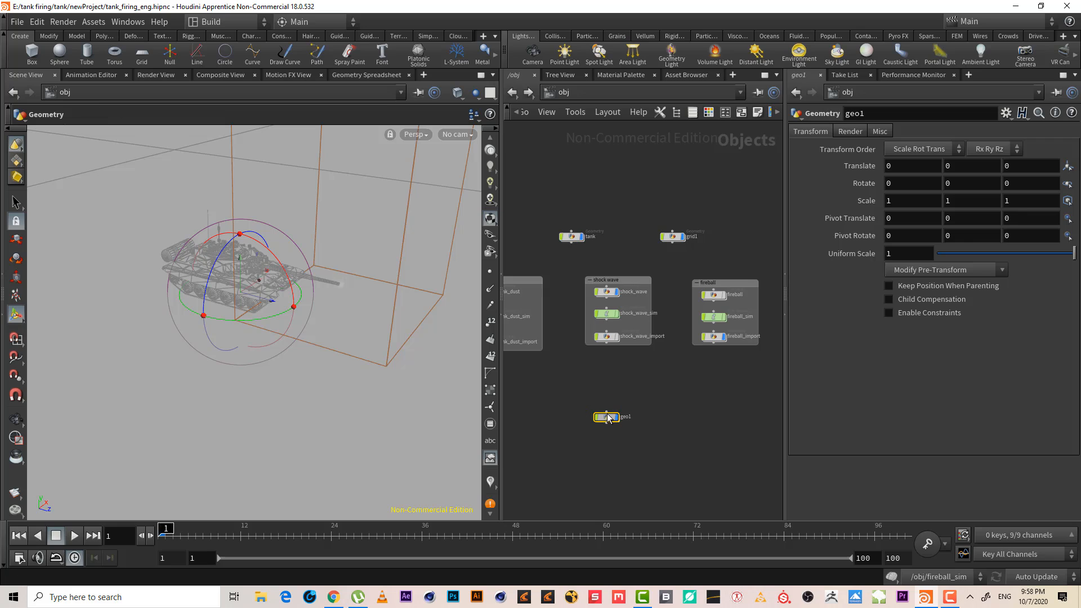
{"action": "double_click", "coordinate": [625, 417]}
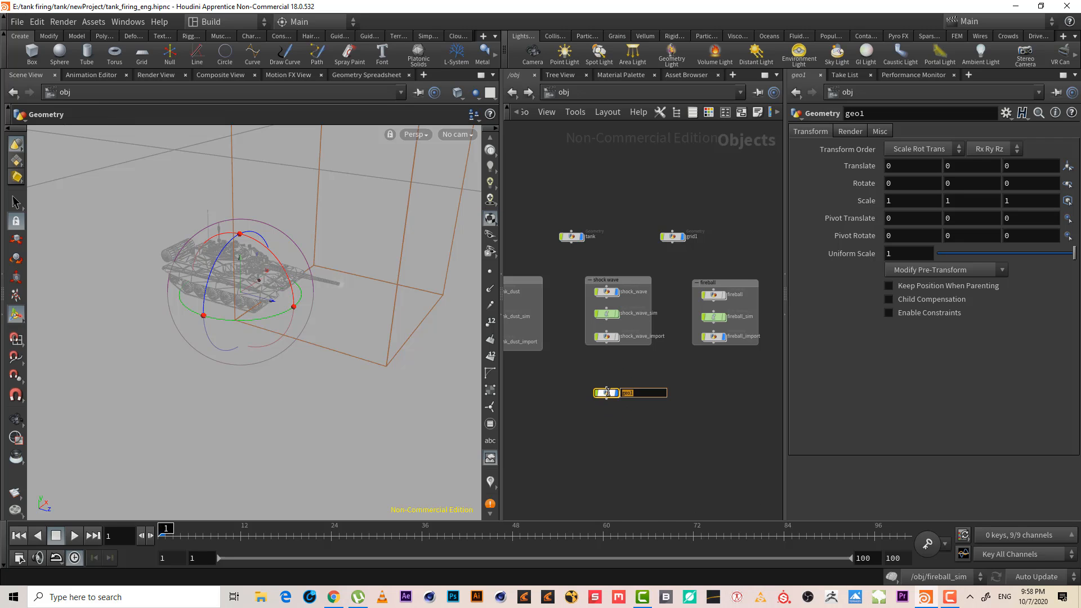
{"action": "type", "text": "retimimp"}
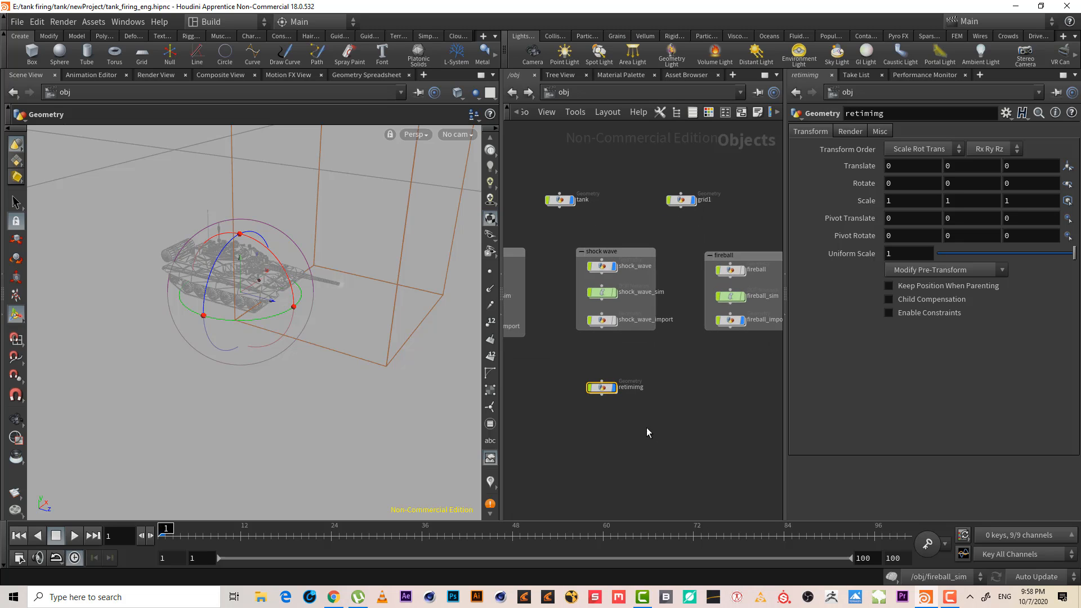
- Inside retimimg, add an Object Merge named fireball and browse its Object 1 chooser without setting a path
{"action": "double_click", "coordinate": [600, 387]}
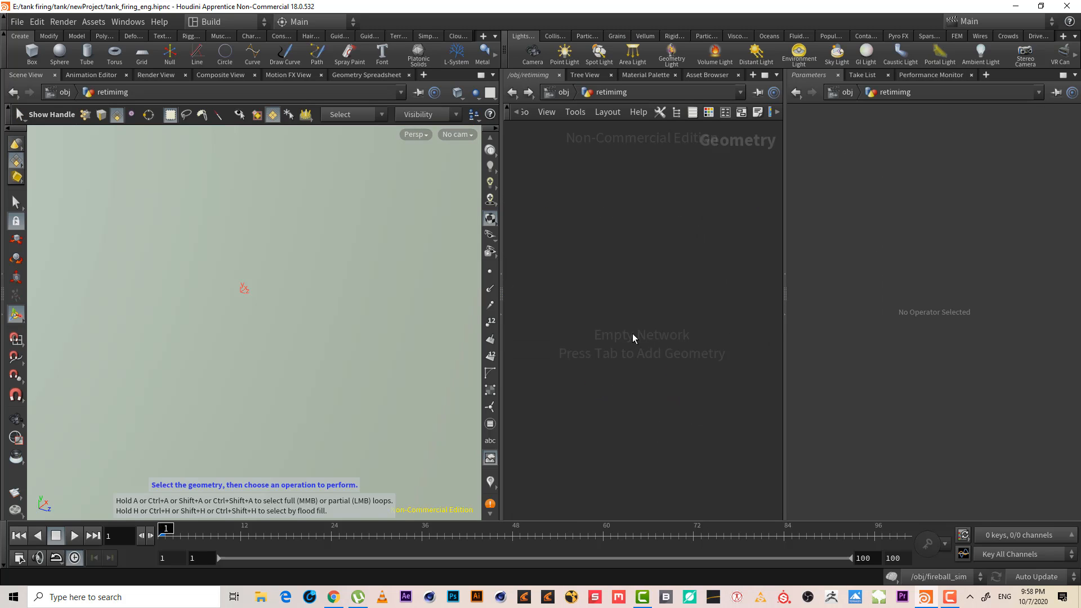
{"action": "key", "text": "Tab"}
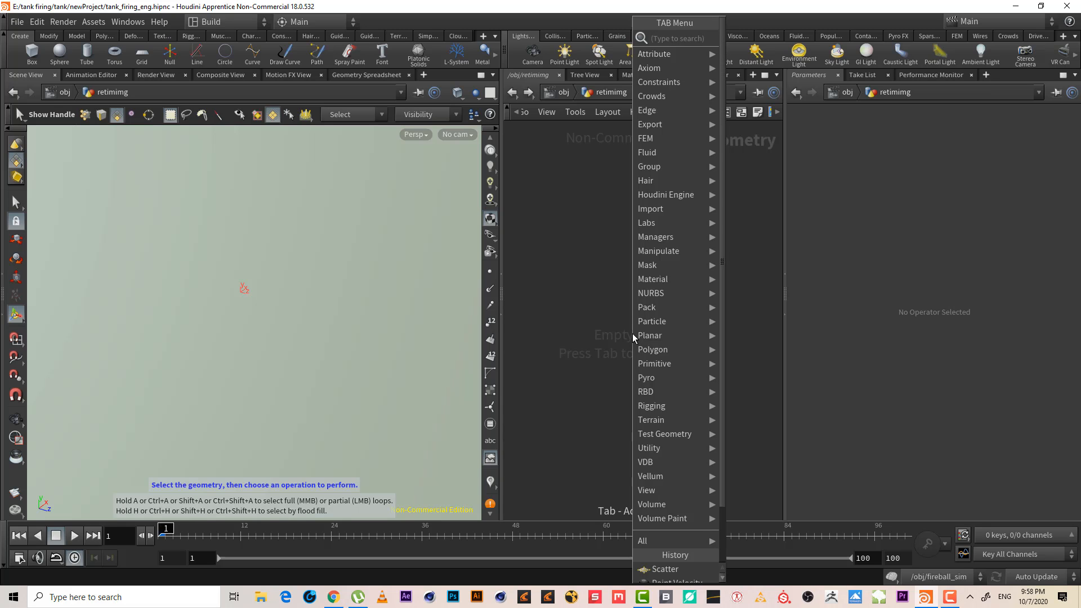
{"action": "type", "text": "ob"}
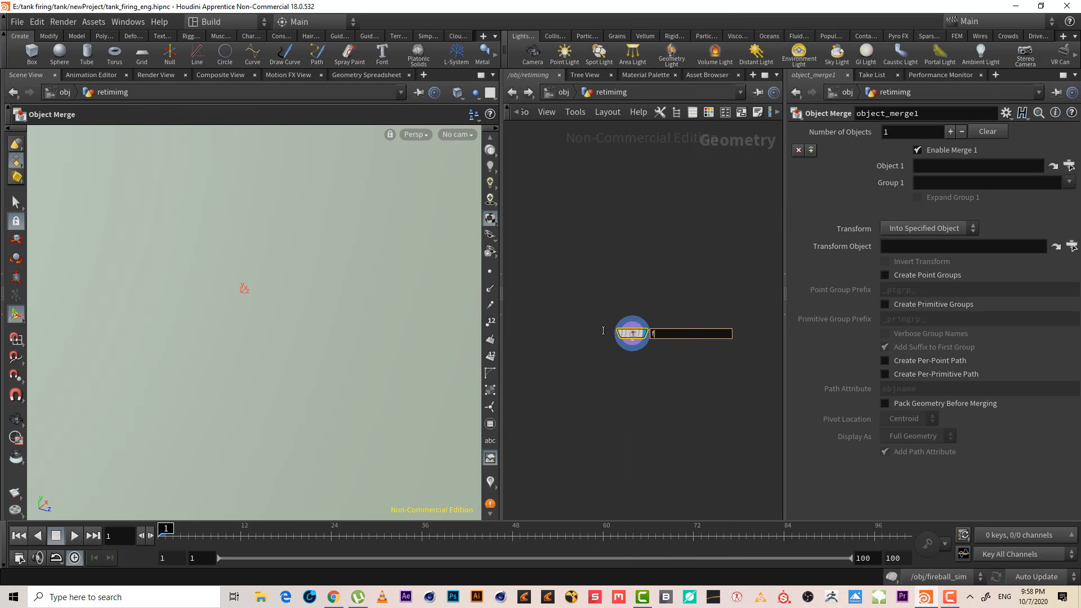
{"action": "type", "text": "fireball"}
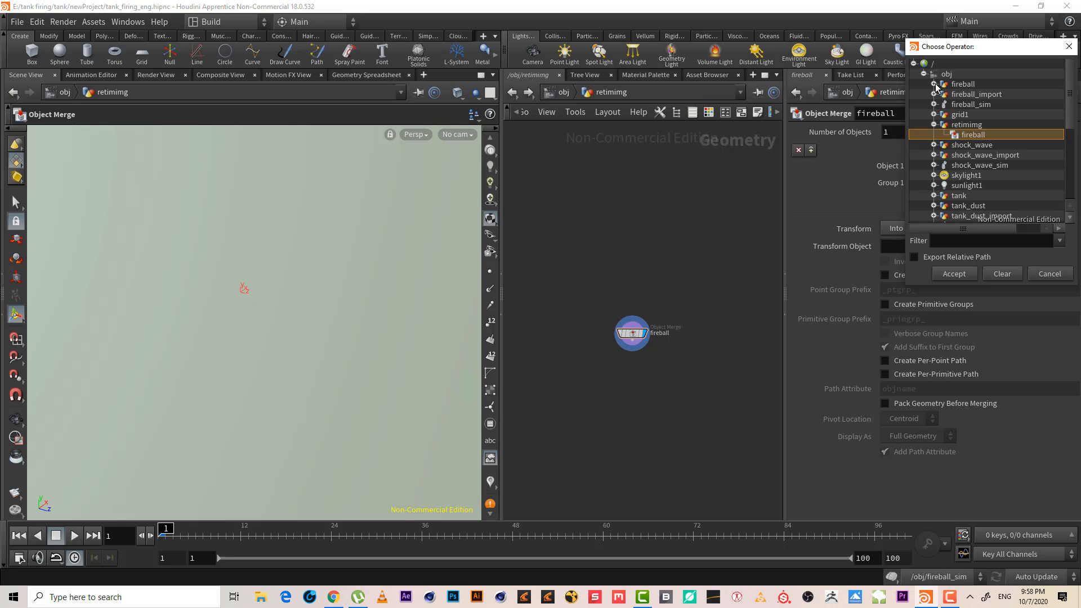
{"action": "left_click", "coordinate": [972, 104]}
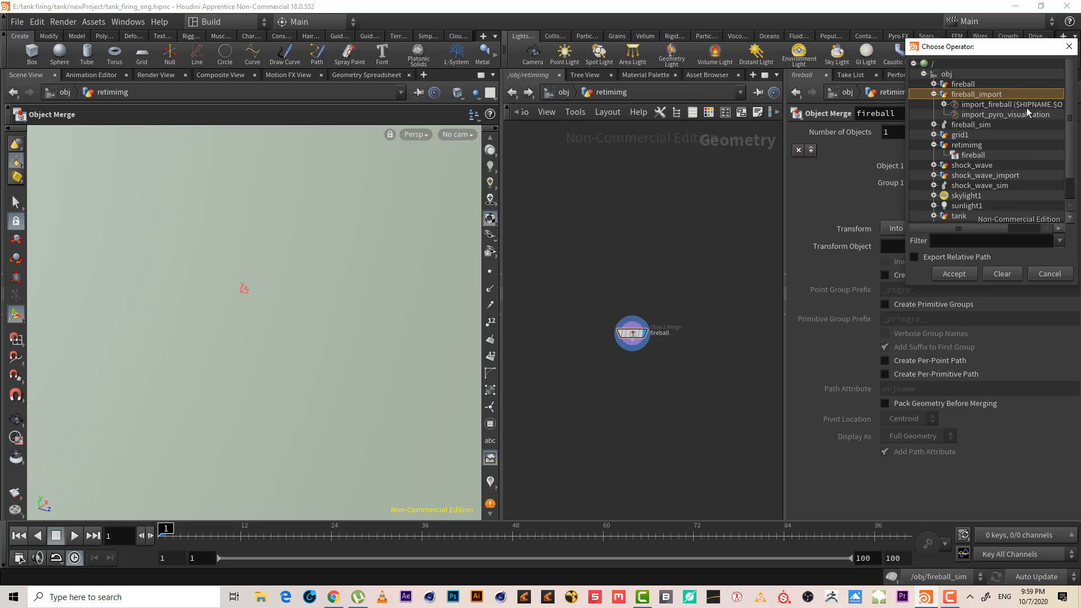
{"action": "mouse_move", "coordinate": [993, 143]}
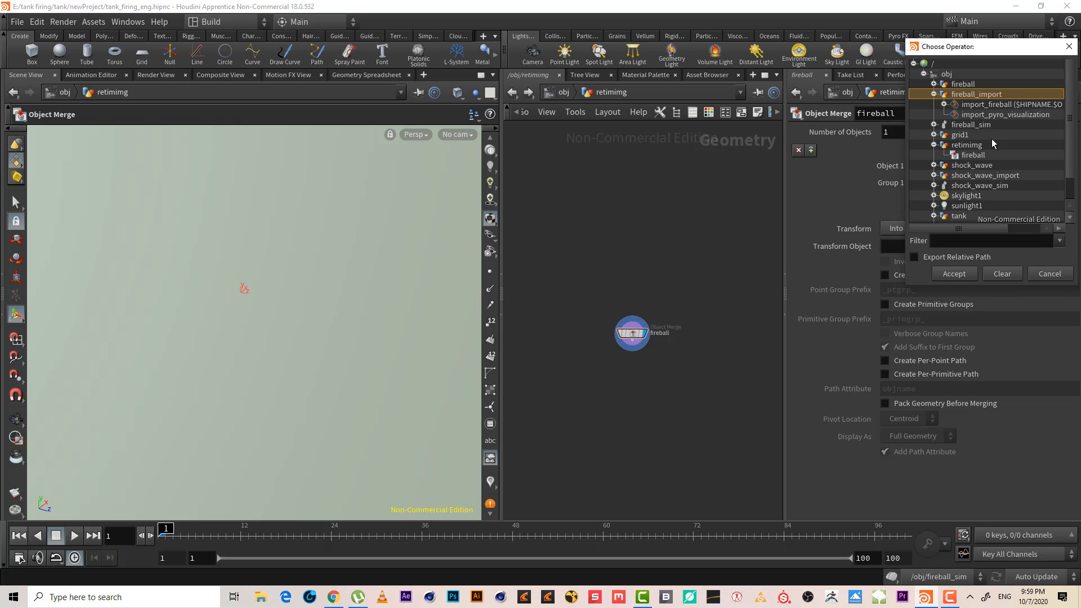
{"action": "mouse_move", "coordinate": [1025, 110]}
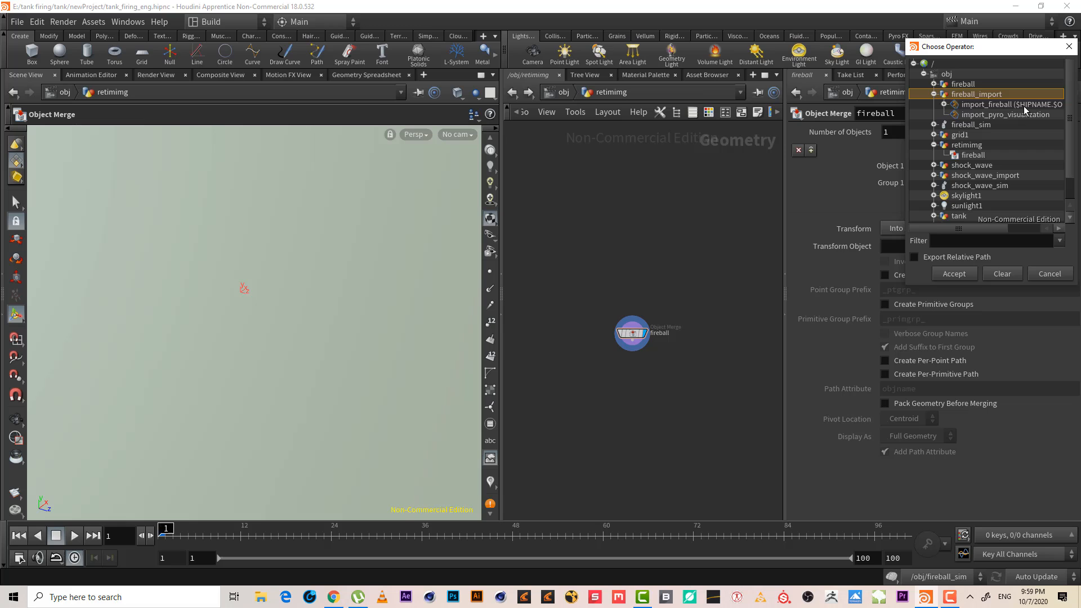
{"action": "left_click", "coordinate": [1006, 104]}
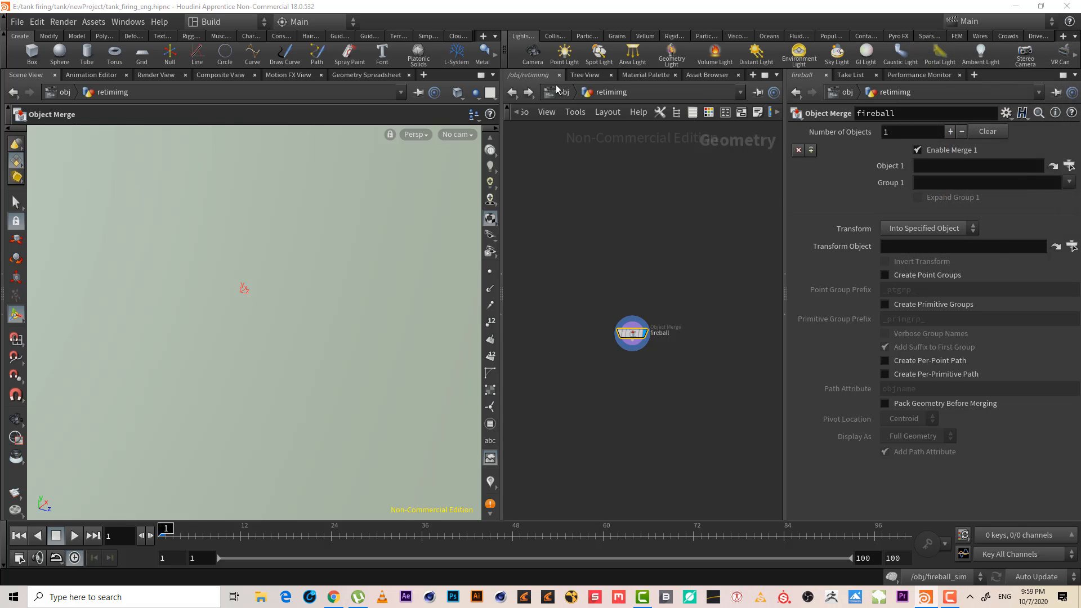
- Review the fireball cache import settings, then enter the tank_dust_import network
{"action": "left_click", "coordinate": [594, 293]}
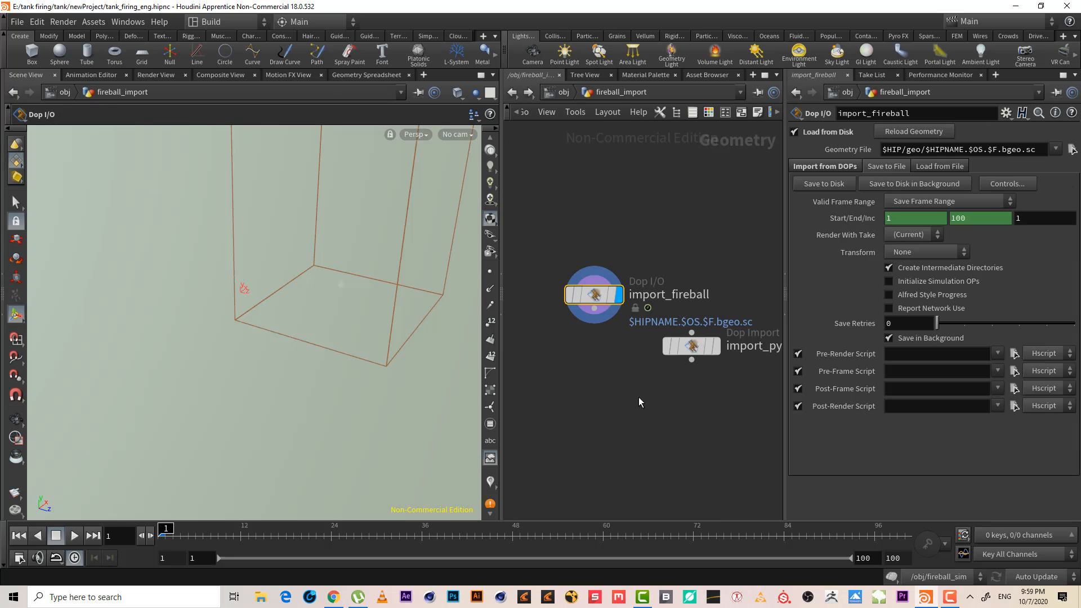
{"action": "left_click", "coordinate": [690, 346]}
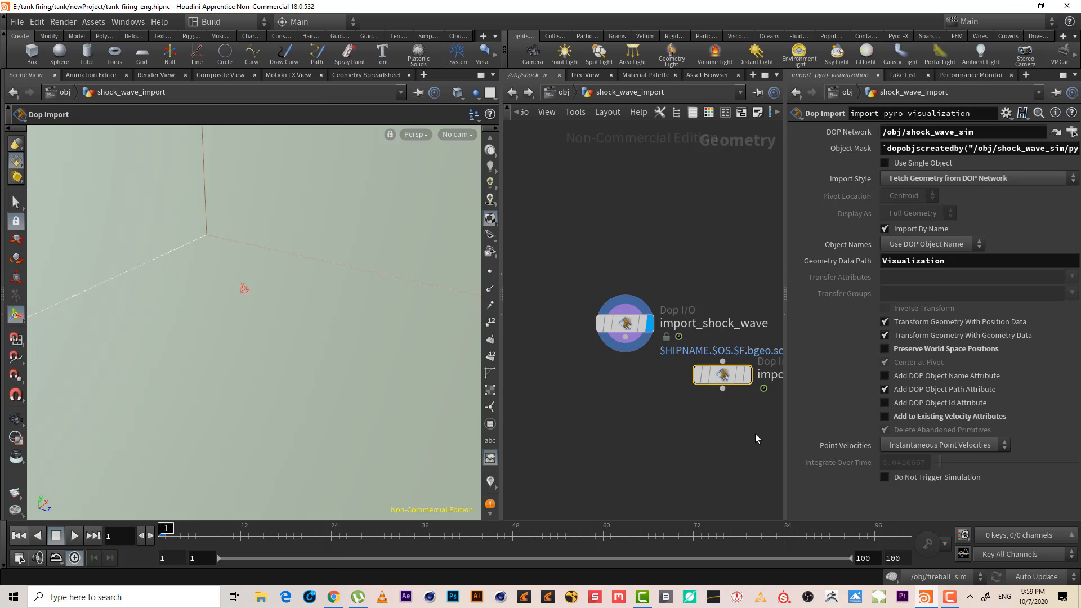
{"action": "mouse_move", "coordinate": [673, 364]}
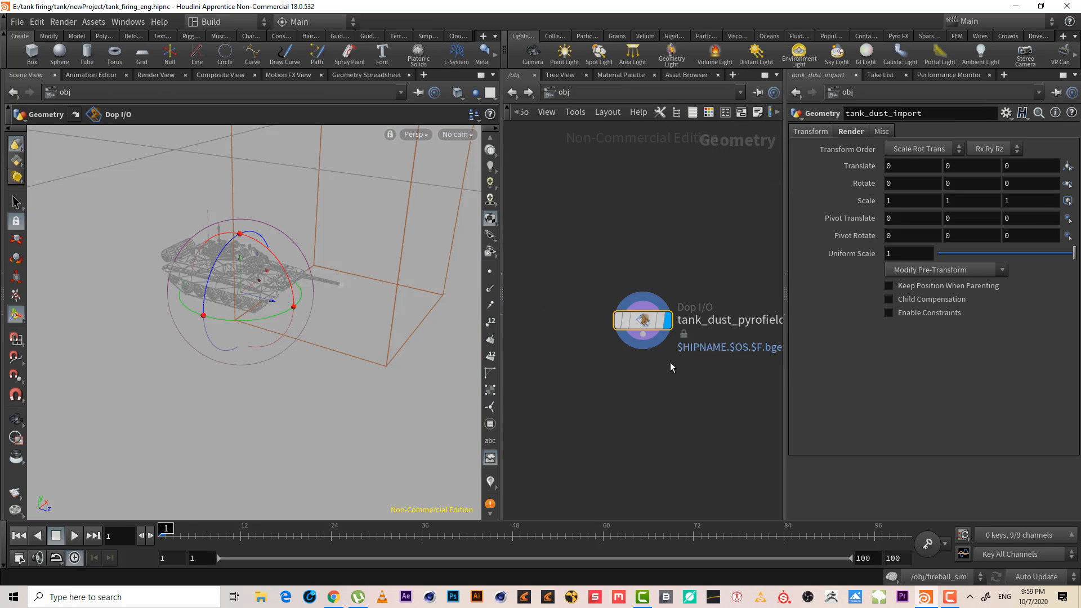
{"action": "double_click", "coordinate": [640, 321]}
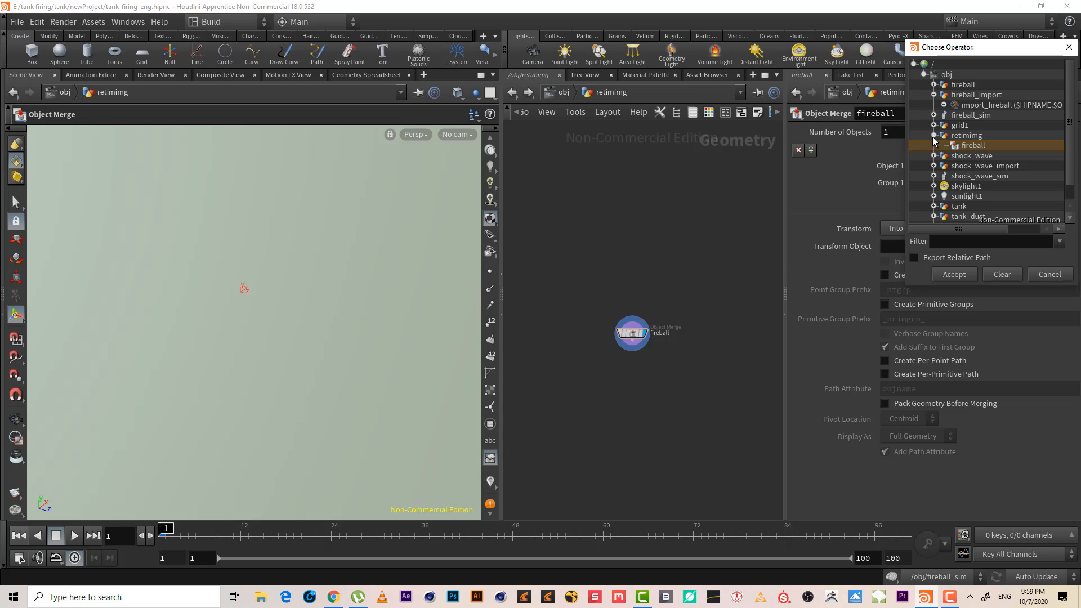
- Point the fireball and shock_wave merges at their import nodes and rename a copy tank_dust, picking its source
{"action": "left_click", "coordinate": [934, 135]}
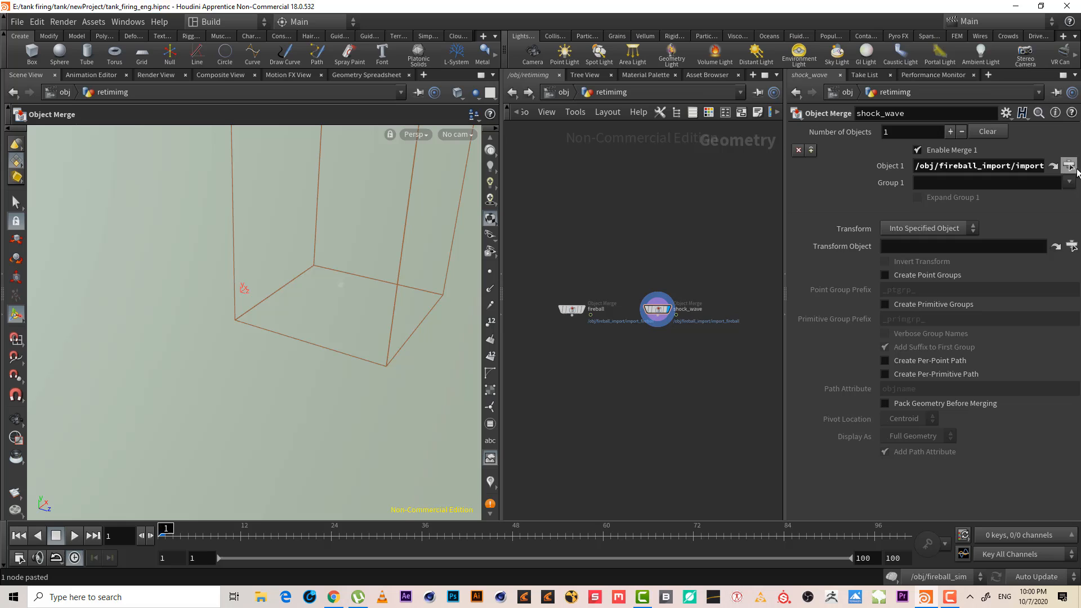
{"action": "left_click", "coordinate": [1069, 166]}
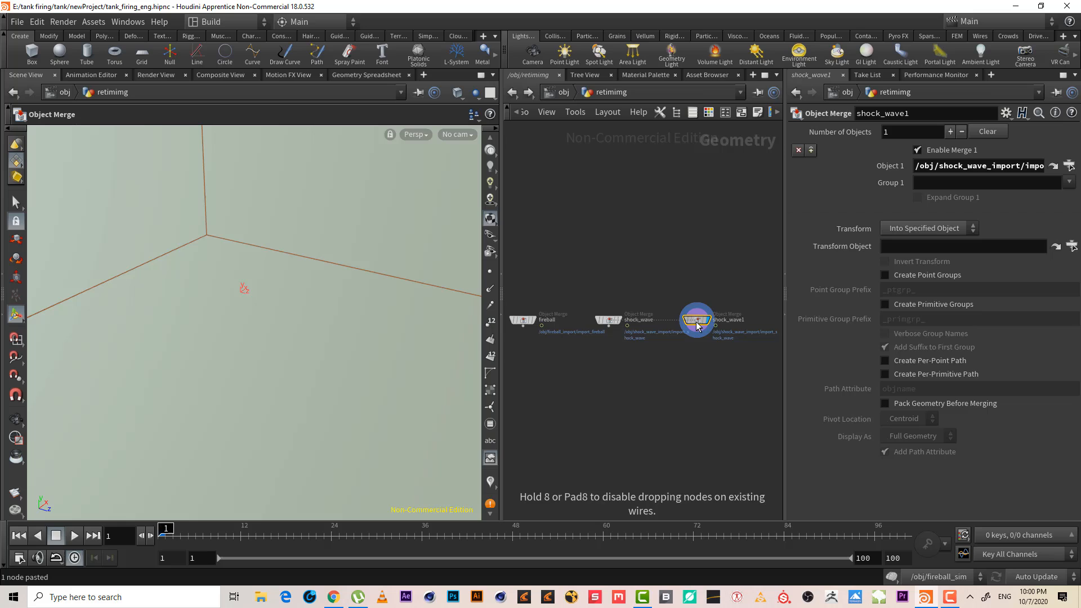
{"action": "double_click", "coordinate": [696, 319]}
{"action": "type", "text": "tank_dust"}
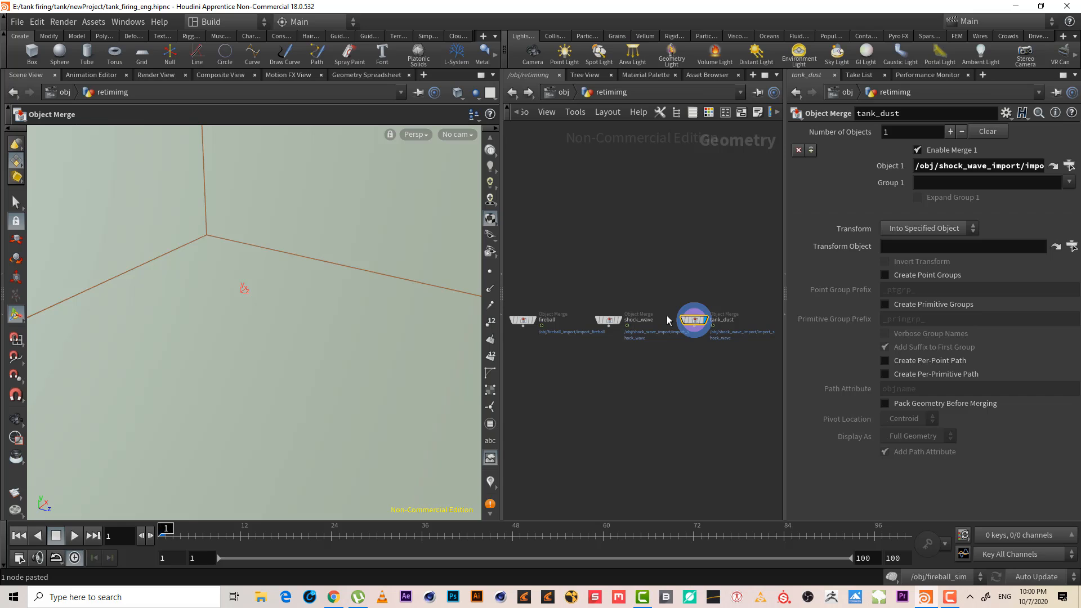
{"action": "mouse_move", "coordinate": [707, 265]}
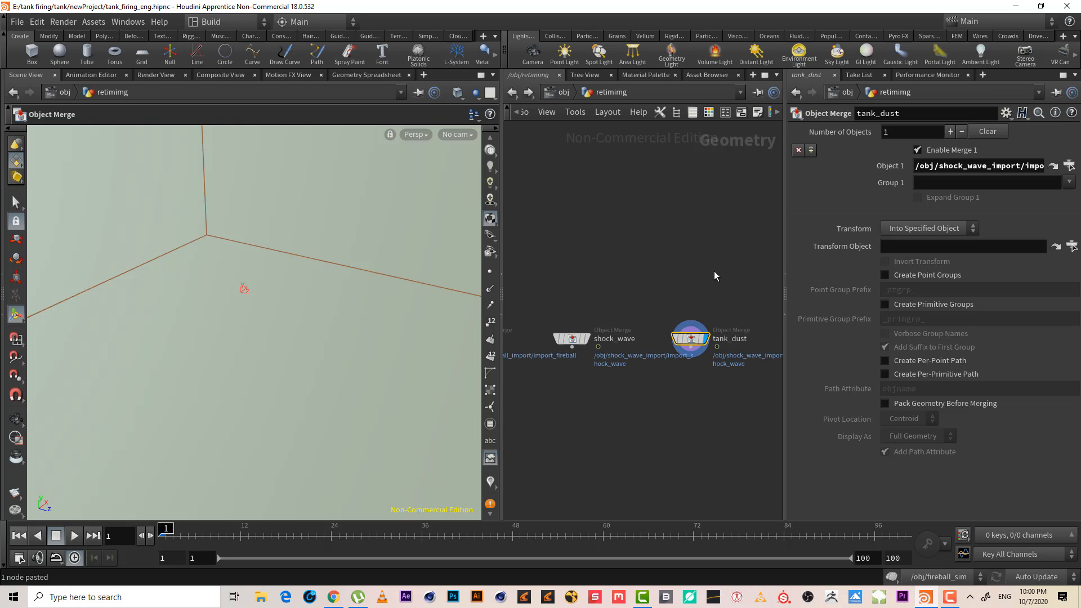
{"action": "mouse_move", "coordinate": [687, 404]}
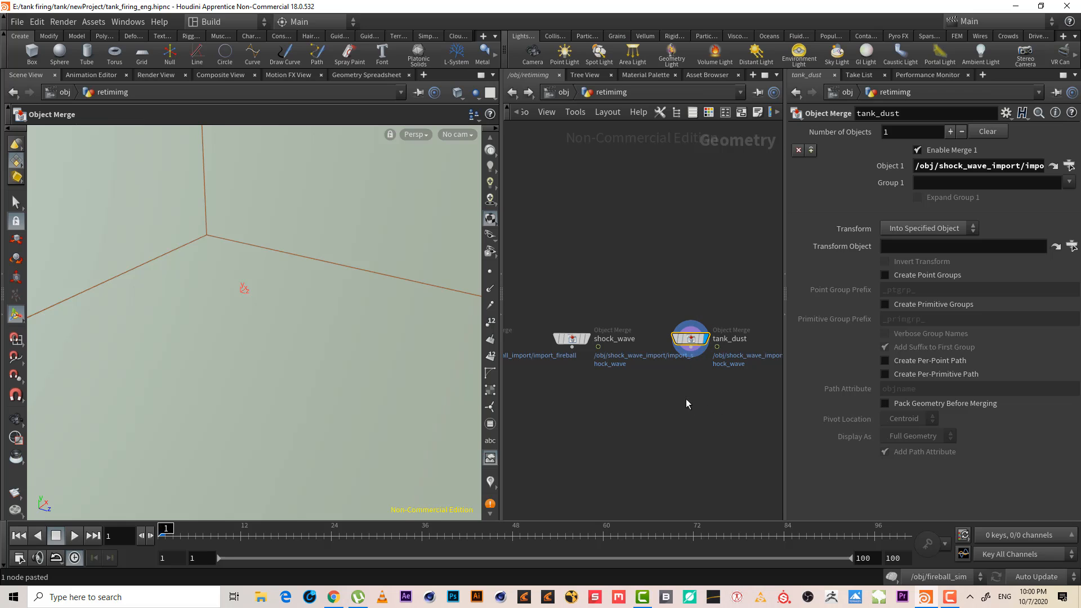
{"action": "left_click", "coordinate": [1068, 166]}
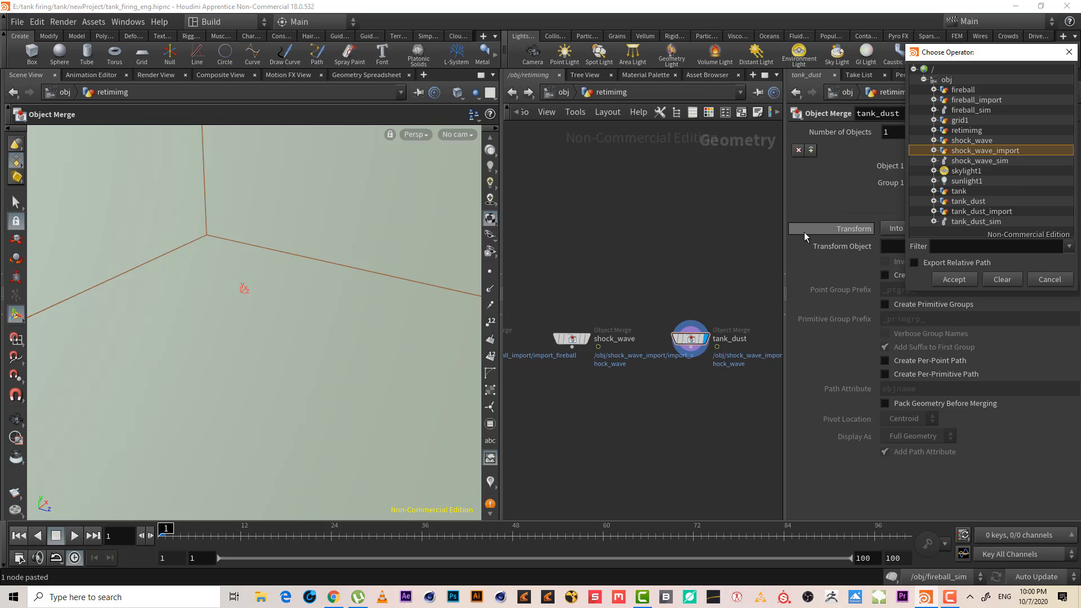
{"action": "mouse_move", "coordinate": [621, 305]}
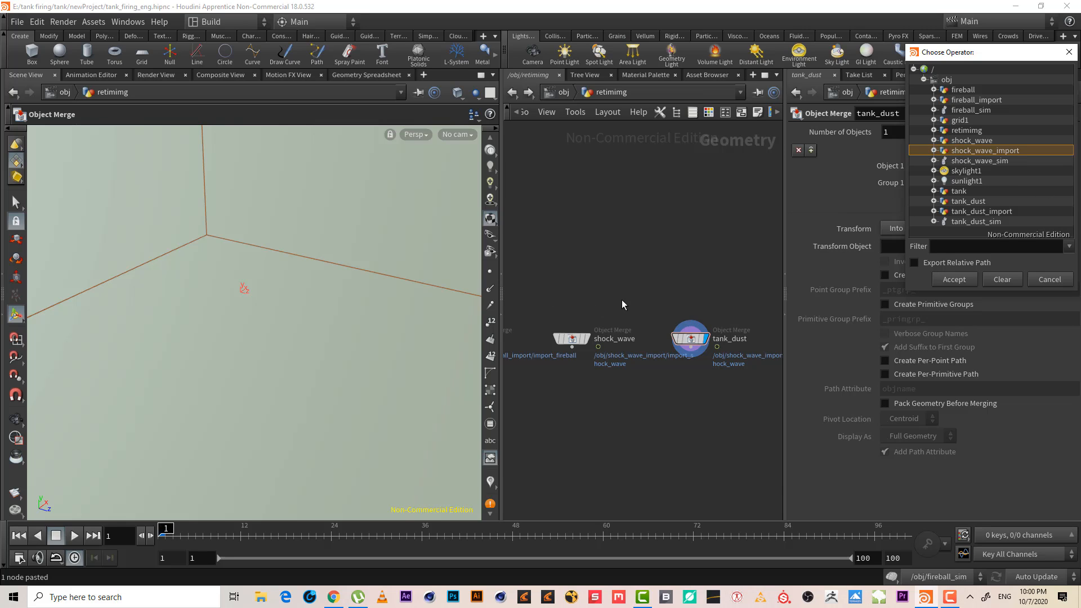
{"action": "mouse_move", "coordinate": [501, 289]}
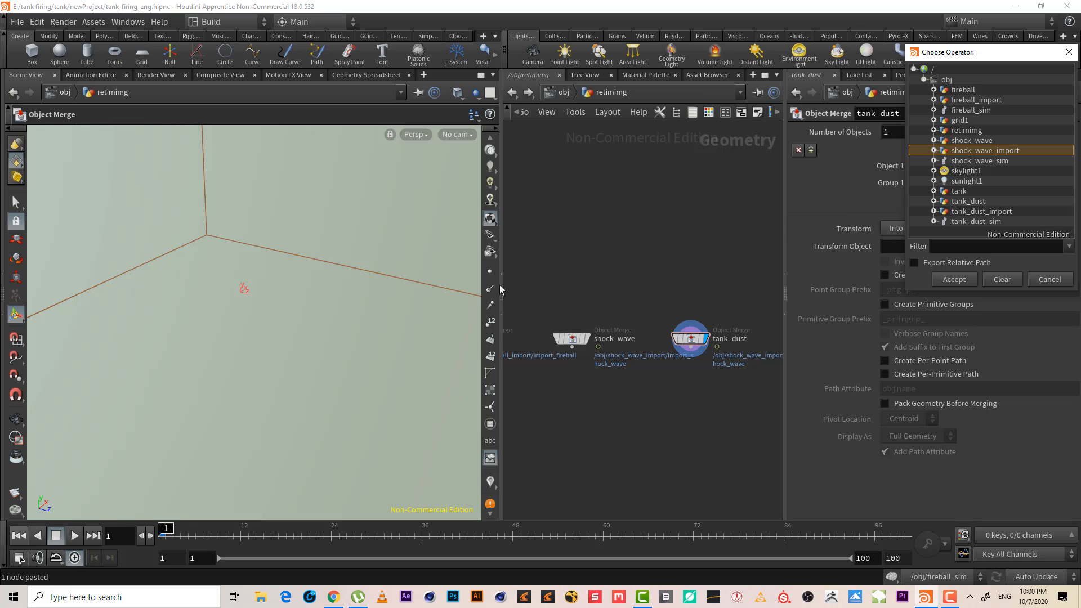
{"action": "mouse_move", "coordinate": [1034, 158]}
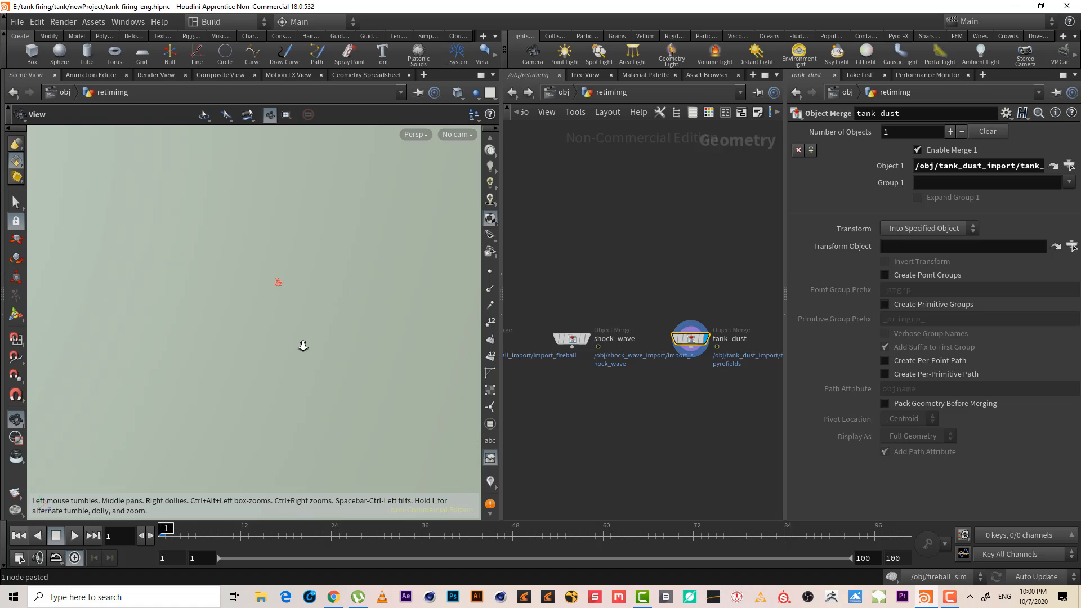
- Combine the three Object Merges in a Merge SOP and scrub the timeline to preview the sims together
{"action": "key", "text": "Tab"}
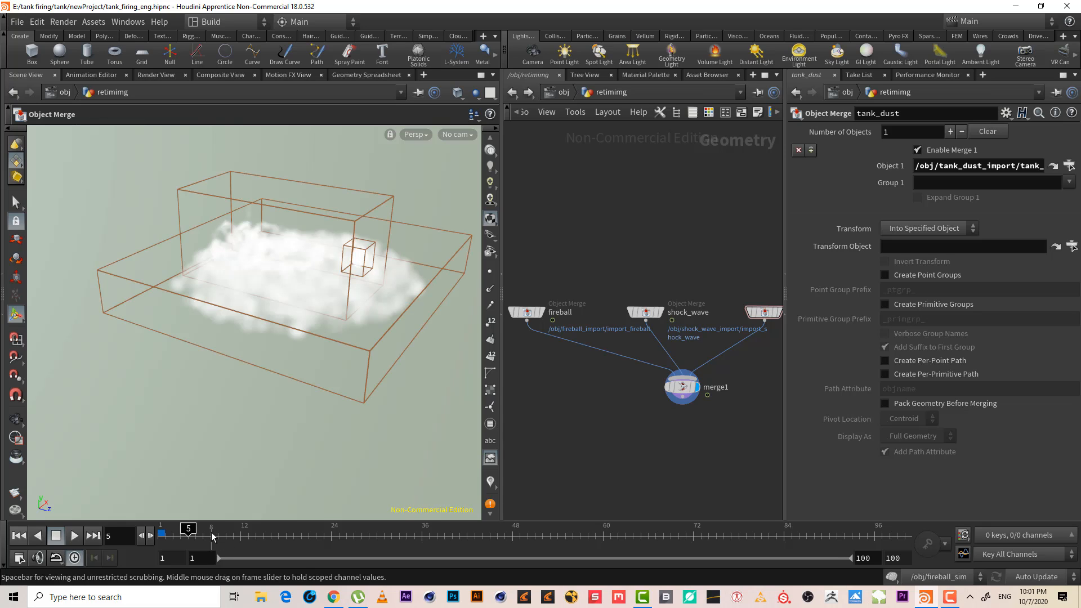
{"action": "left_click_drag", "start_coordinate": [188, 528], "coordinate": [211, 528]}
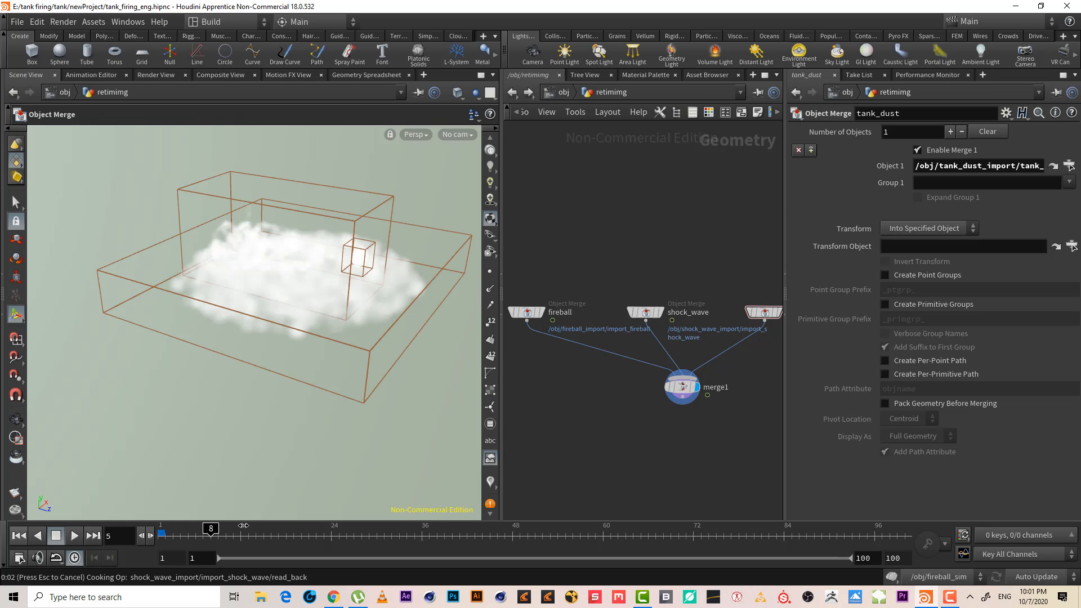
{"action": "left_click", "coordinate": [74, 536]}
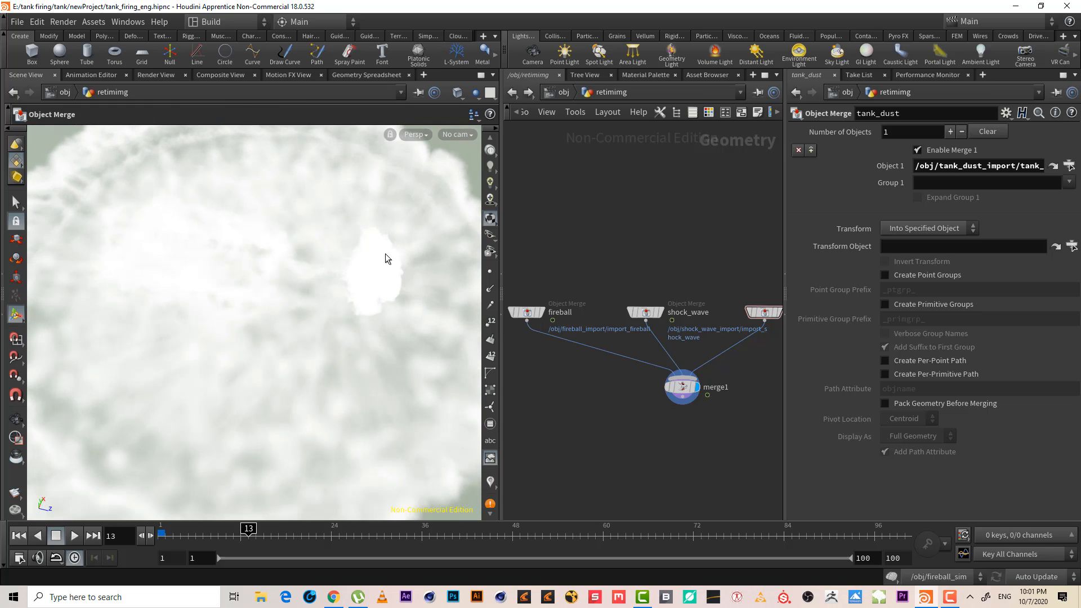
{"action": "mouse_move", "coordinate": [244, 455]}
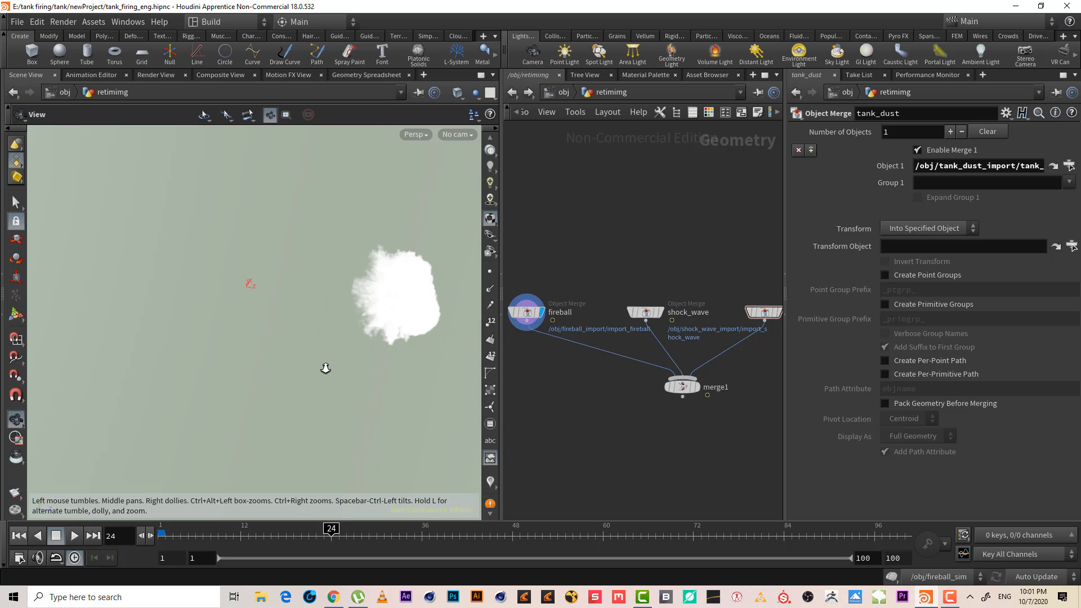
{"action": "left_click", "coordinate": [19, 535]}
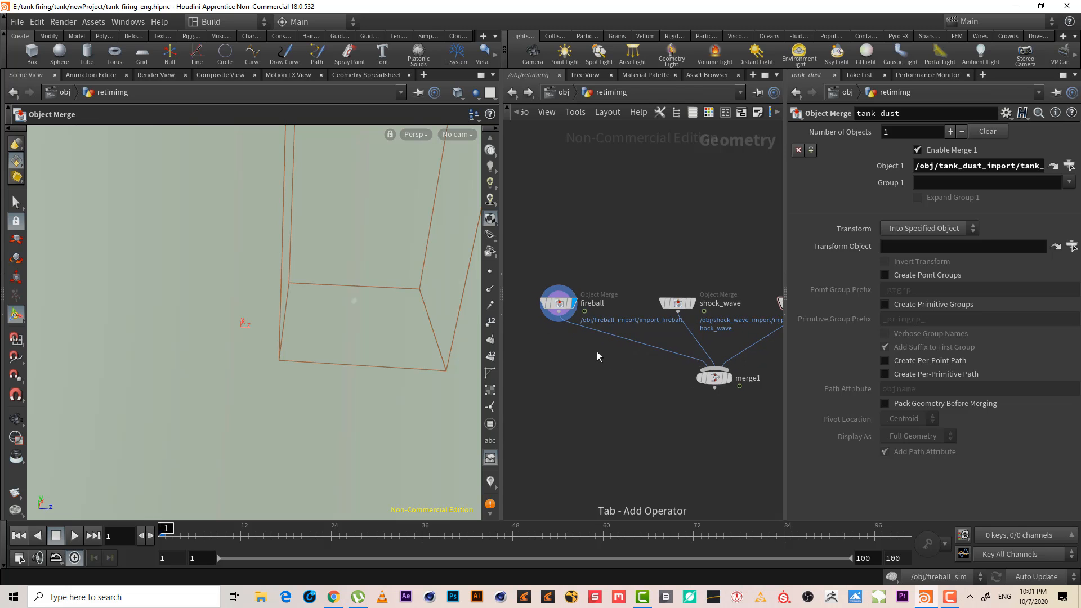
- Insert a Retime node after the fireball merge set to By Speed with Speed 5
{"action": "key", "text": "tab"}
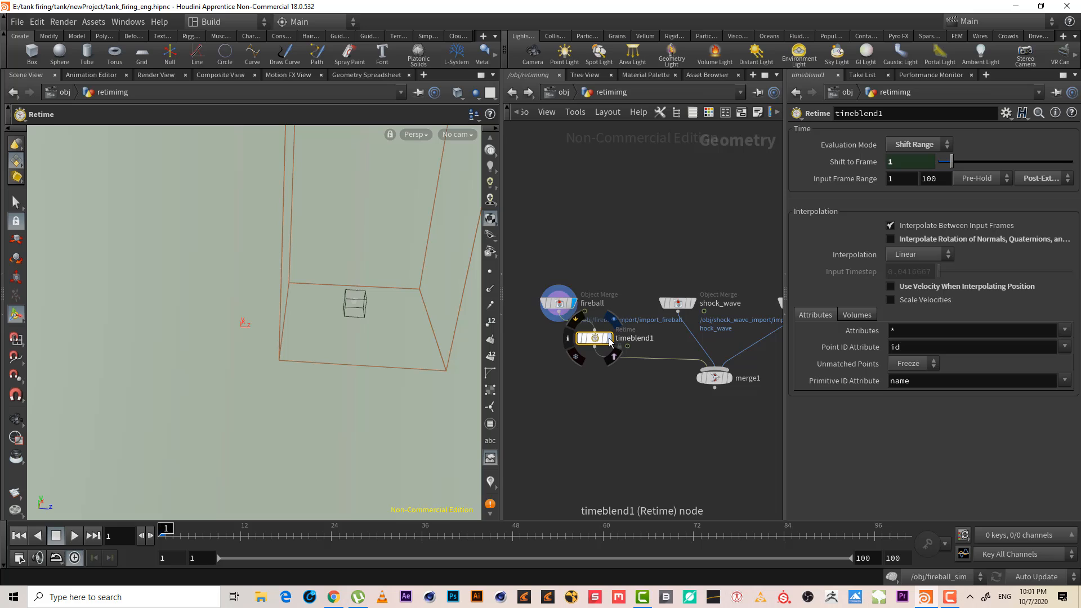
{"action": "left_click", "coordinate": [916, 144]}
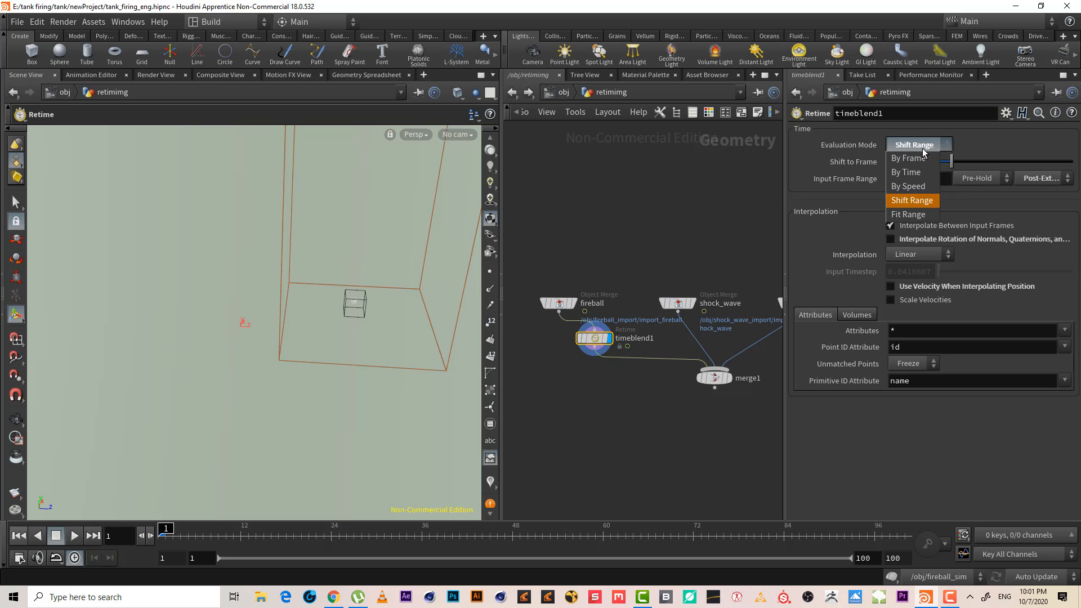
{"action": "left_click", "coordinate": [908, 186]}
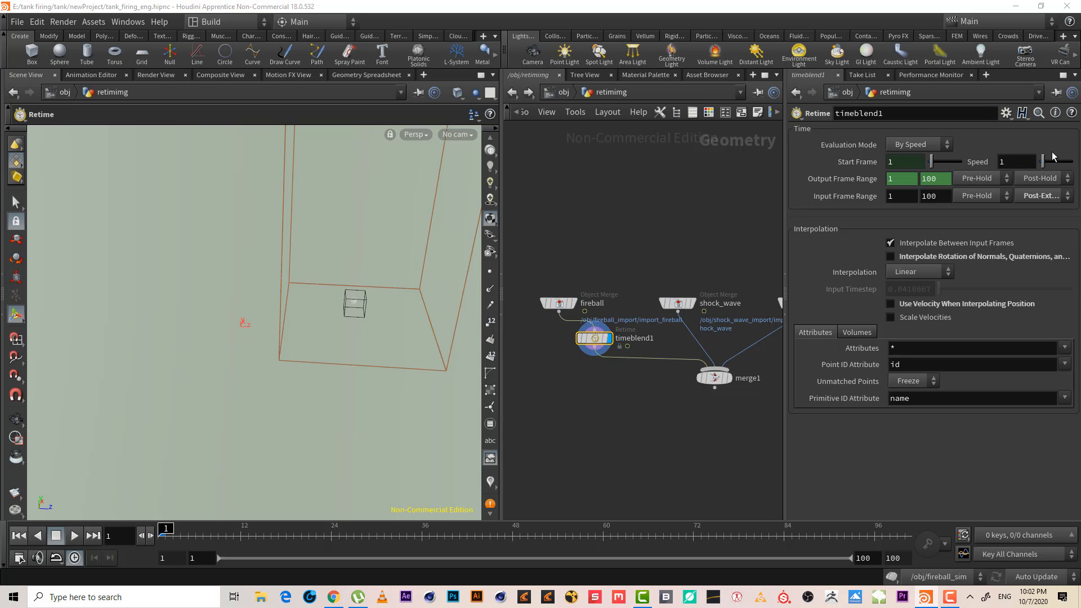
{"action": "left_click", "coordinate": [1014, 161]}
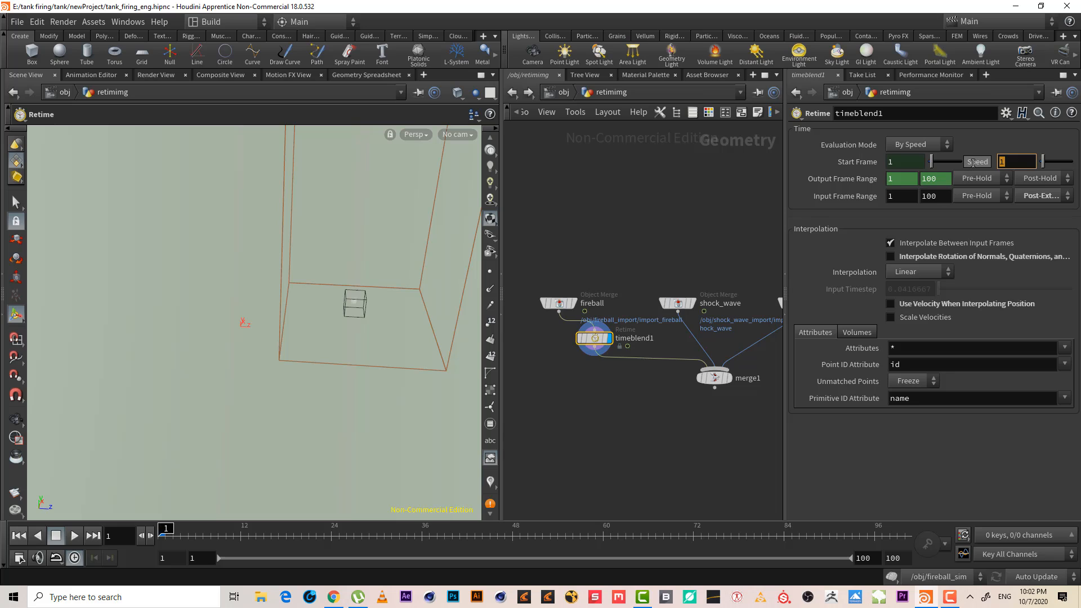
{"action": "type", "text": "5"}
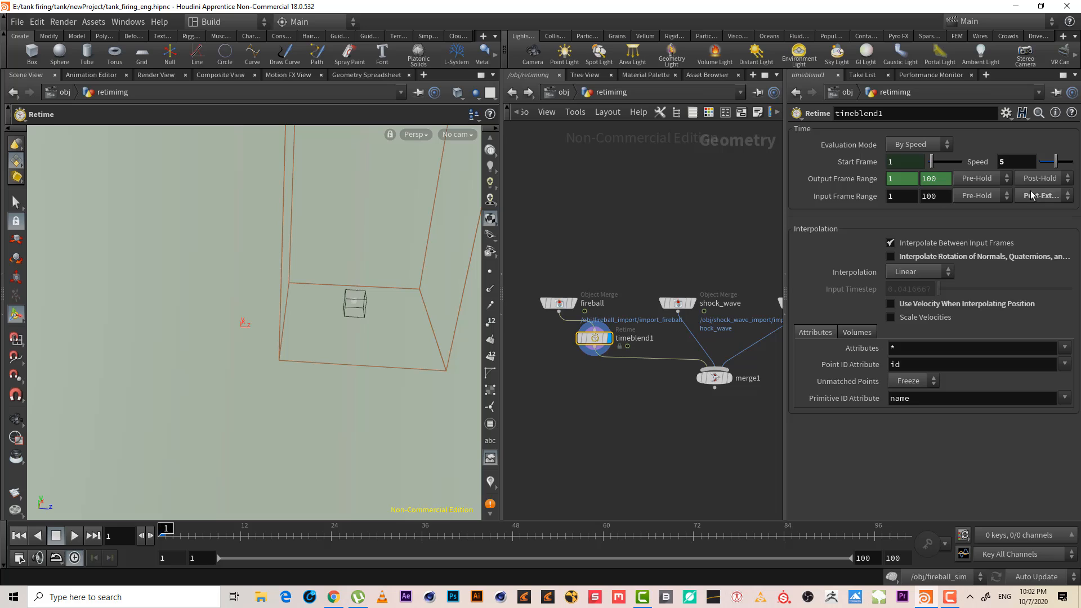
{"action": "mouse_move", "coordinate": [978, 161]}
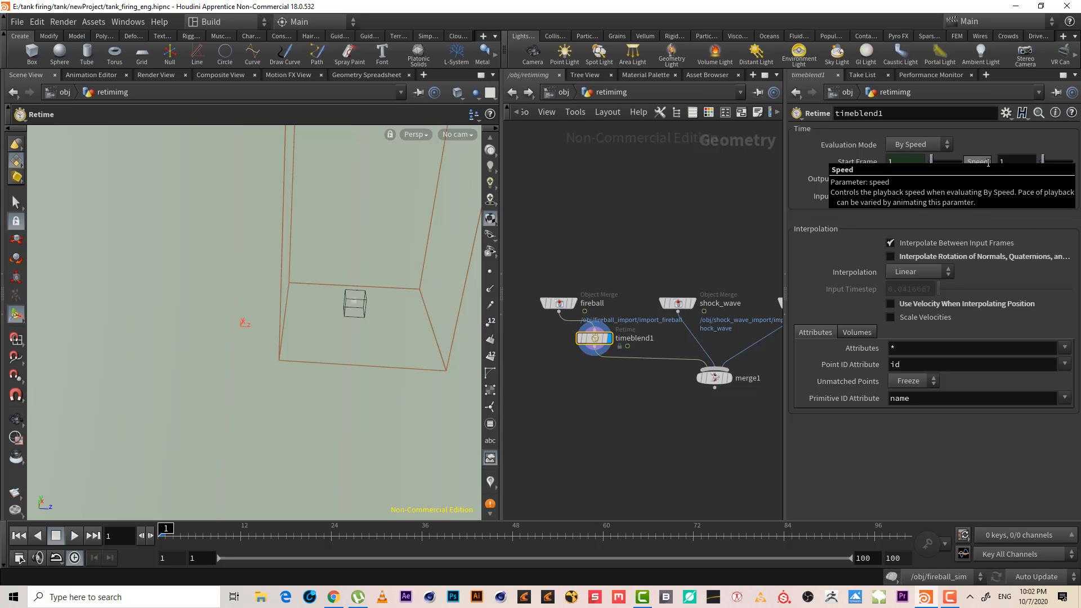
{"action": "mouse_move", "coordinate": [189, 529]}
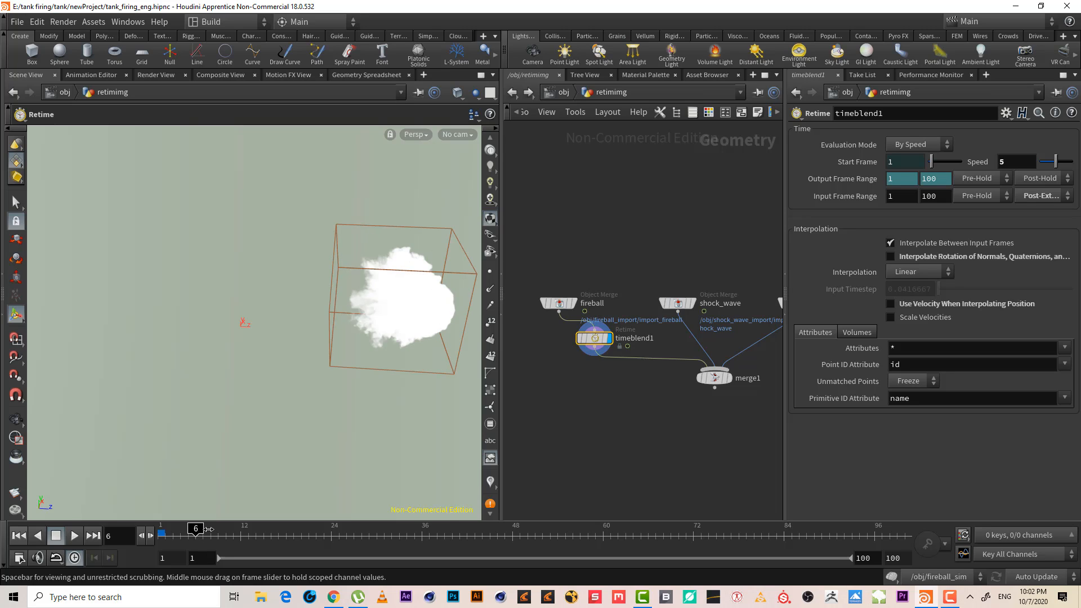
- Keyframe the fireball Retime Speed at the current frame
{"action": "left_click", "coordinate": [93, 535]}
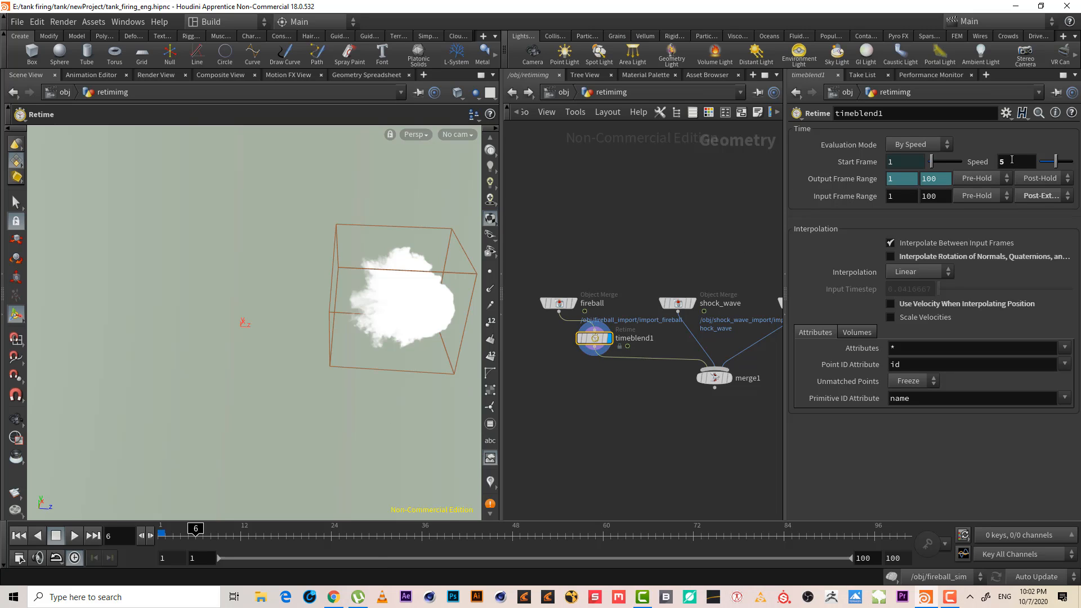
{"action": "mouse_move", "coordinate": [342, 307]}
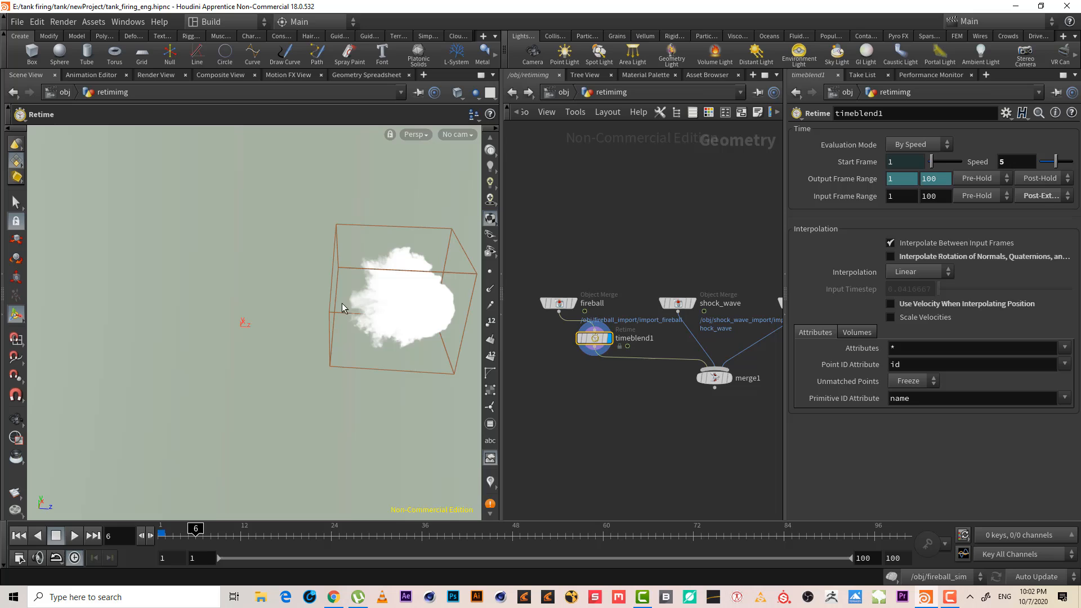
{"action": "mouse_move", "coordinate": [251, 445]}
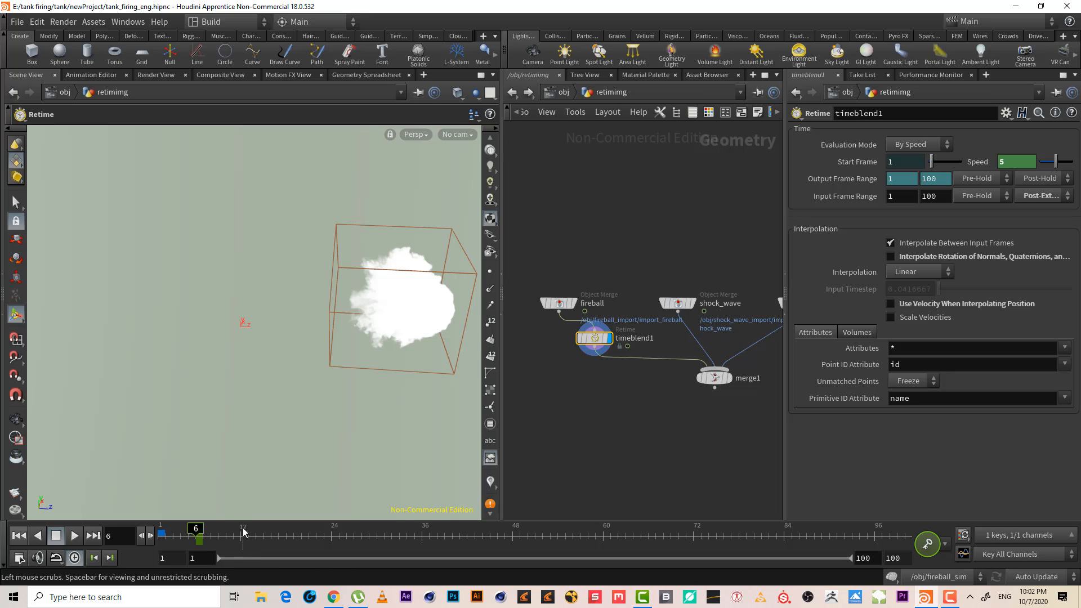
{"action": "mouse_move", "coordinate": [242, 541]}
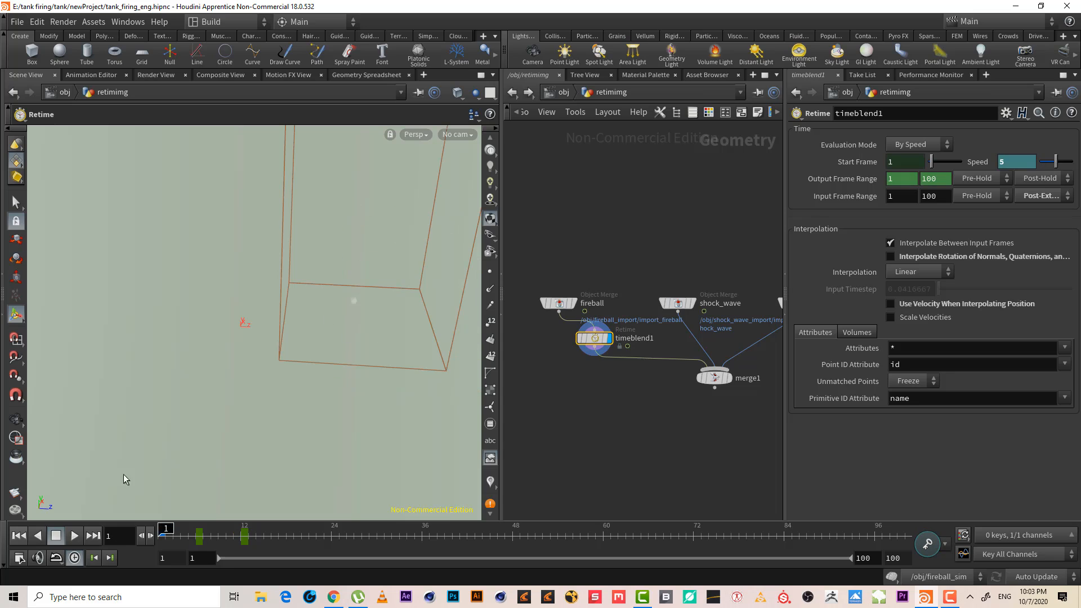
{"action": "left_click", "coordinate": [74, 534]}
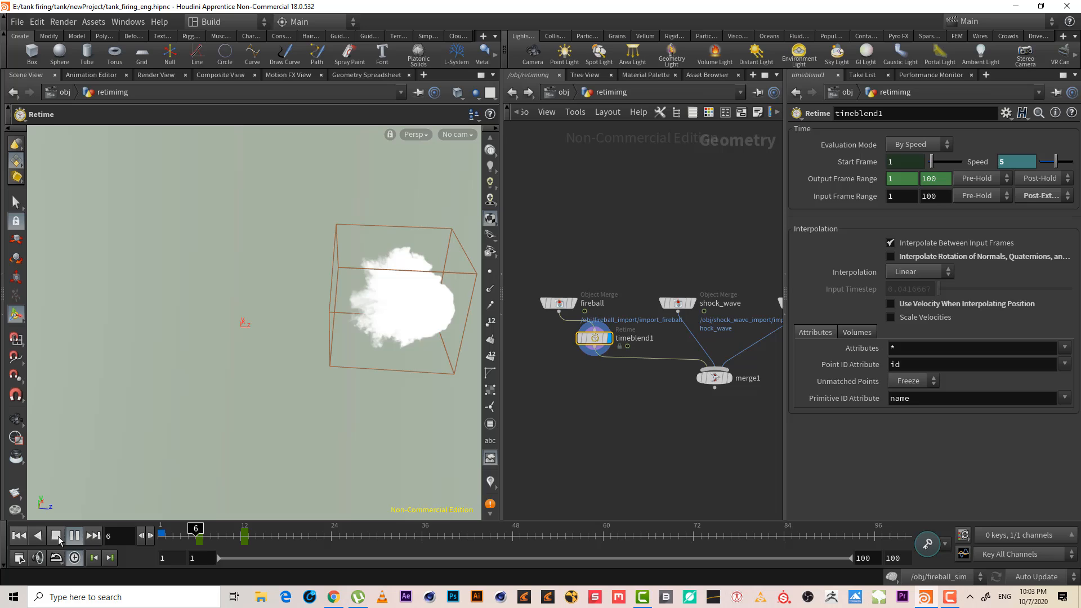
{"action": "left_click", "coordinate": [74, 536]}
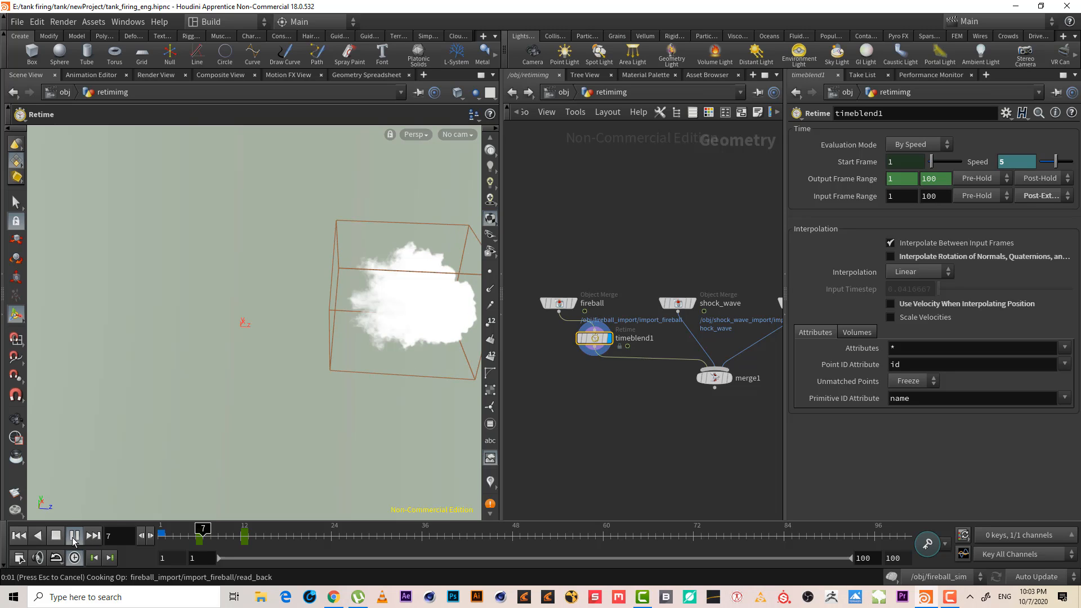
{"action": "left_click", "coordinate": [74, 535]}
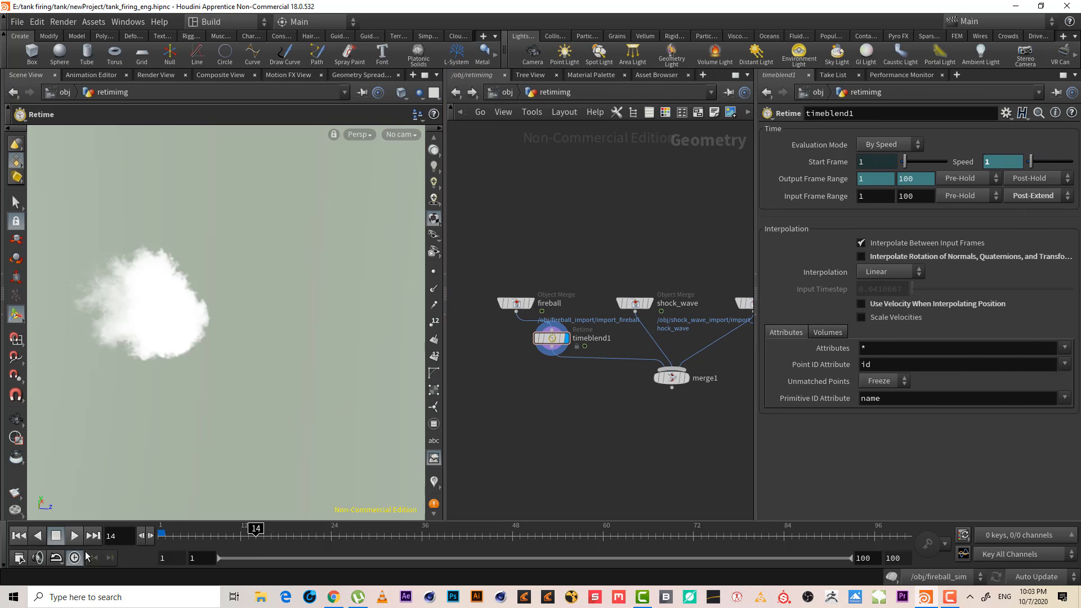
{"action": "left_click", "coordinate": [73, 536]}
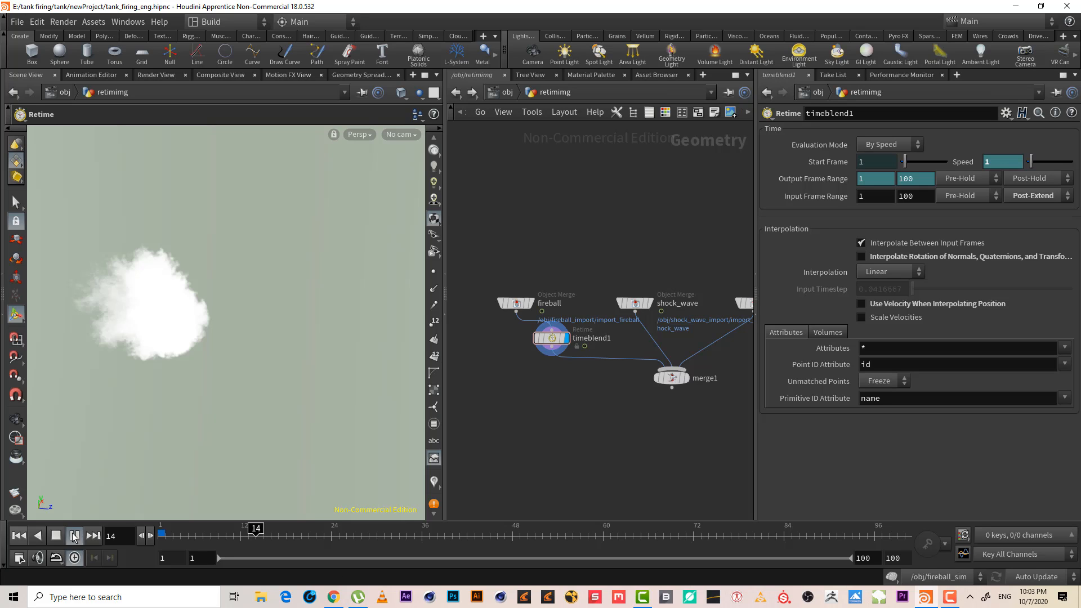
{"action": "left_click", "coordinate": [92, 536]}
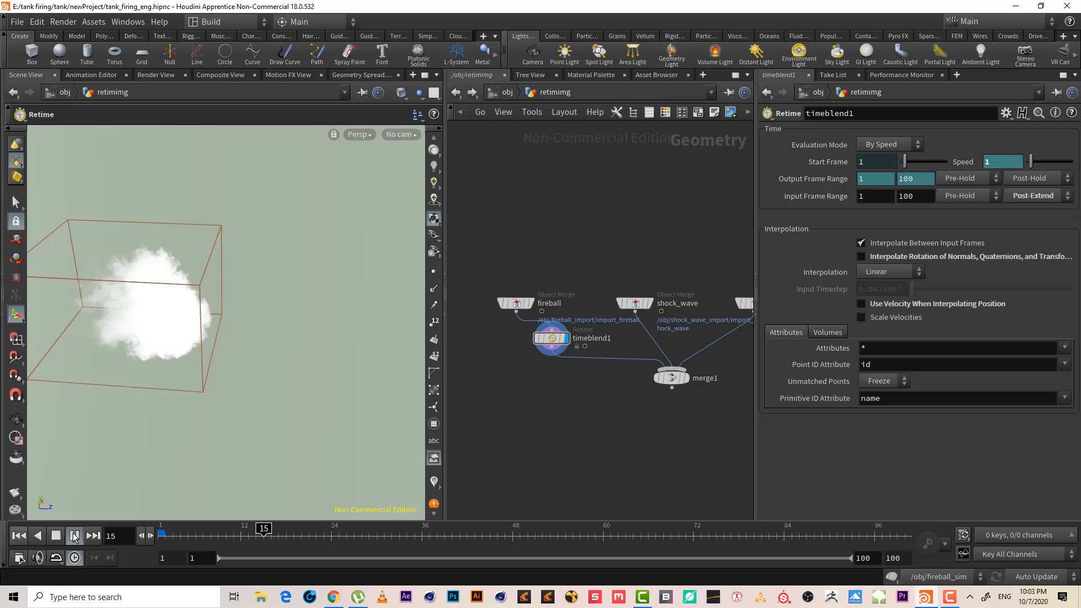
{"action": "left_click", "coordinate": [74, 536]}
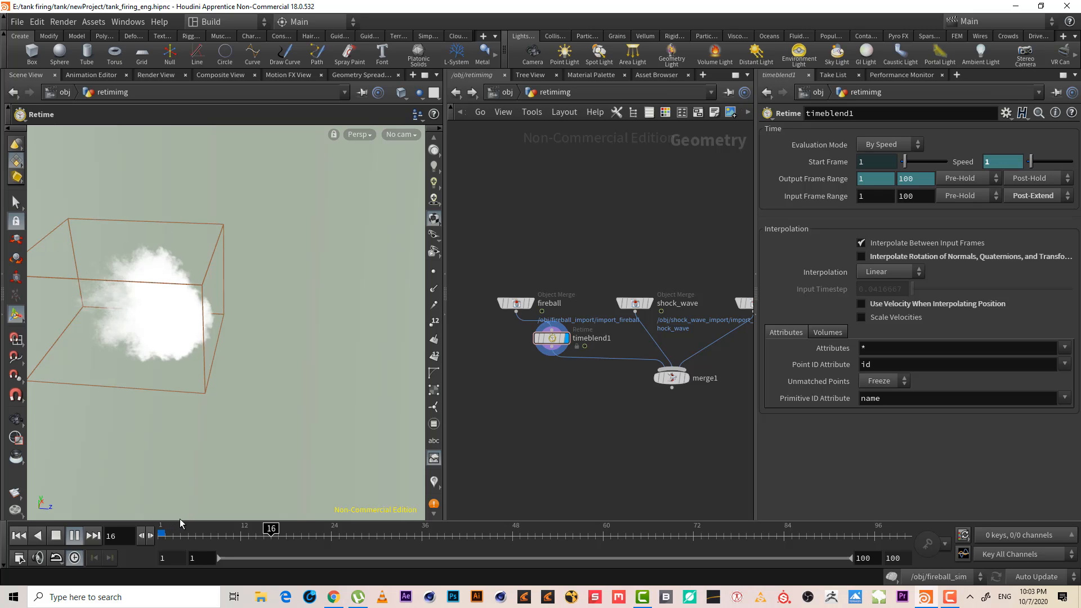
{"action": "left_click", "coordinate": [93, 535]}
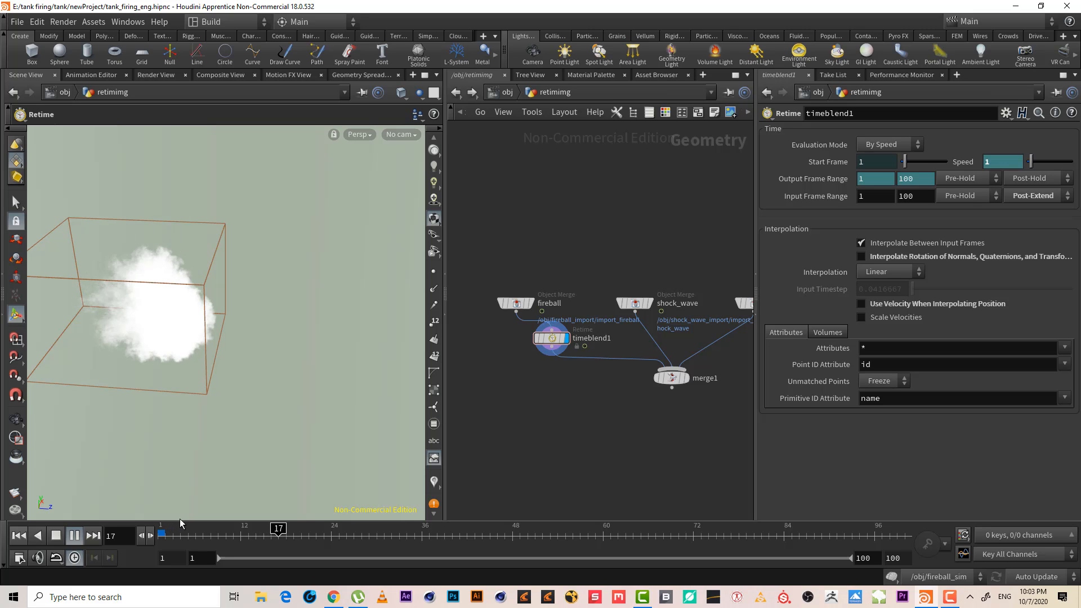
{"action": "left_click", "coordinate": [74, 536]}
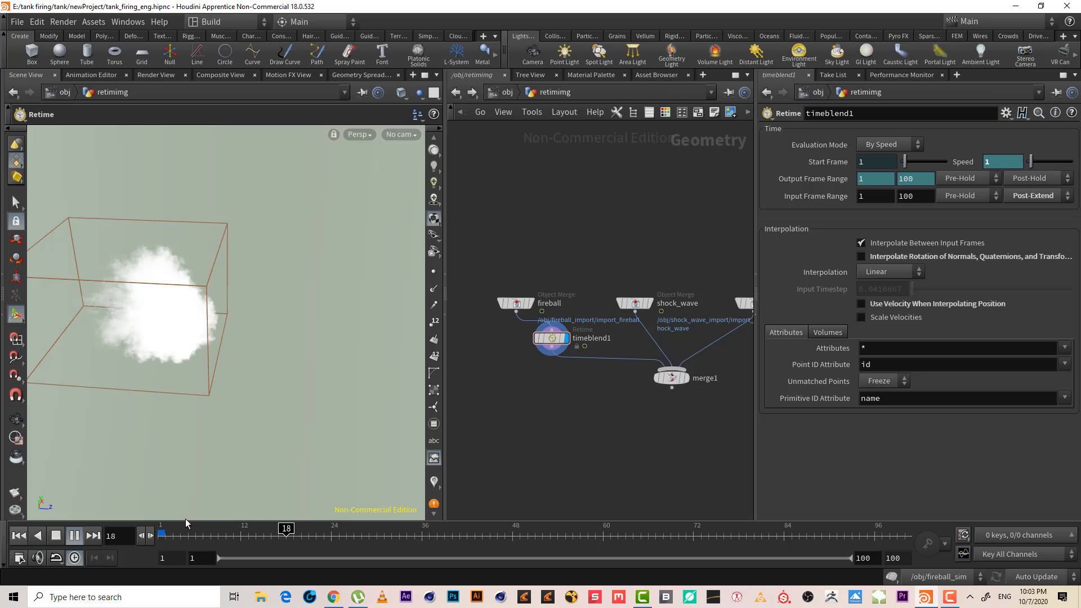
{"action": "mouse_move", "coordinate": [214, 446]}
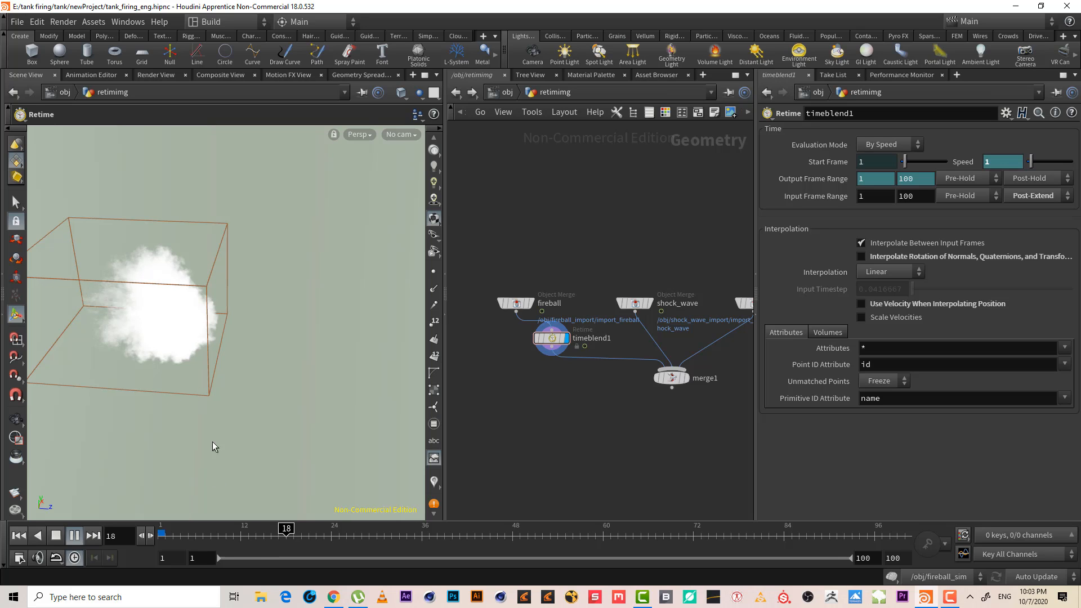
{"action": "left_click", "coordinate": [92, 536]}
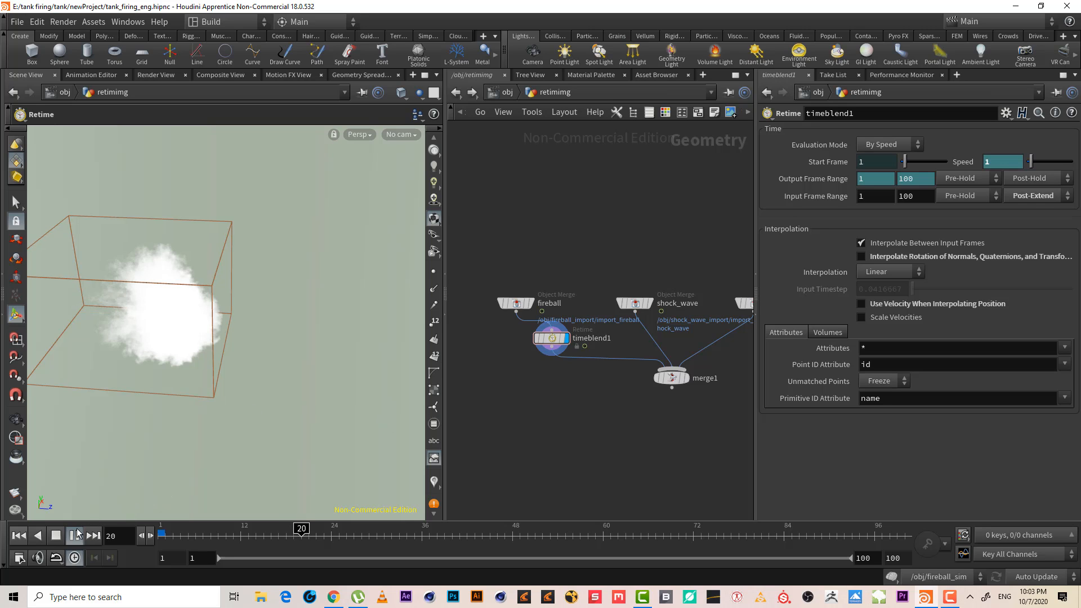
{"action": "left_click", "coordinate": [74, 536]}
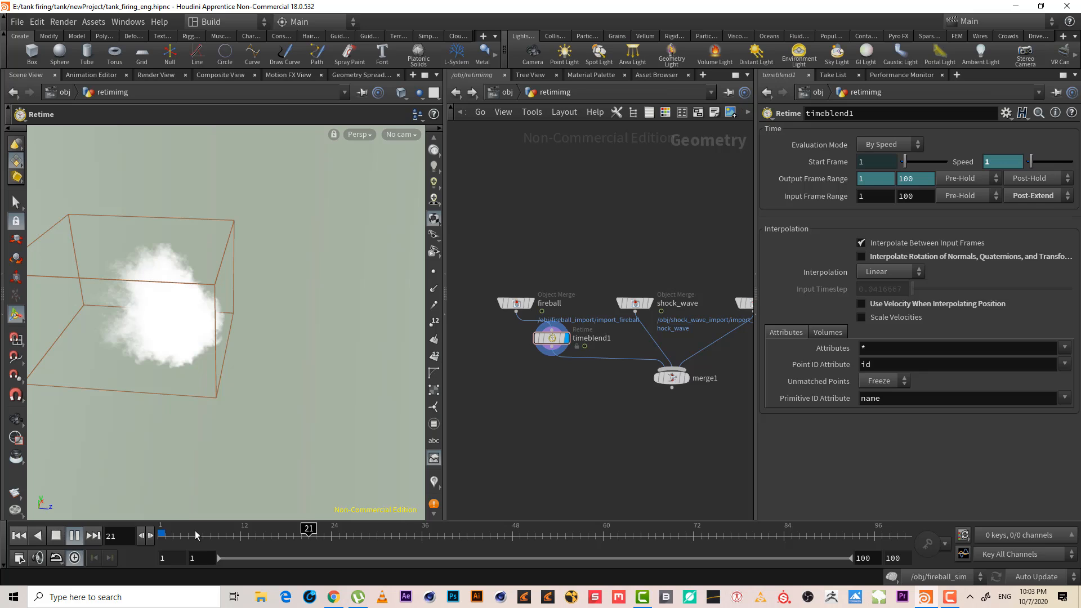
{"action": "left_click", "coordinate": [75, 536]}
{"action": "type", "text": "5"}
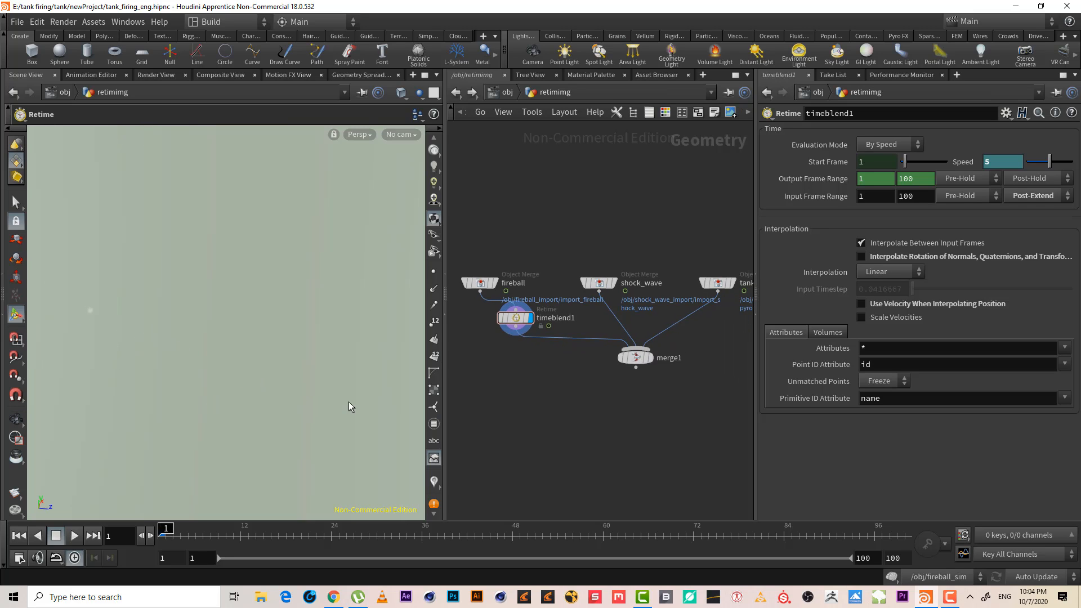
- Move the merge1 node lower in the network editor
{"action": "left_click_drag", "start_coordinate": [635, 357], "coordinate": [624, 379]}
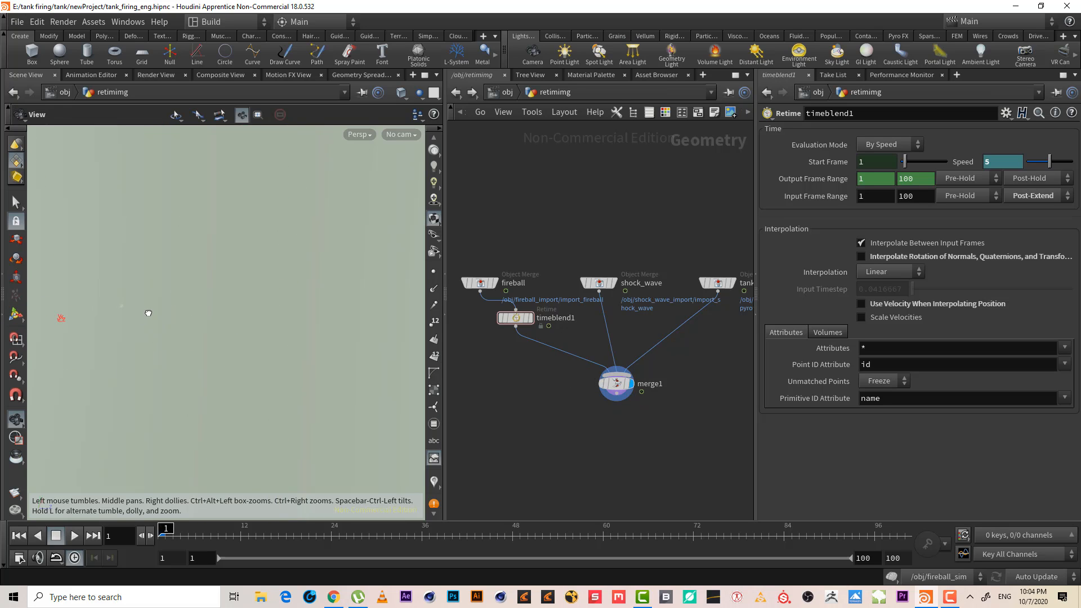
{"action": "mouse_move", "coordinate": [199, 322]}
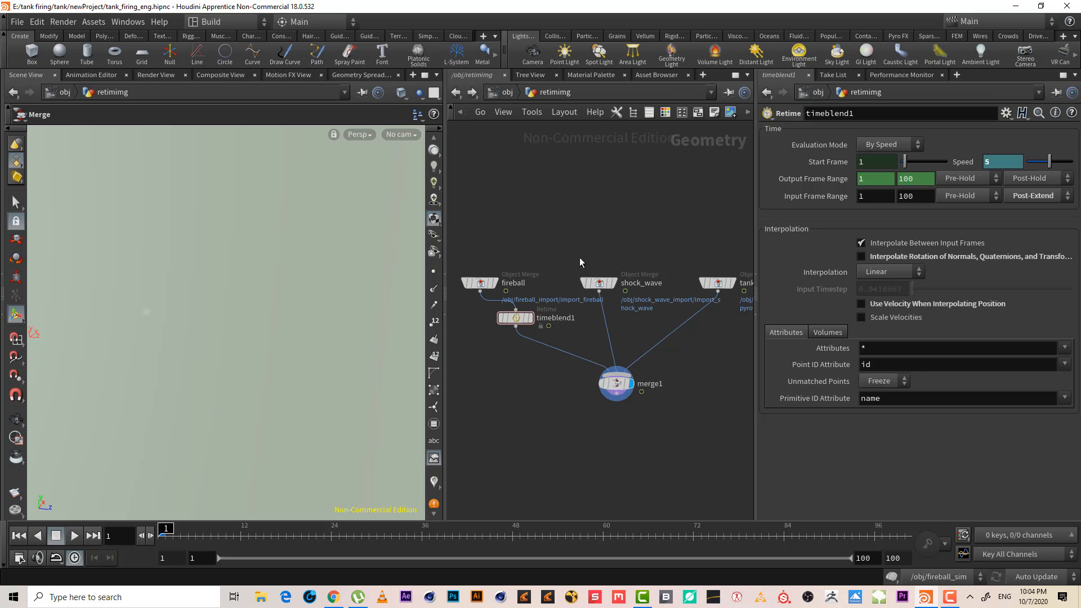
{"action": "mouse_move", "coordinate": [358, 395]}
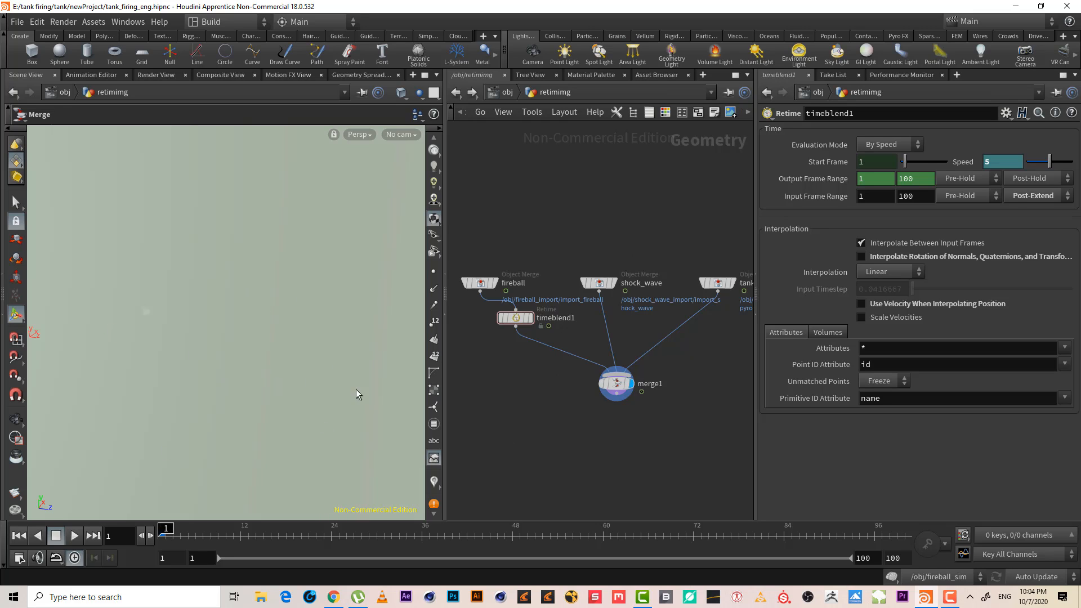
{"action": "mouse_move", "coordinate": [268, 269]}
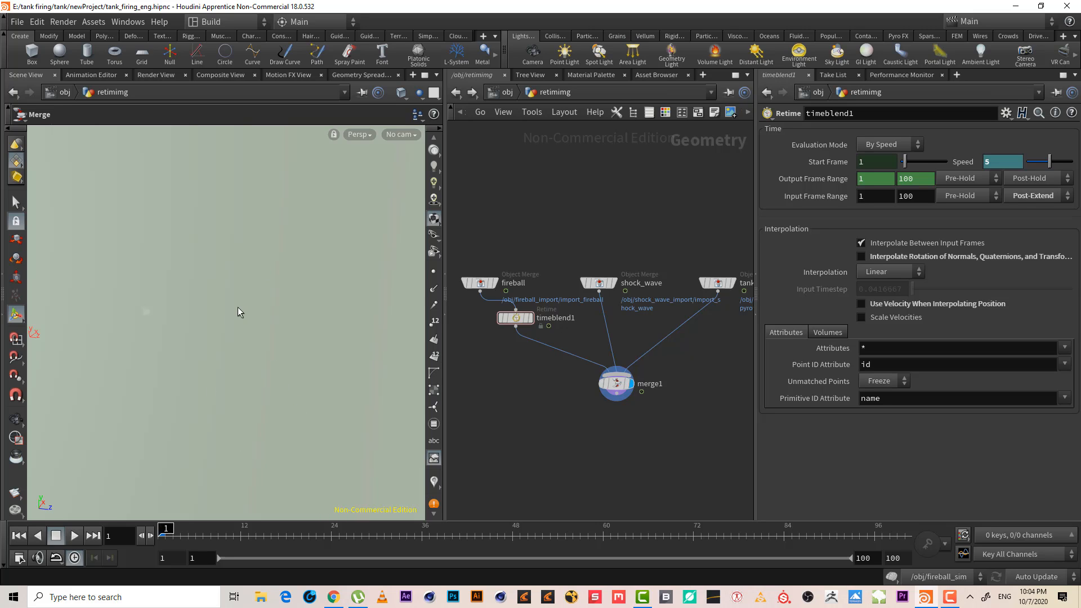
{"action": "mouse_move", "coordinate": [234, 365]}
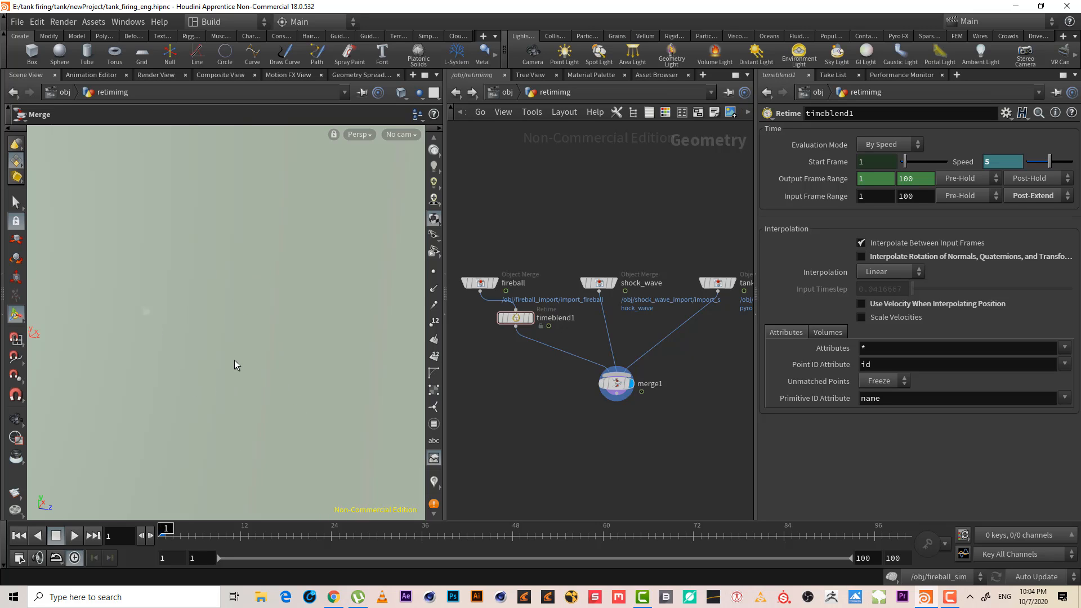
{"action": "mouse_move", "coordinate": [223, 324]}
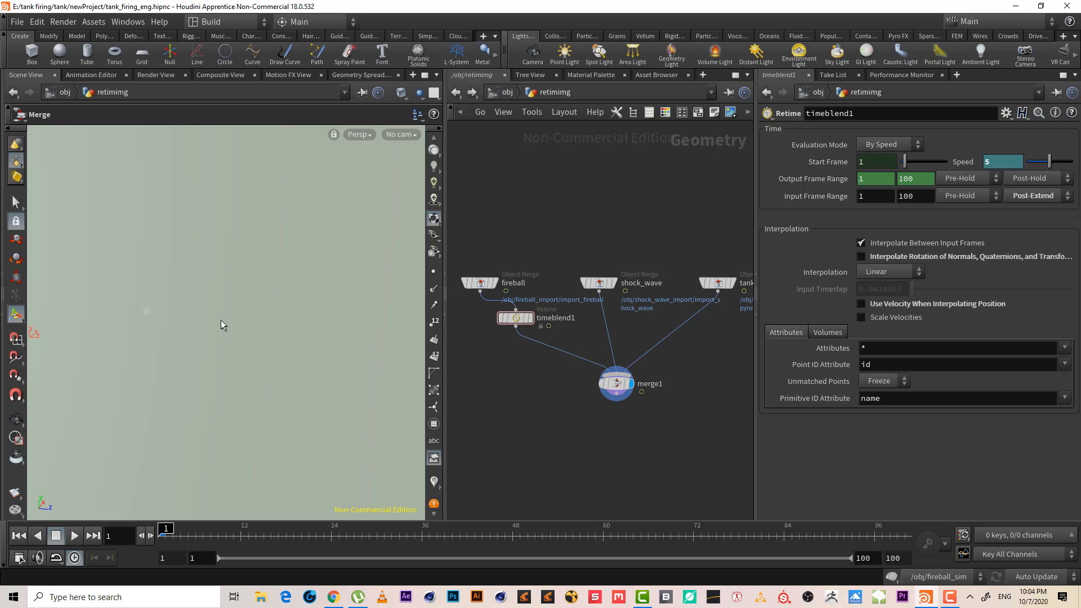
{"action": "mouse_move", "coordinate": [215, 298]}
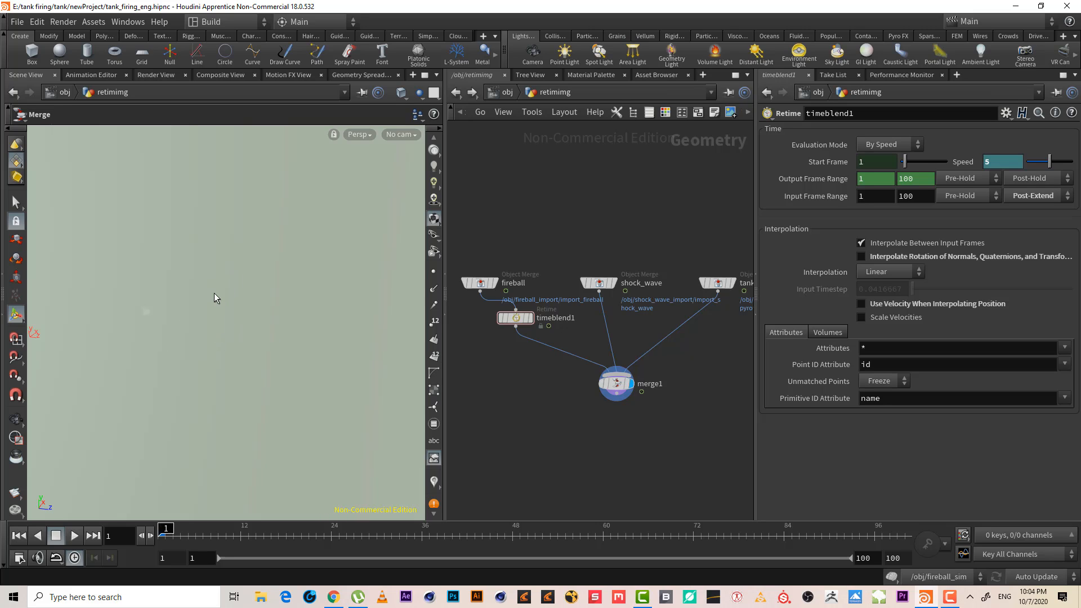
{"action": "mouse_move", "coordinate": [231, 319]}
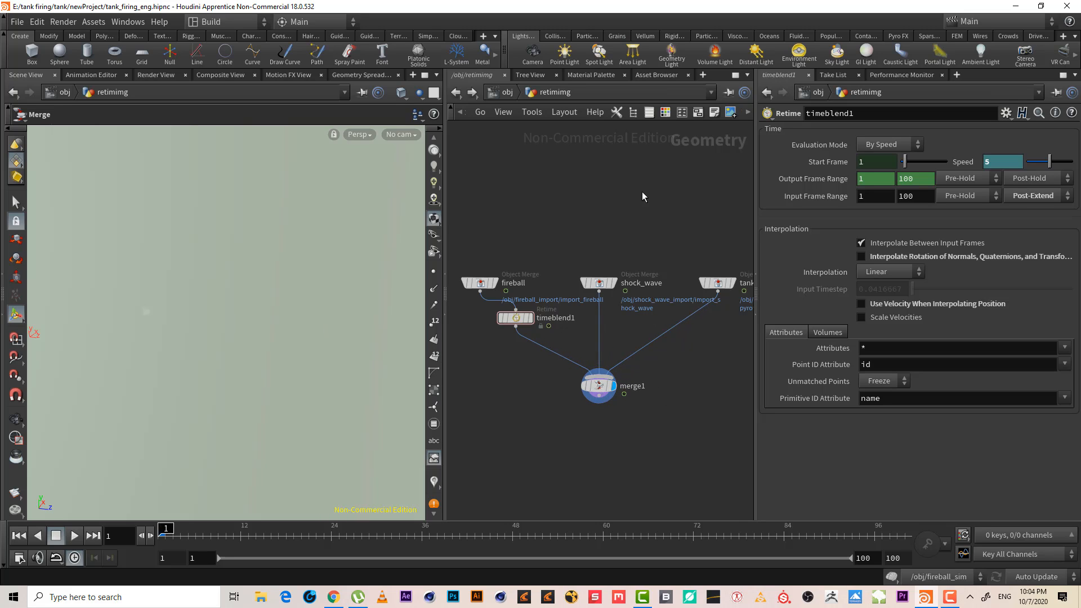
{"action": "mouse_move", "coordinate": [627, 295]}
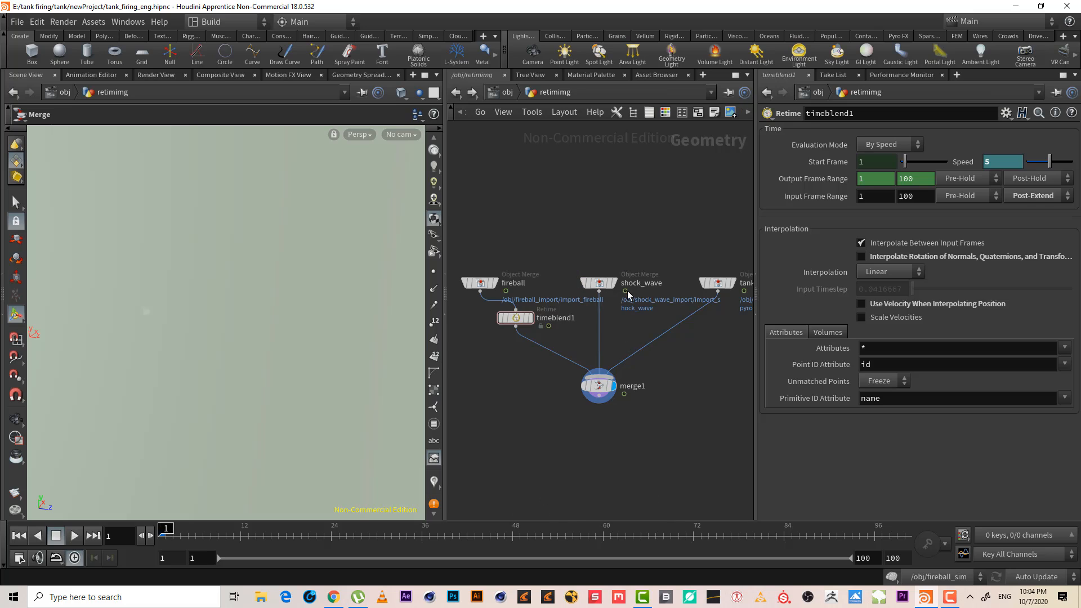
- Display the shock_wave import alone and play its animation, then rewind to frame 1
{"action": "left_click", "coordinate": [598, 284]}
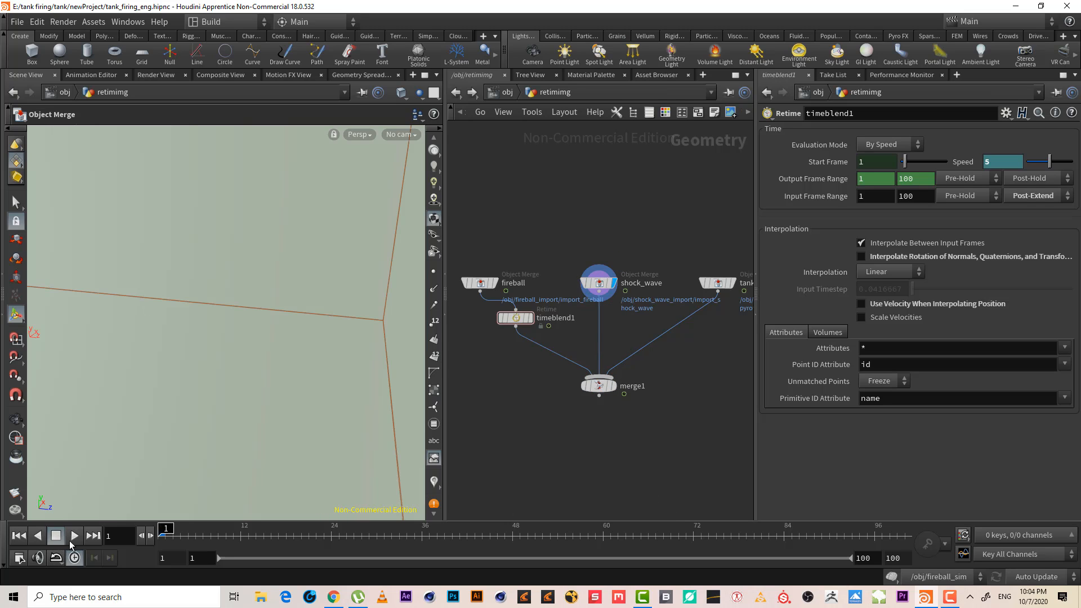
{"action": "left_click", "coordinate": [74, 536]}
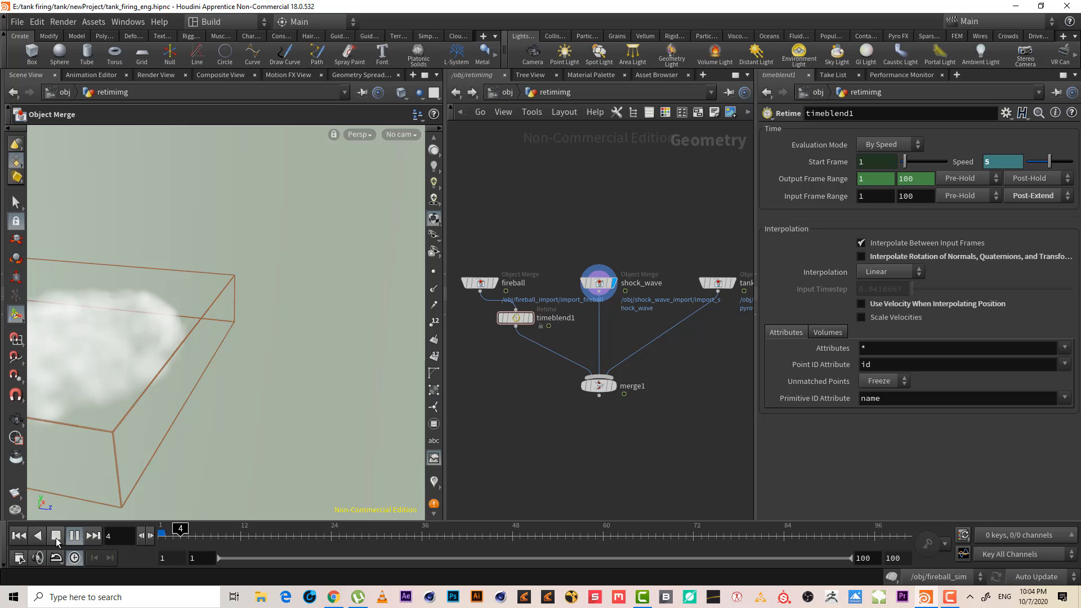
{"action": "left_click", "coordinate": [56, 536]}
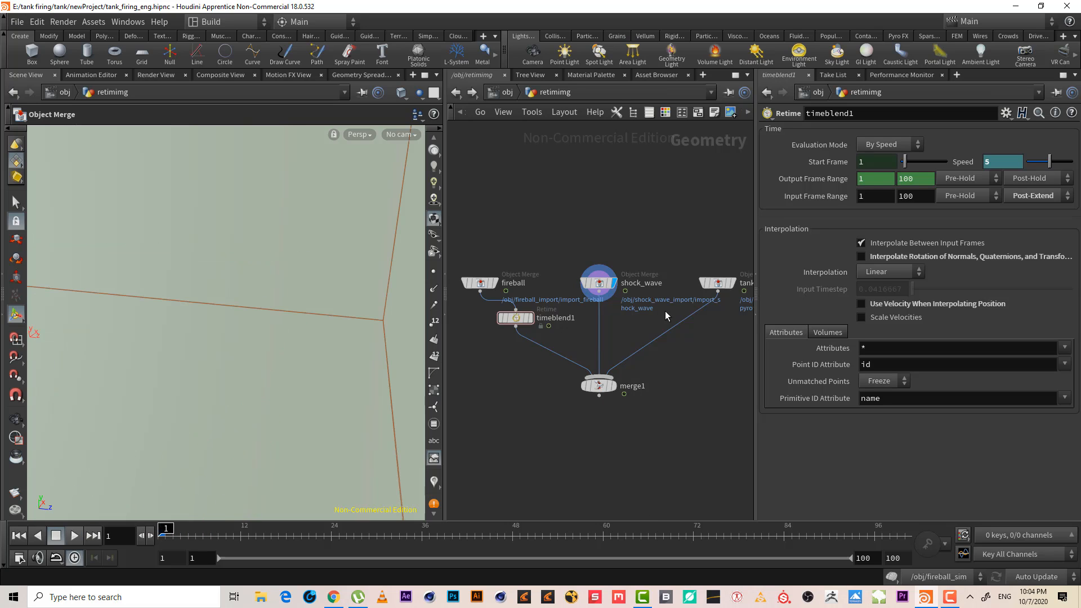
{"action": "mouse_move", "coordinate": [564, 405]}
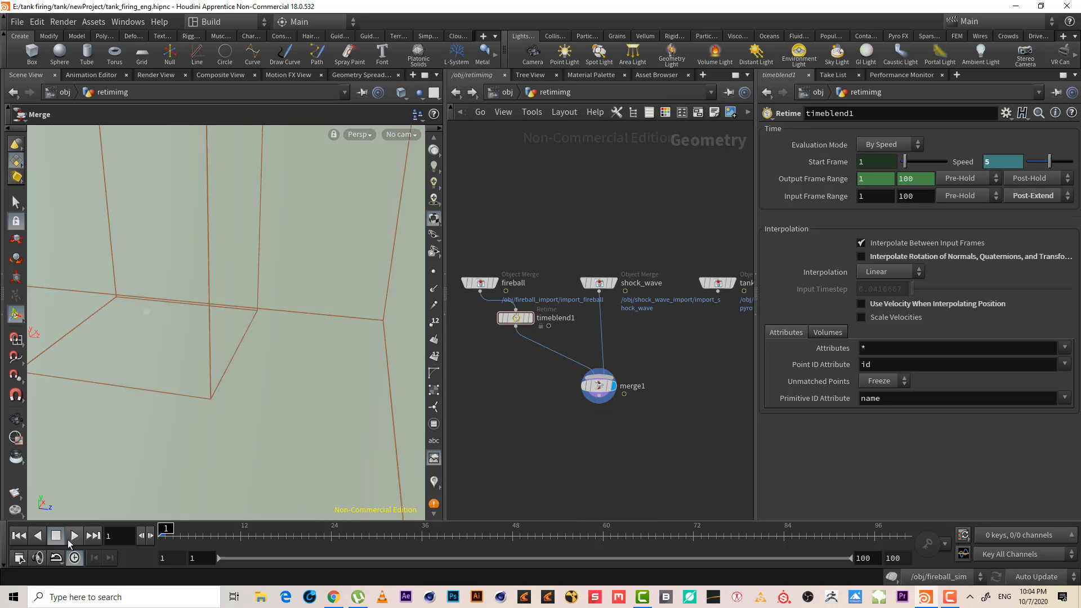
- Play the merged sims through merge1, stepping and restarting playback to review
{"action": "left_click", "coordinate": [73, 536]}
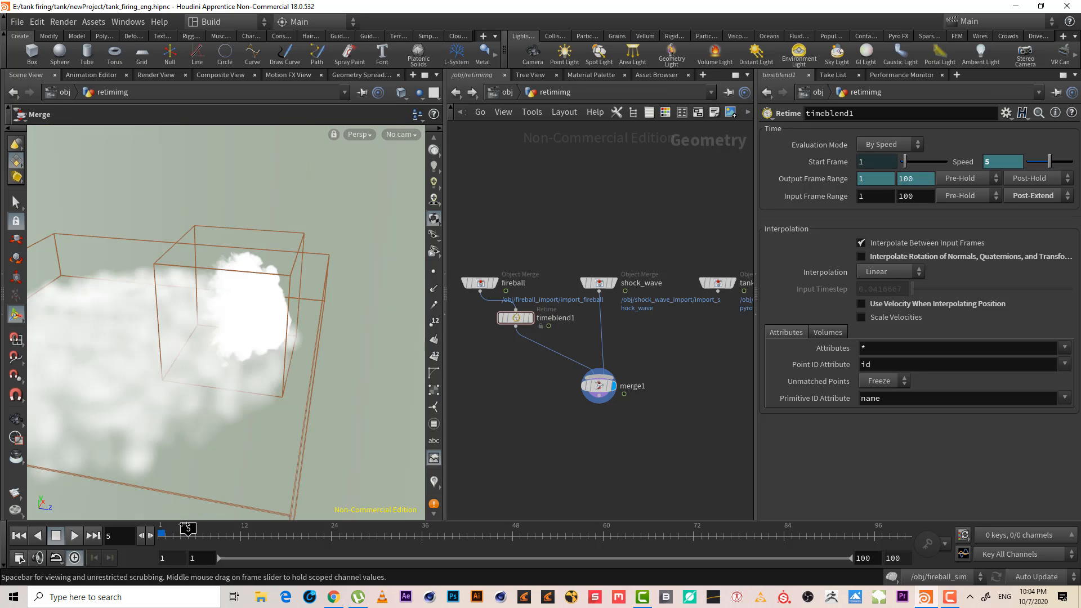
{"action": "left_click", "coordinate": [186, 532]}
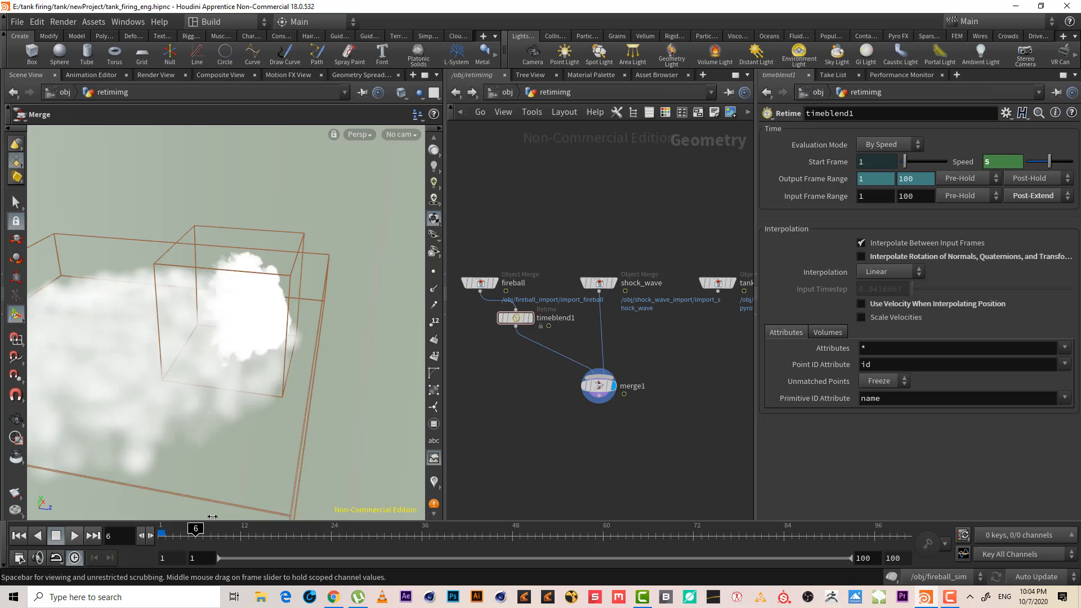
{"action": "left_click", "coordinate": [19, 536]}
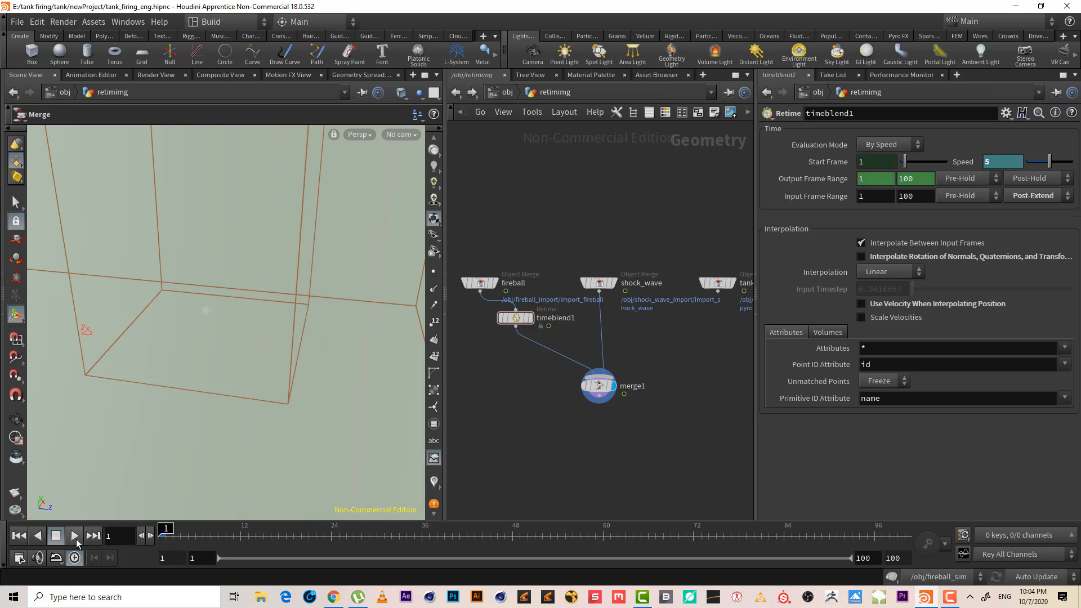
{"action": "left_click", "coordinate": [75, 536]}
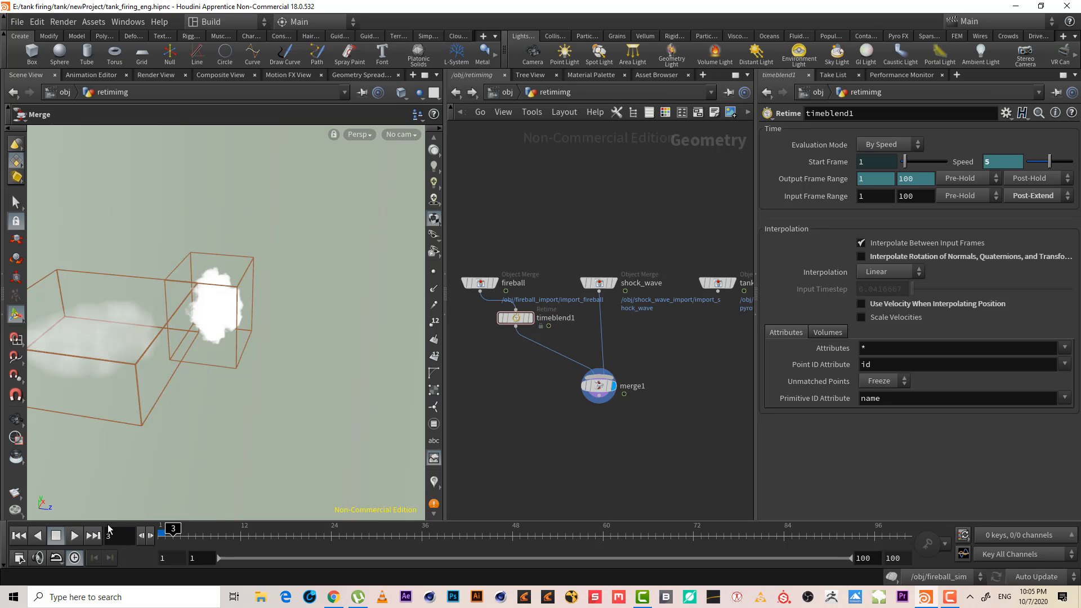
{"action": "left_click", "coordinate": [74, 535]}
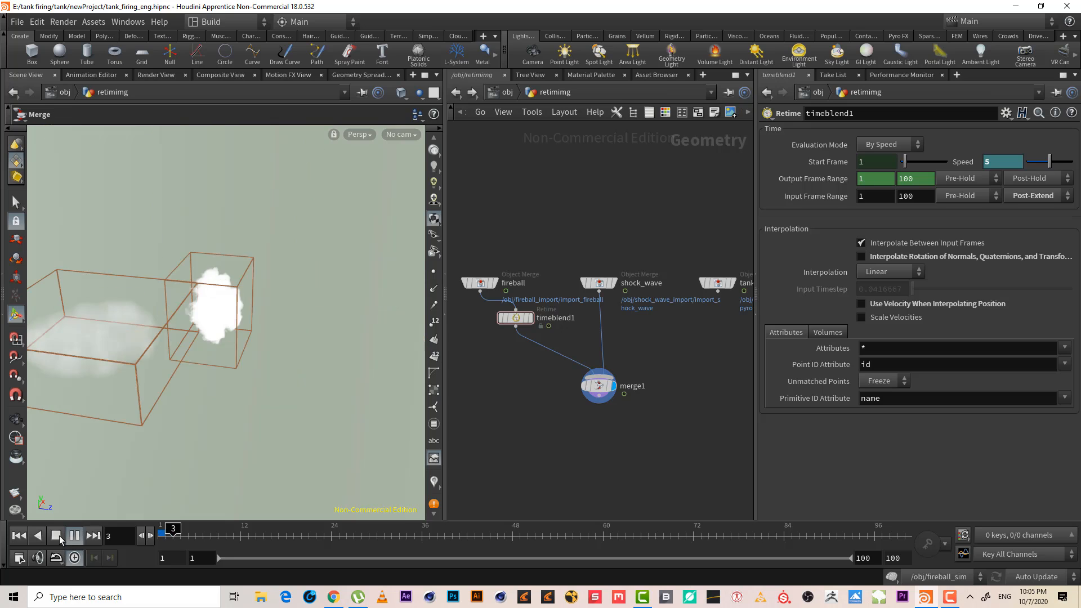
{"action": "left_click", "coordinate": [74, 536]}
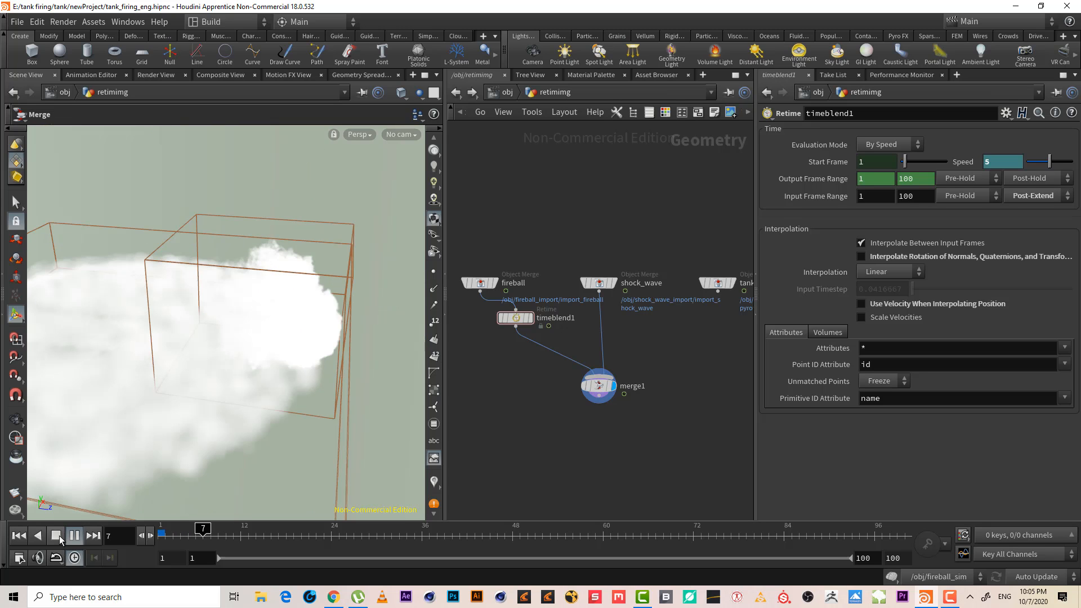
- Advance playback to preview the sped-up fireball filling the view by frame 15
{"action": "left_click", "coordinate": [75, 536]}
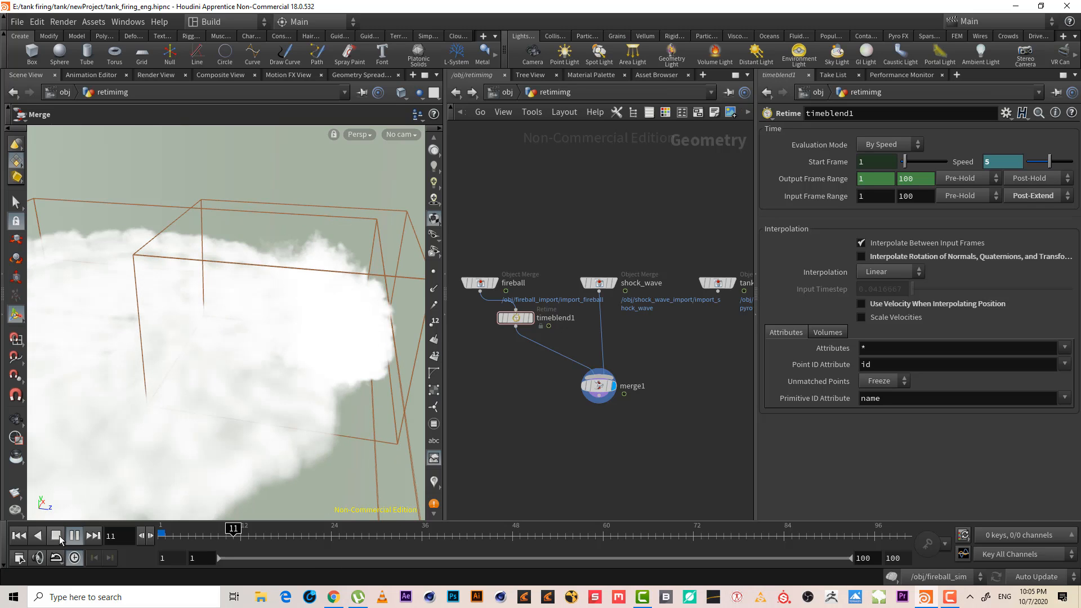
{"action": "left_click", "coordinate": [74, 536]}
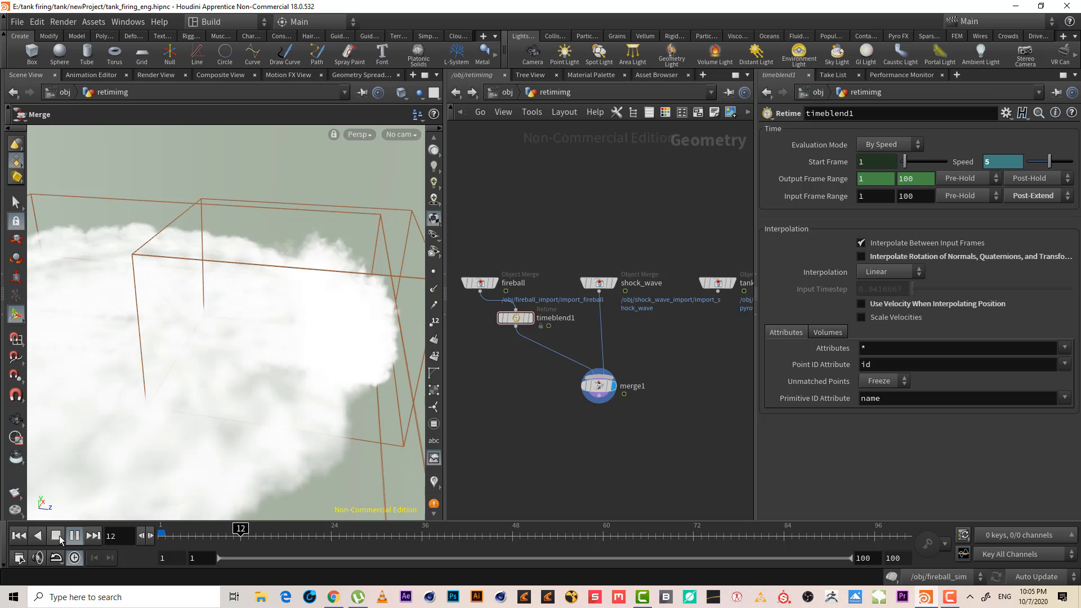
{"action": "left_click", "coordinate": [92, 535]}
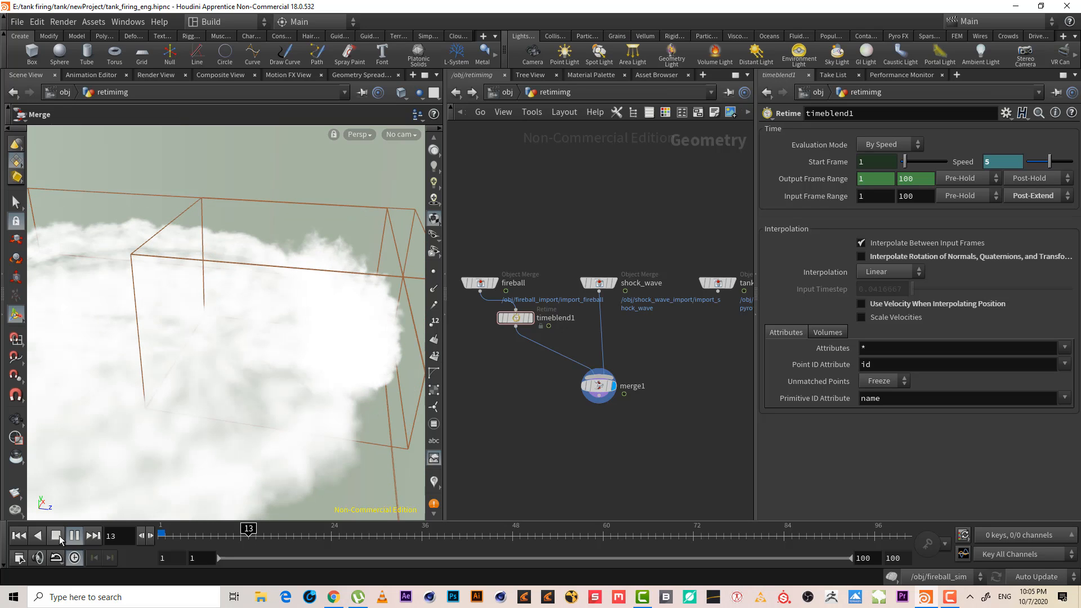
{"action": "left_click", "coordinate": [74, 536]}
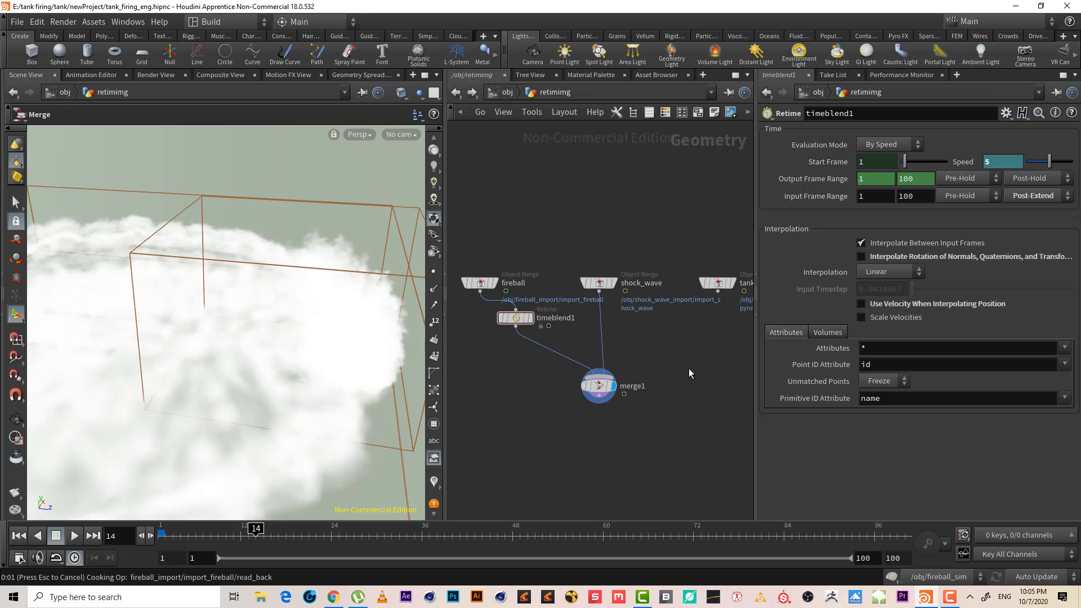
{"action": "key", "text": "Tab"}
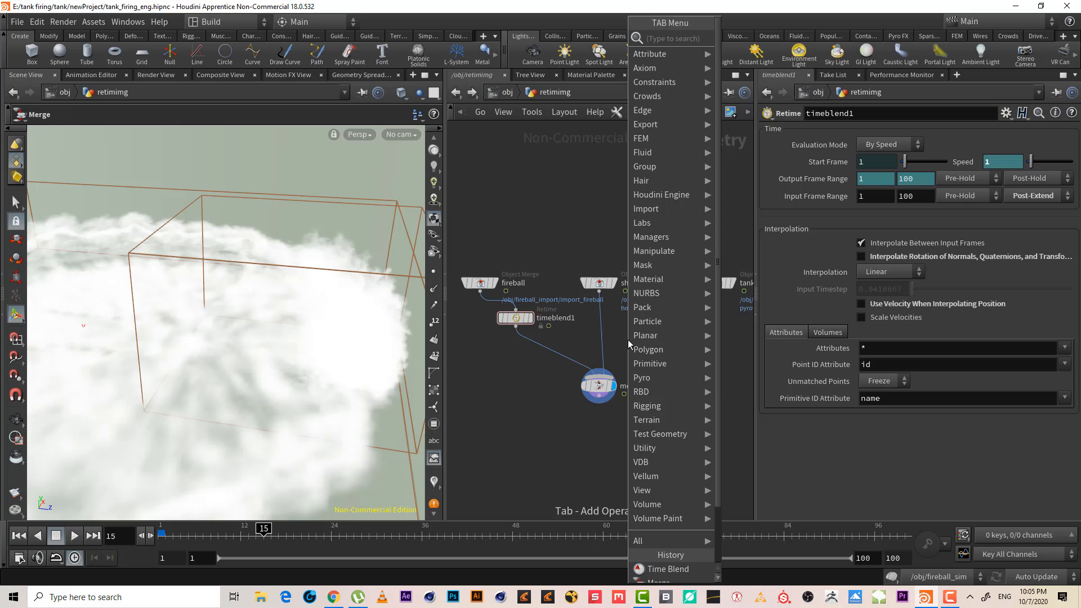
- Insert a Time Shift node between shock_wave and merge1 with its Frame expression built from $F
{"action": "type", "text": "tim"}
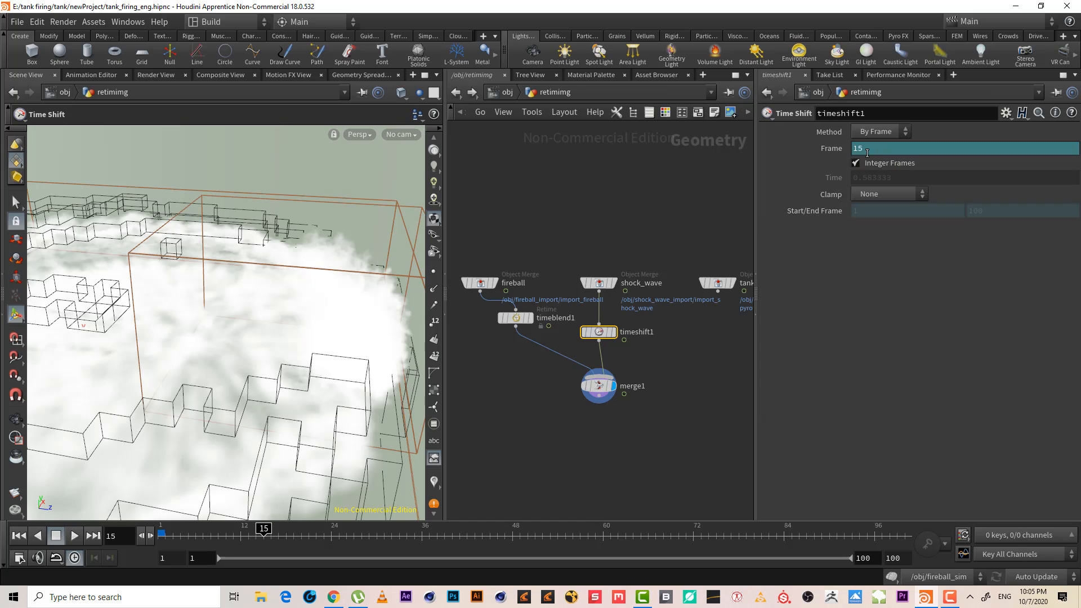
{"action": "type", "text": "$F"}
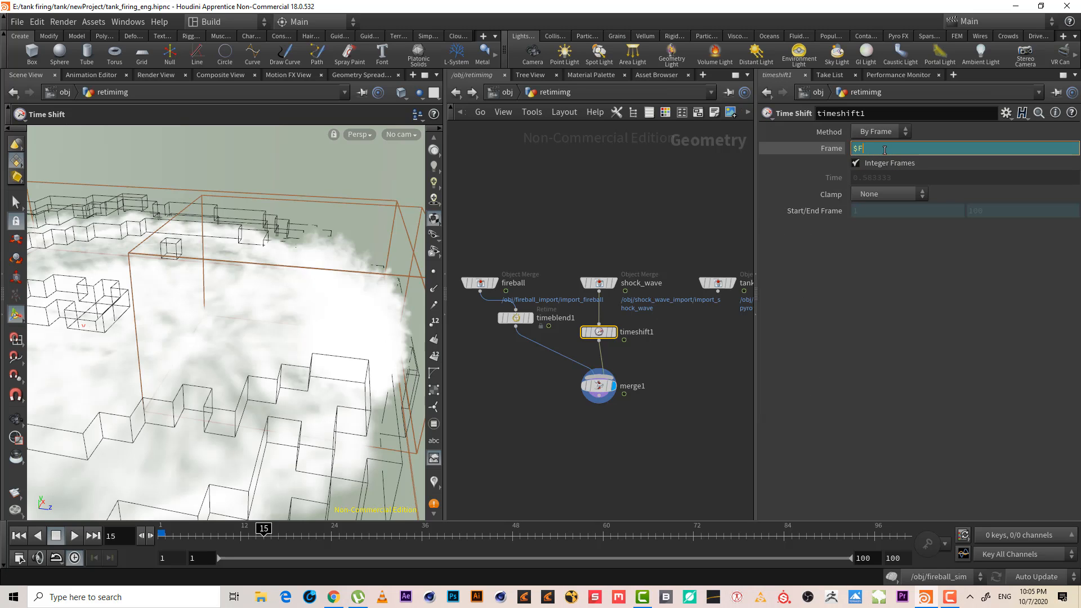
{"action": "type", "text": "+"}
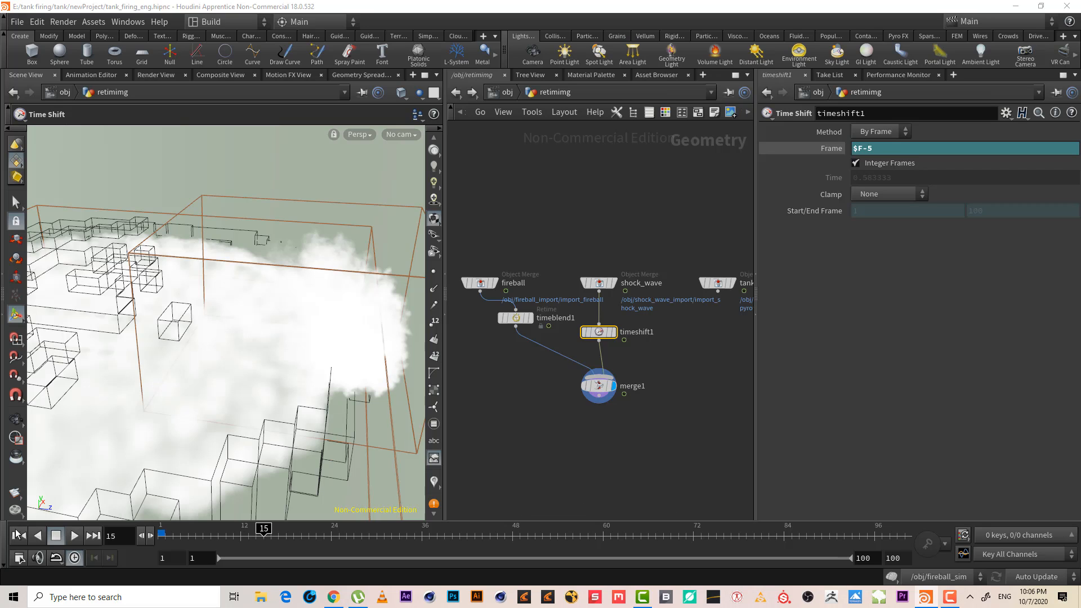
- Edit timeshift1's Frame to $F-2 and play back to check the offset
{"action": "left_click", "coordinate": [74, 536]}
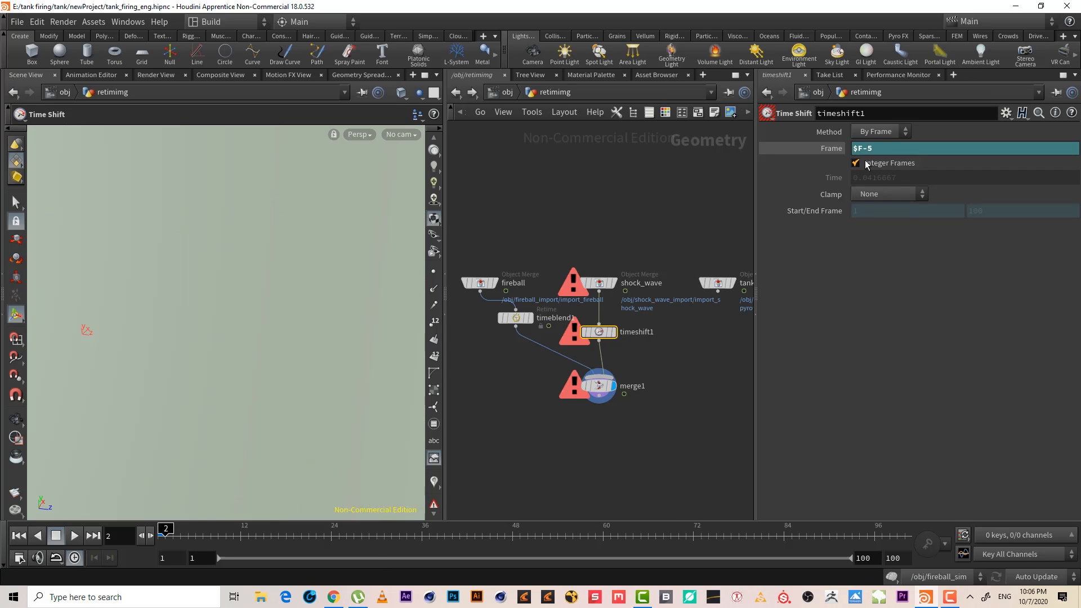
{"action": "left_click", "coordinate": [864, 147]}
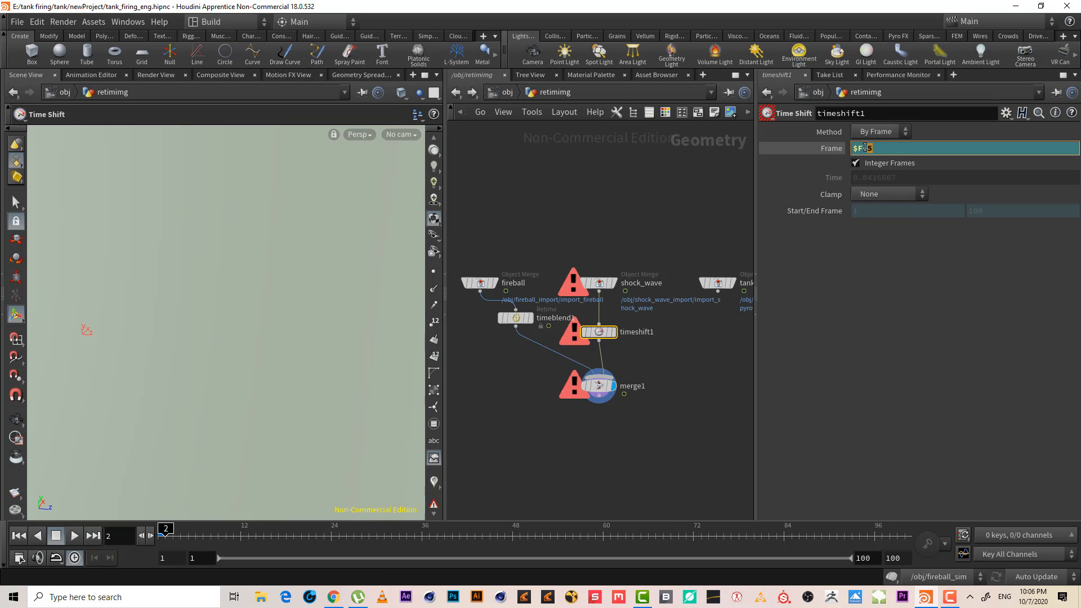
{"action": "left_click", "coordinate": [74, 536]}
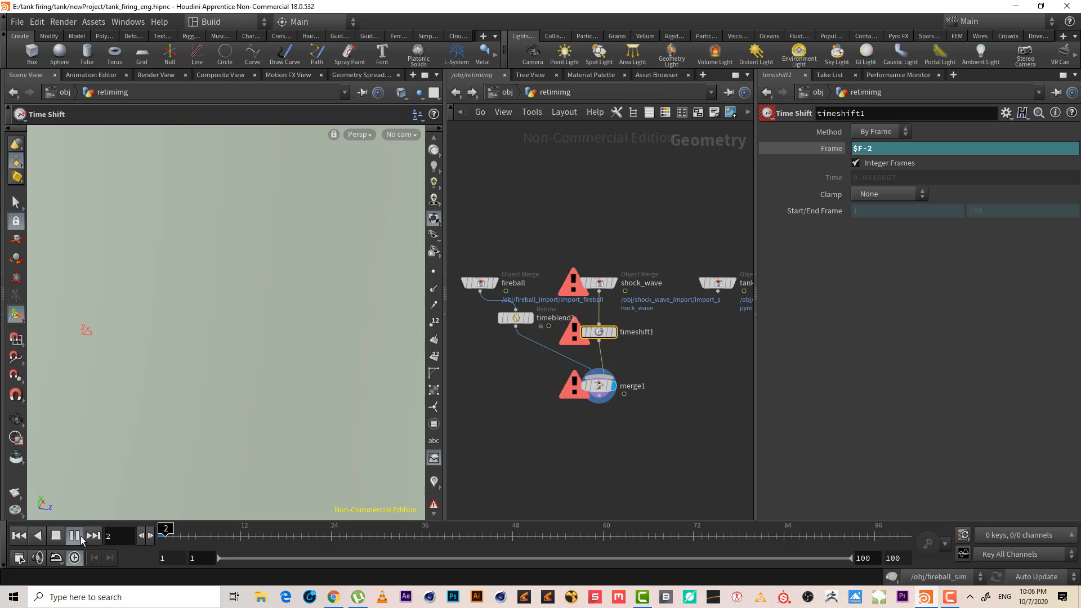
{"action": "left_click", "coordinate": [91, 536]}
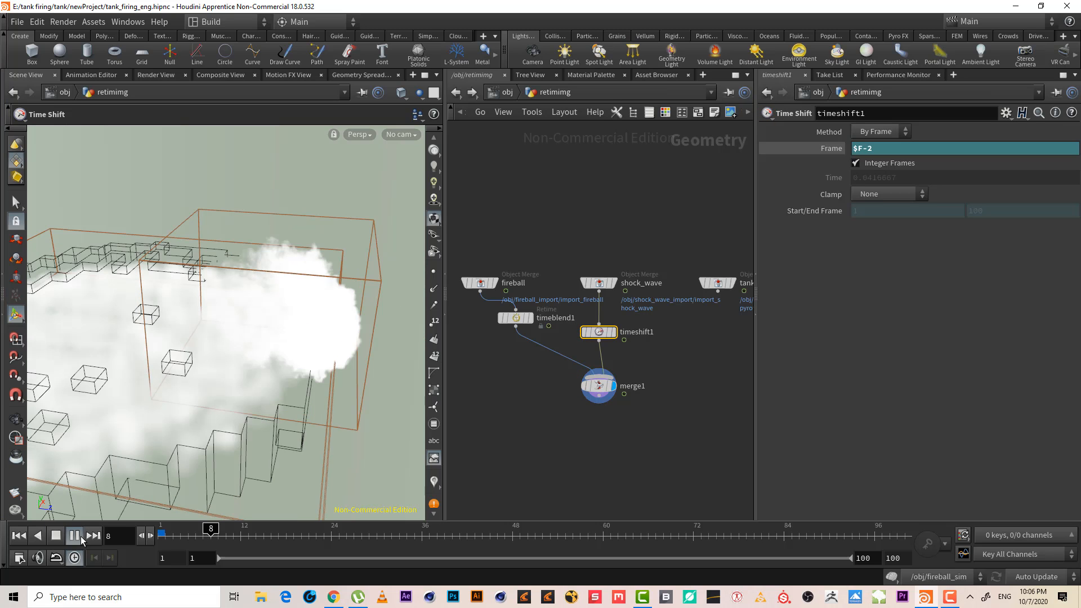
{"action": "left_click", "coordinate": [91, 536]}
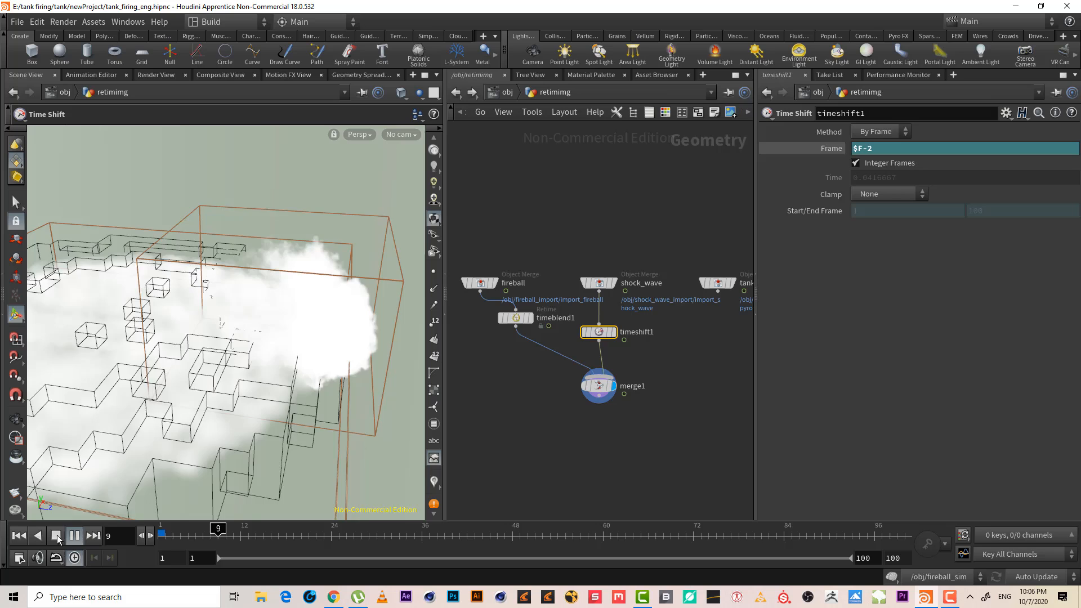
{"action": "left_click", "coordinate": [56, 535]}
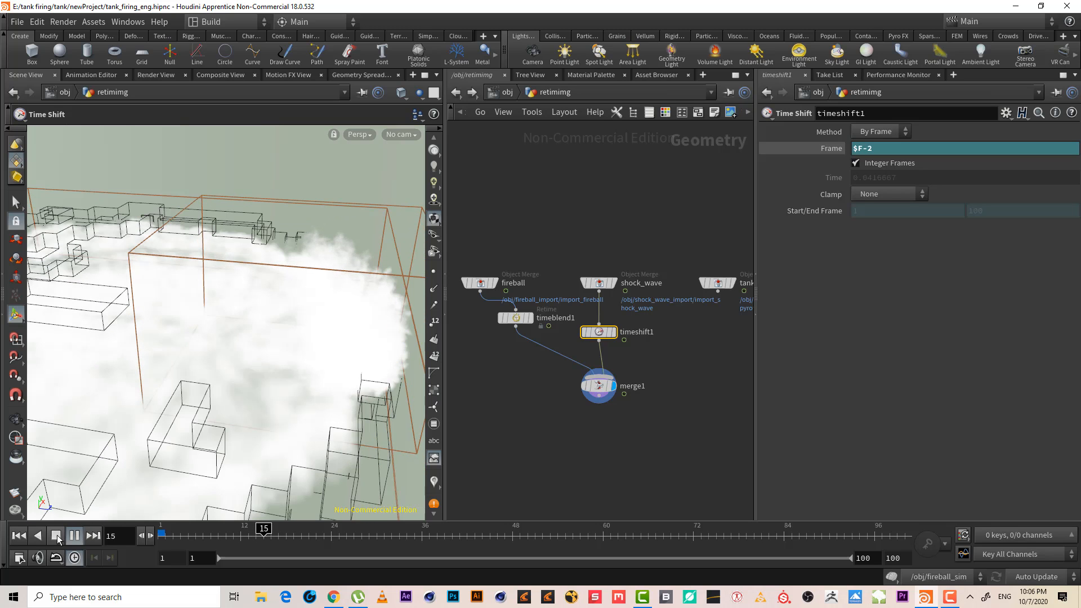
- Change timeshift1's Frame expression to $F-1 and play to review the one-frame offset
{"action": "left_click", "coordinate": [75, 534]}
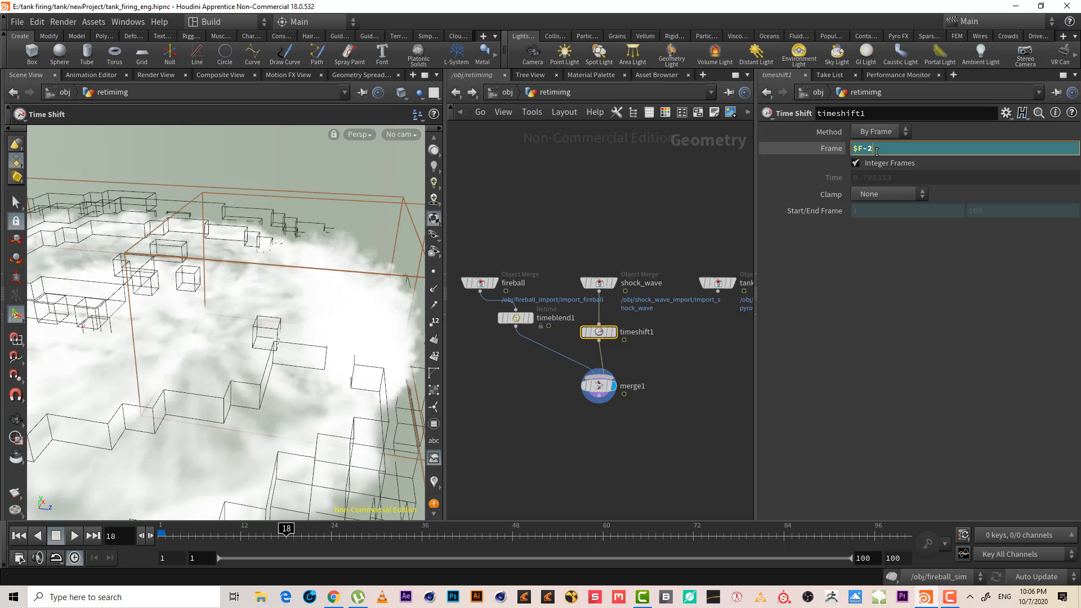
{"action": "type", "text": "$F-1"}
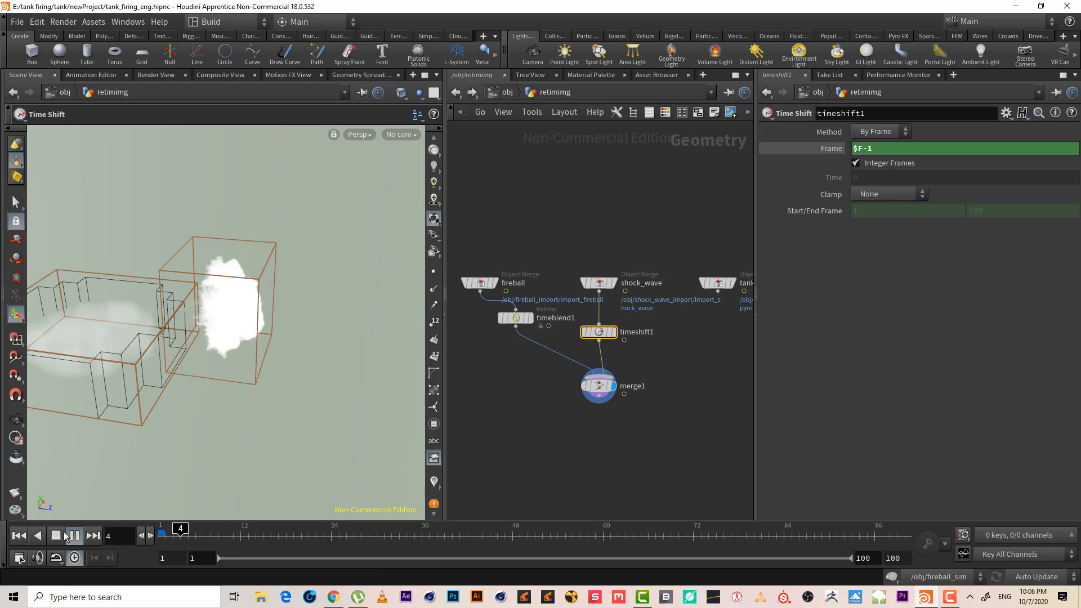
{"action": "left_click", "coordinate": [91, 536]}
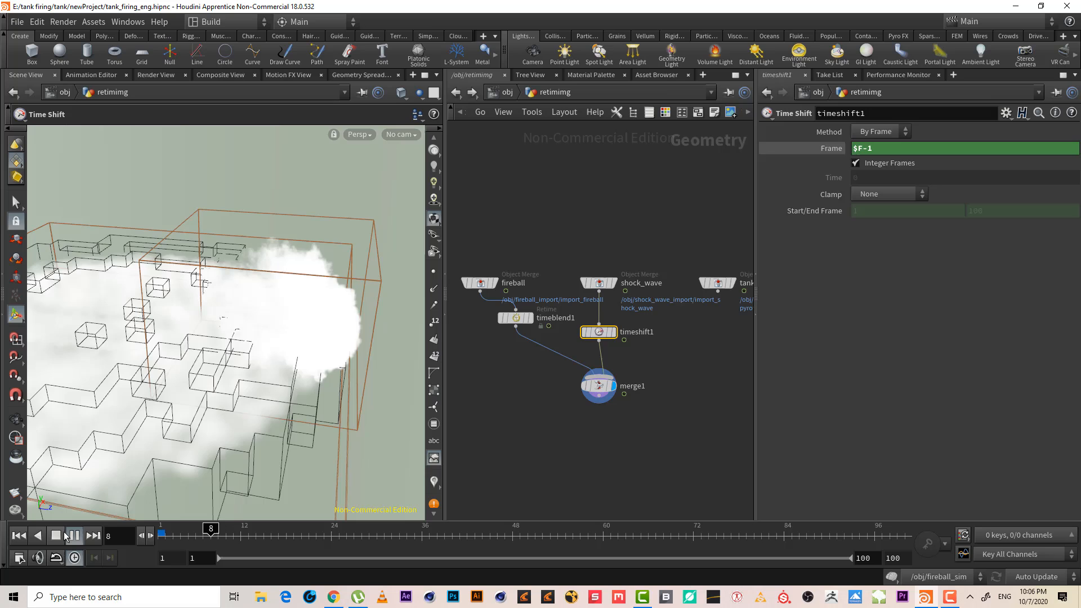
{"action": "left_click", "coordinate": [74, 536]}
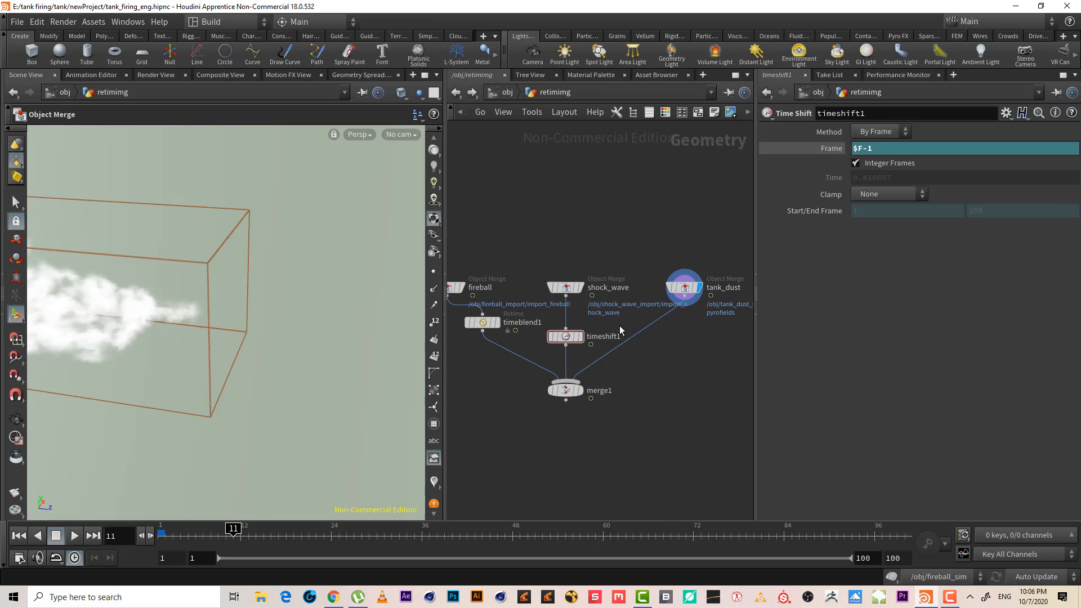
- Preview the dust, then display merge1's combined result and play it from frame 1
{"action": "left_click_drag", "start_coordinate": [232, 527], "coordinate": [202, 527]}
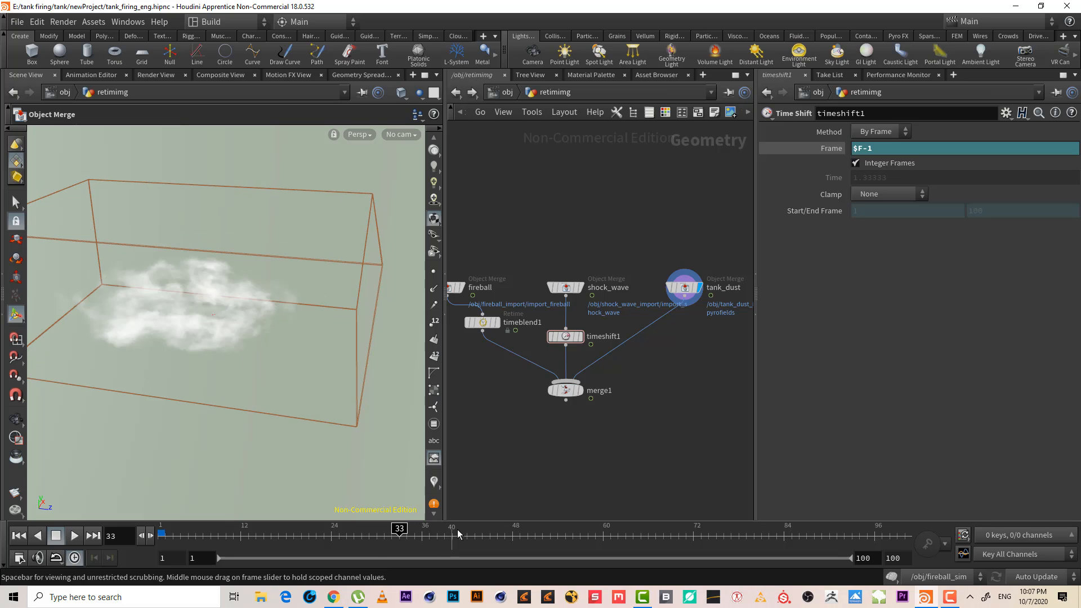
{"action": "left_click", "coordinate": [20, 536]}
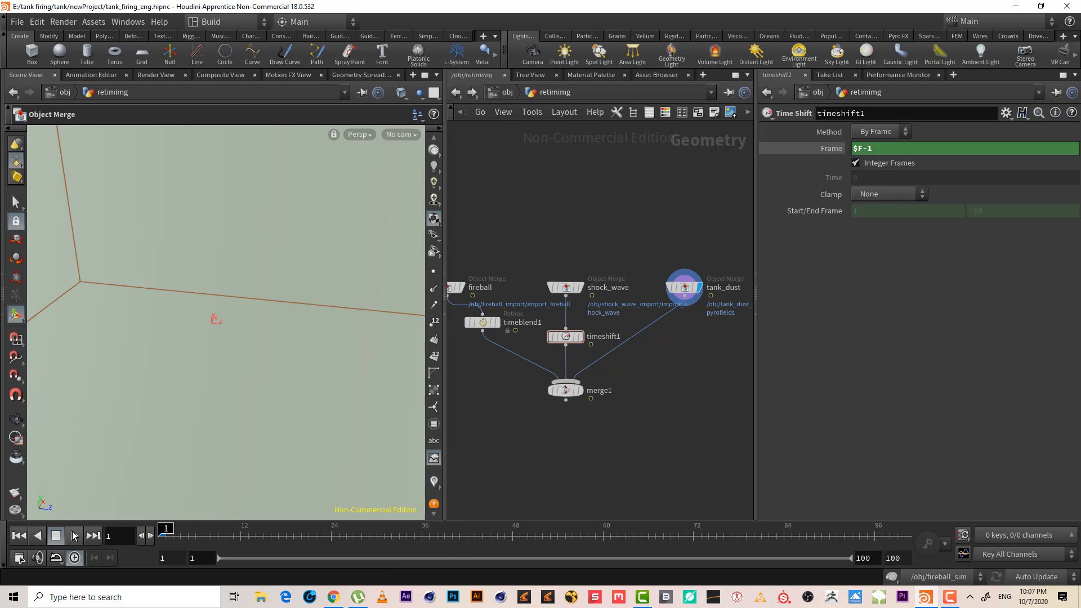
{"action": "left_click", "coordinate": [72, 535]}
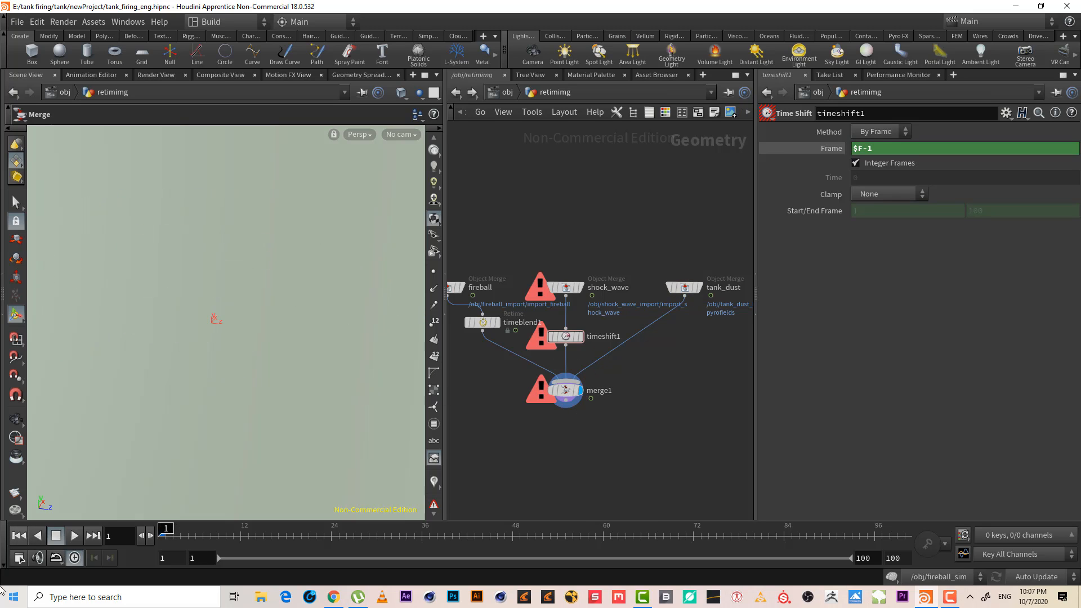
{"action": "left_click", "coordinate": [74, 536]}
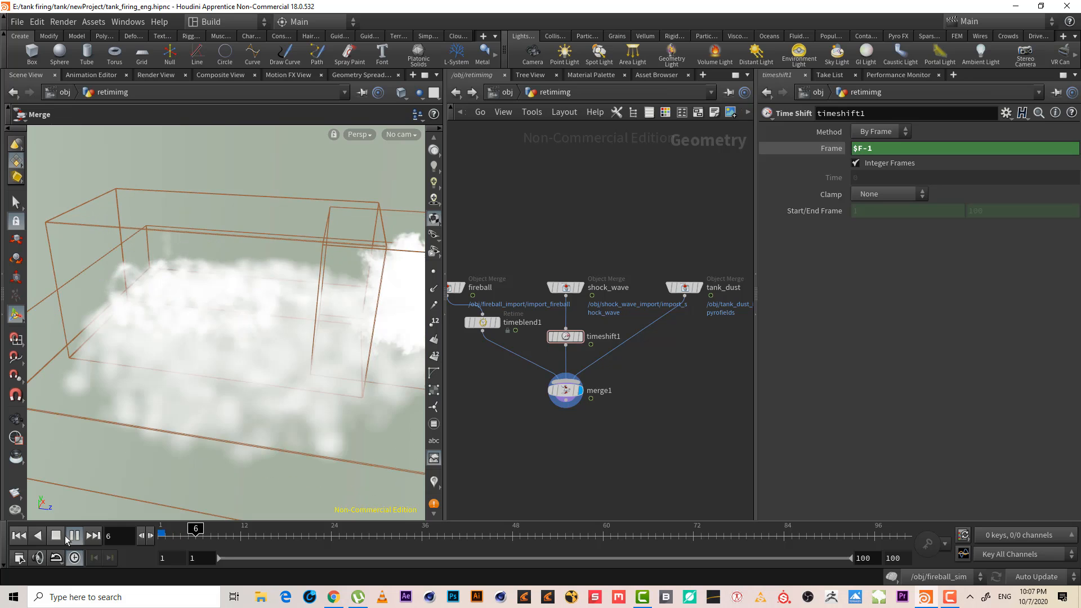
{"action": "left_click", "coordinate": [73, 536]}
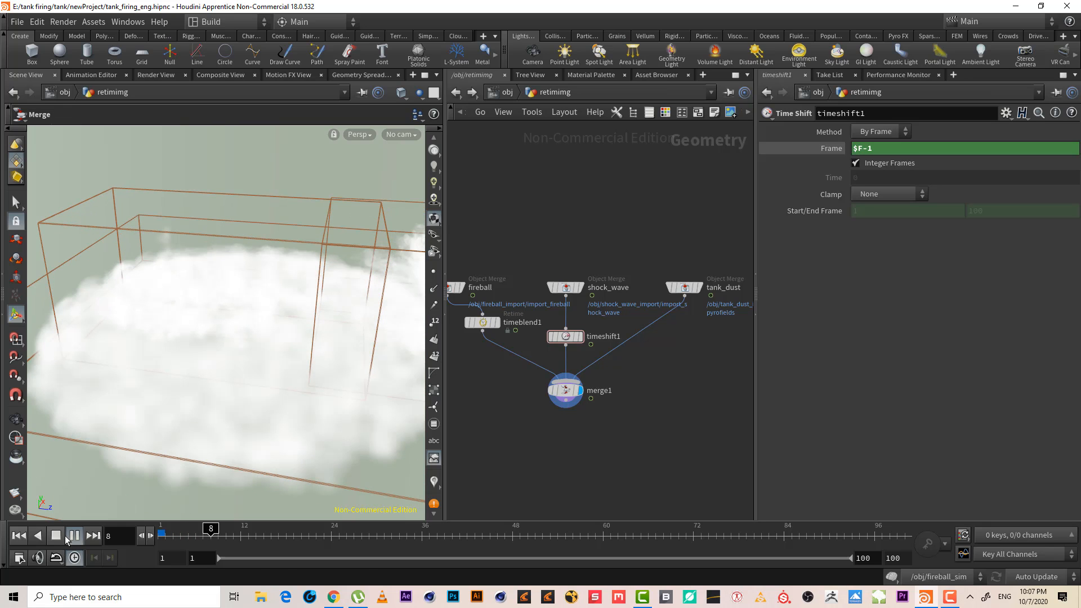
{"action": "left_click", "coordinate": [19, 536]}
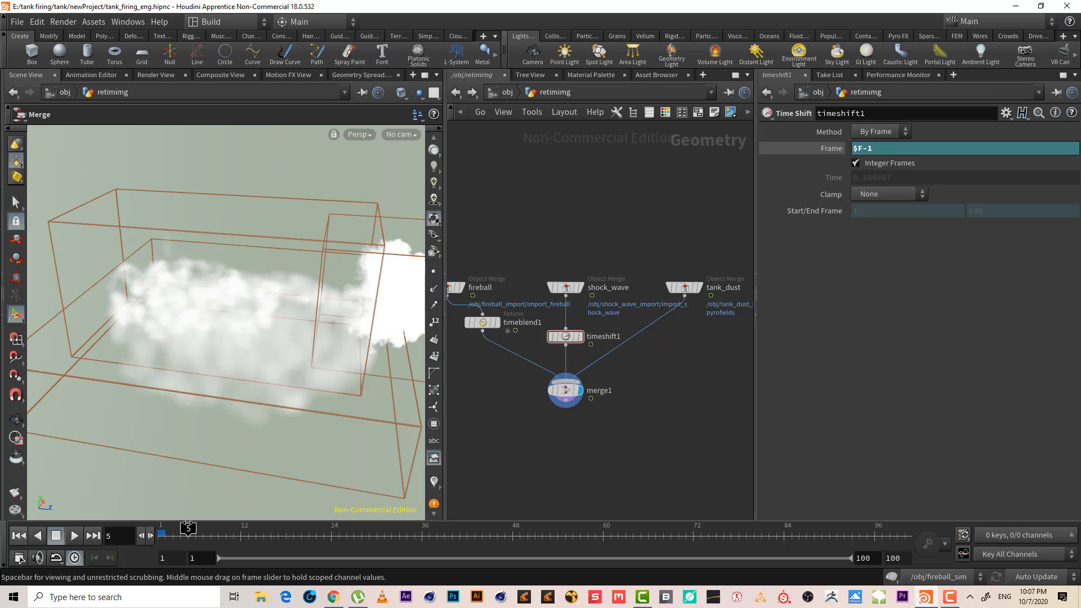
{"action": "left_click", "coordinate": [36, 535]}
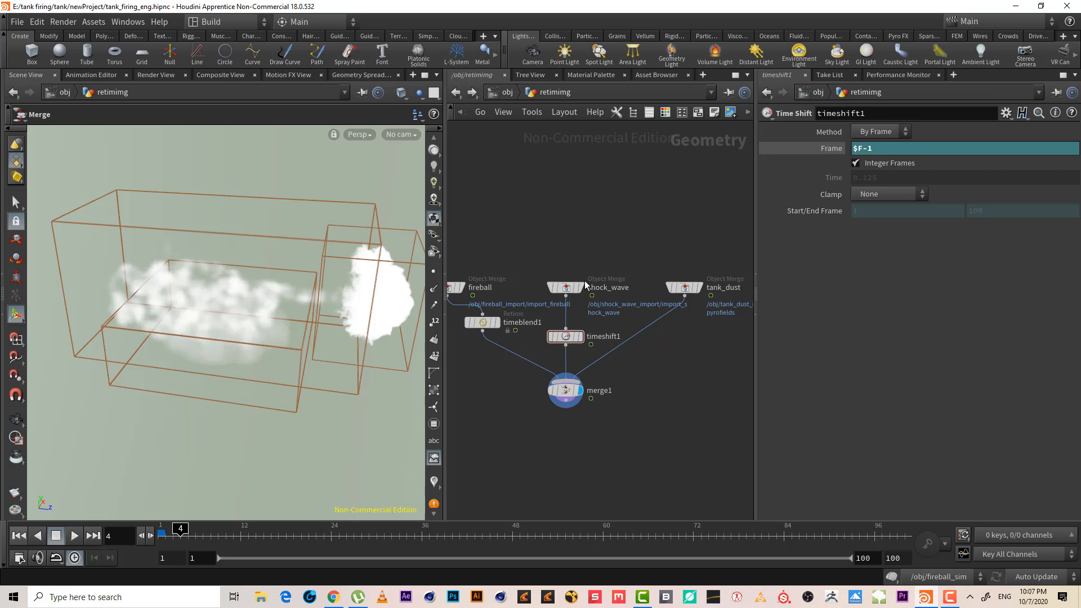
- Toggle display between the time-shifted shock wave and merge1, then replay the merged animation
{"action": "left_click", "coordinate": [564, 336]}
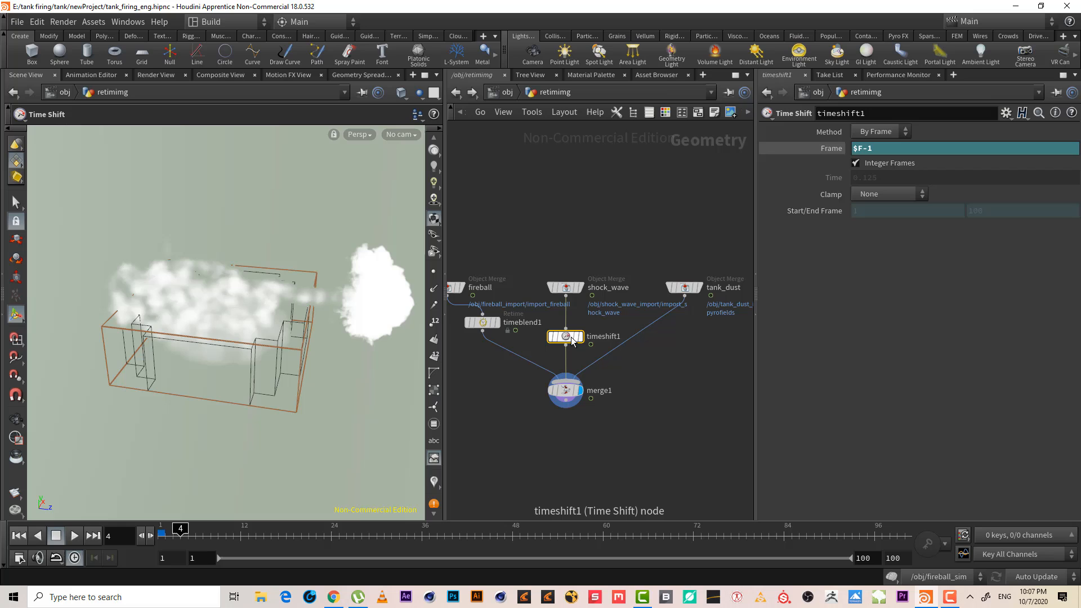
{"action": "left_click", "coordinate": [564, 390]}
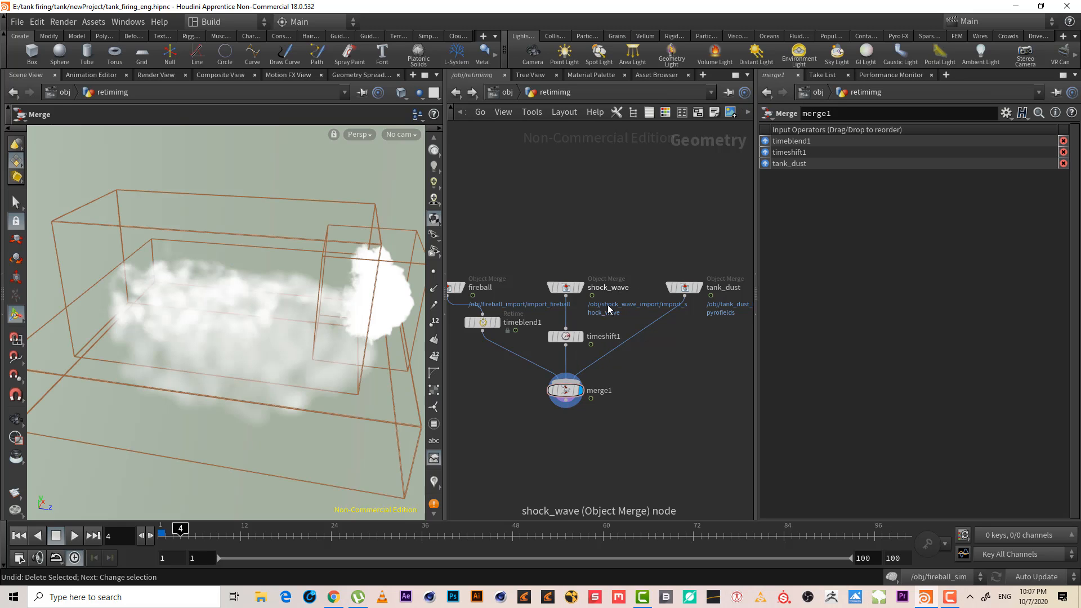
{"action": "left_click", "coordinate": [564, 336]}
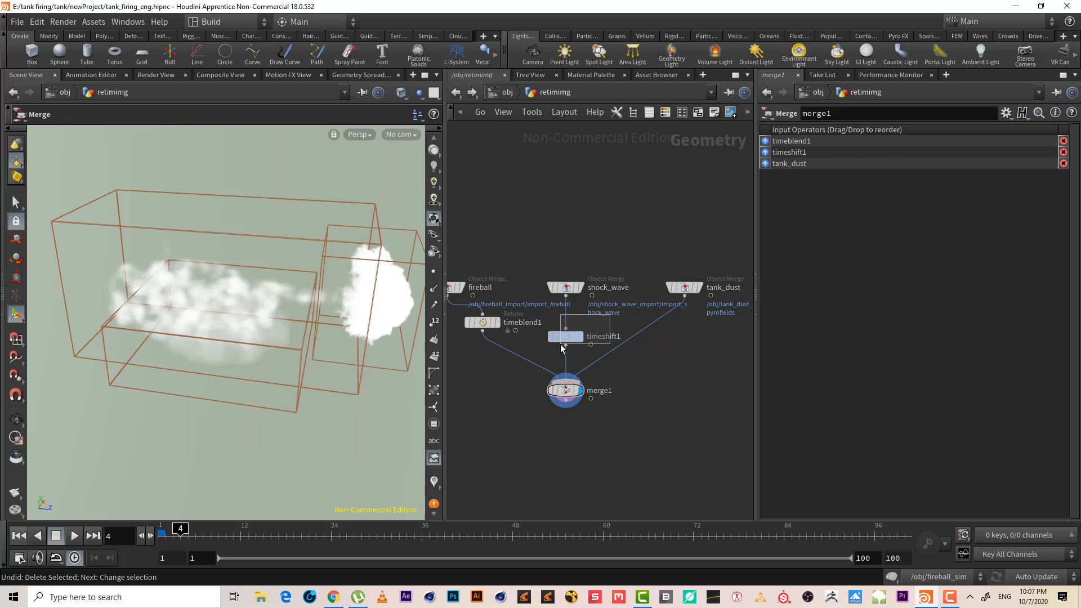
{"action": "left_click", "coordinate": [564, 336]}
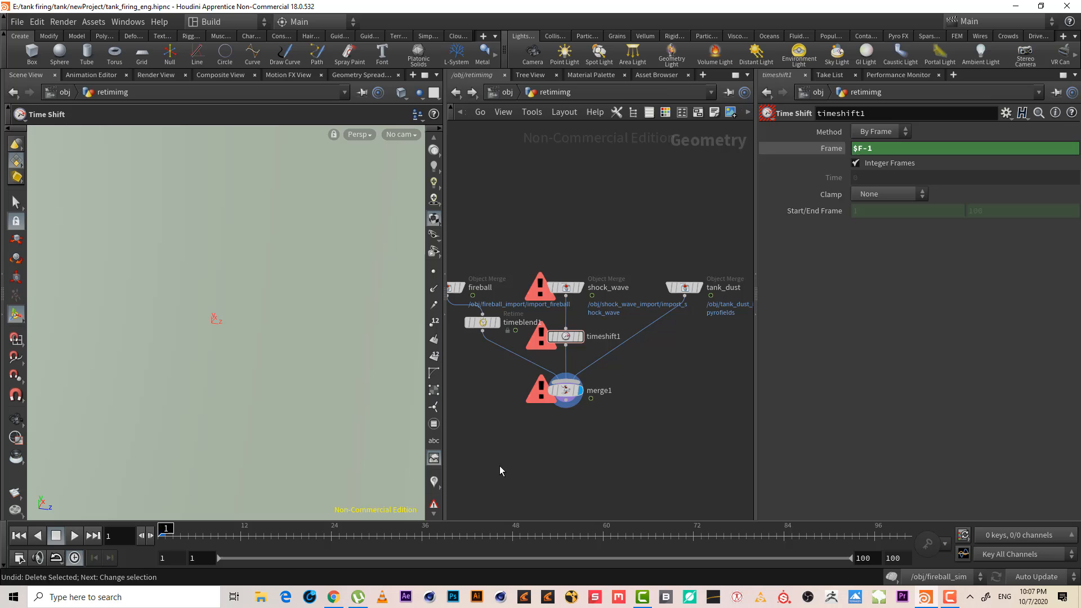
{"action": "left_click", "coordinate": [74, 536]}
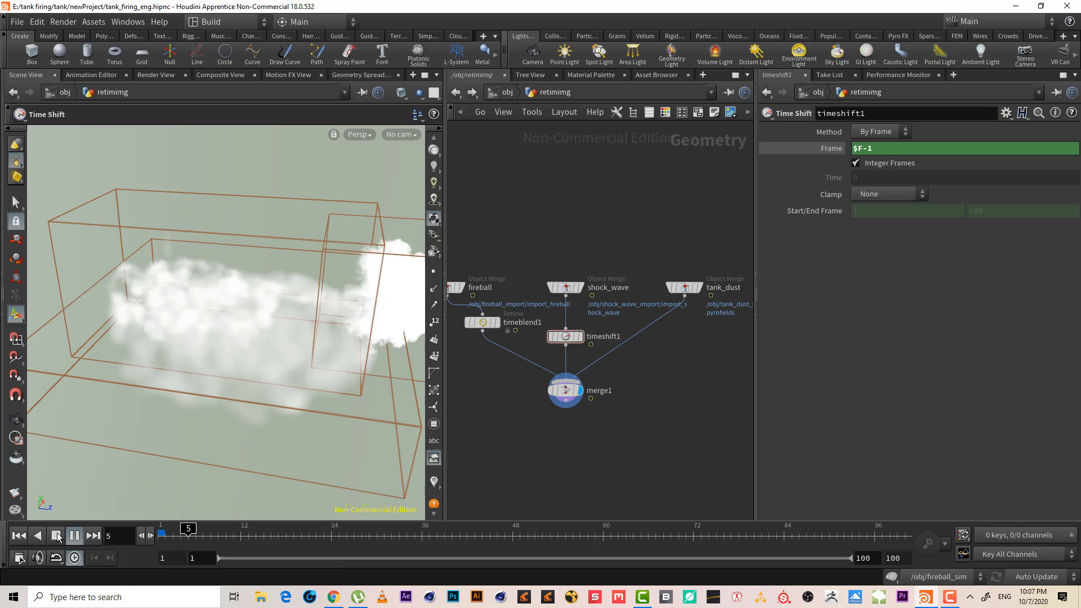
{"action": "left_click", "coordinate": [74, 535]}
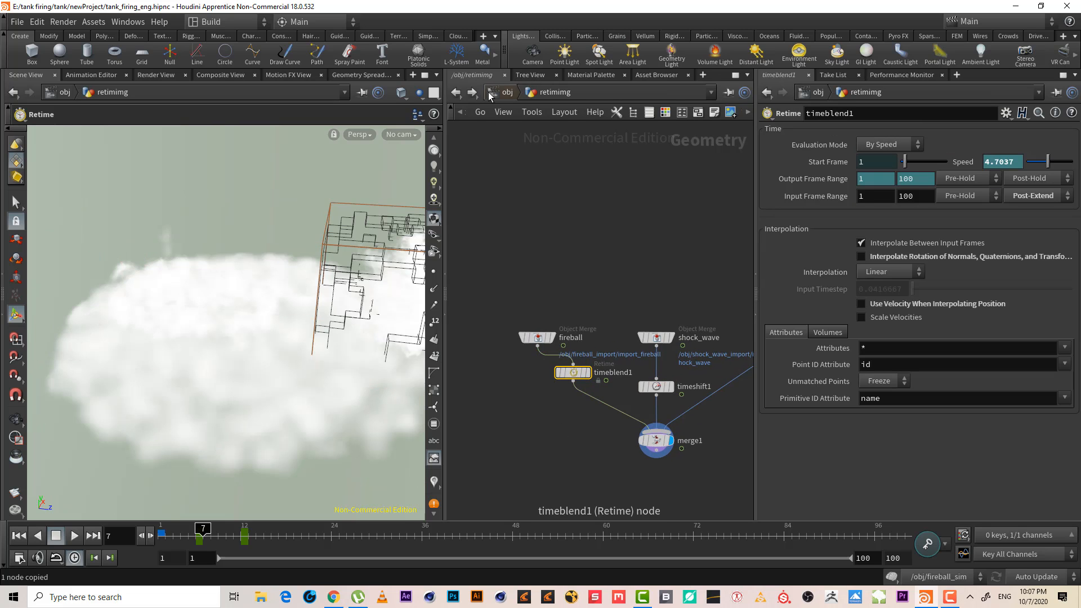
- Go up to /obj, dive into the retimimg network, and return to the object level
{"action": "left_click", "coordinate": [456, 92]}
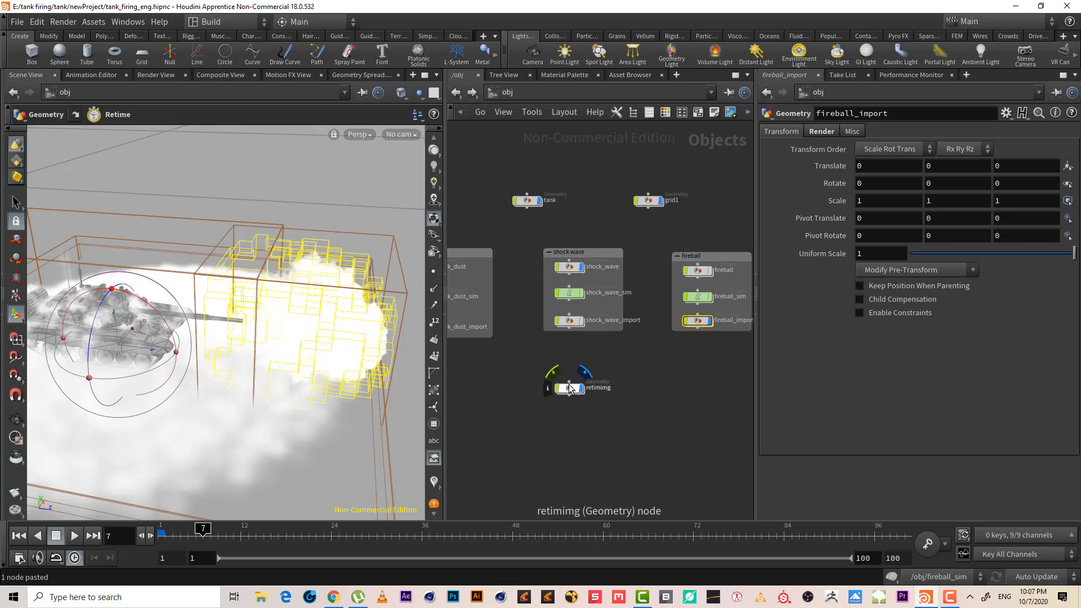
{"action": "double_click", "coordinate": [568, 386]}
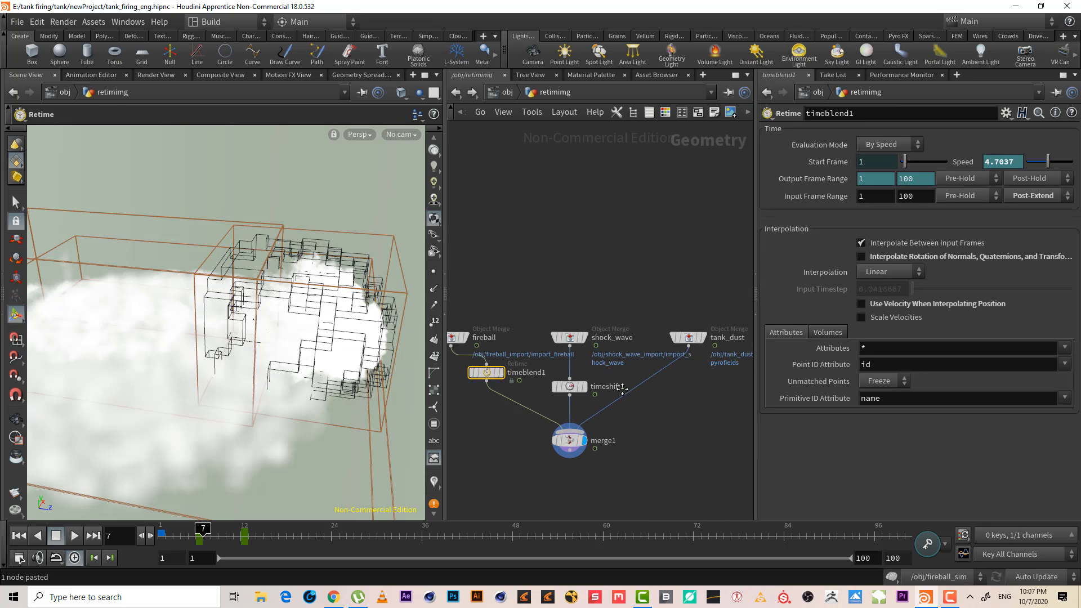
{"action": "left_click", "coordinate": [567, 386]}
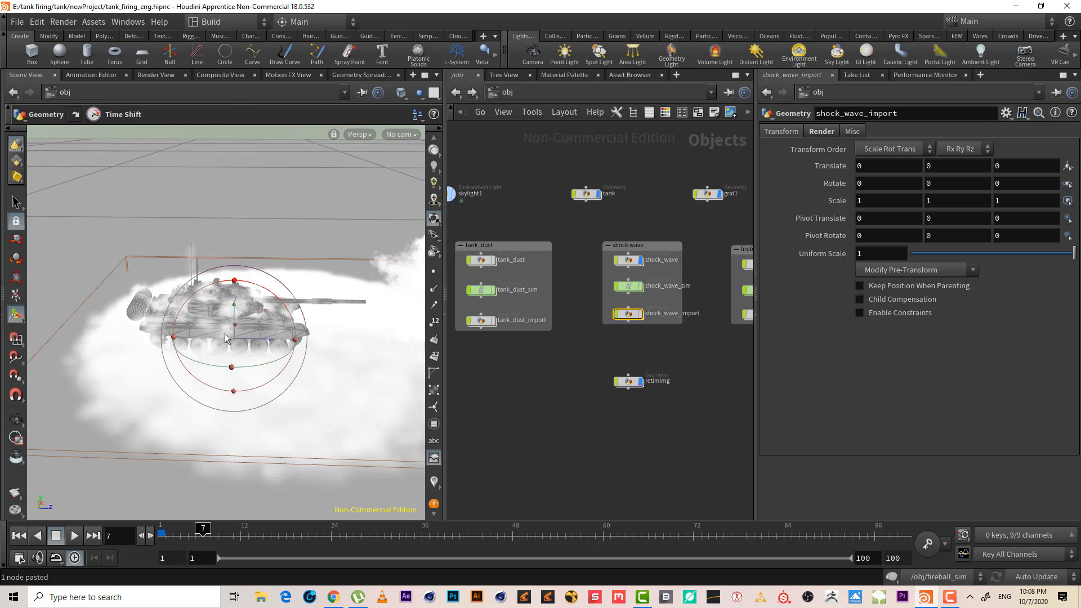
{"action": "mouse_move", "coordinate": [396, 312]}
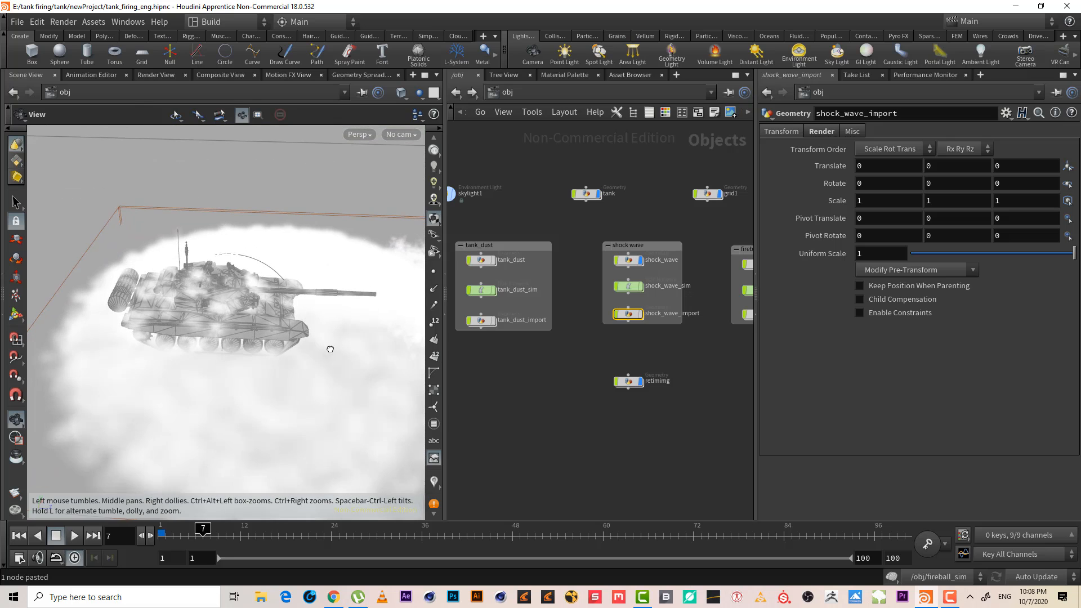
- Orbit and play the dust sim at object level, rewind to frame 1, and dive into the retimimg network
{"action": "left_click_drag", "start_coordinate": [330, 349], "coordinate": [275, 365]}
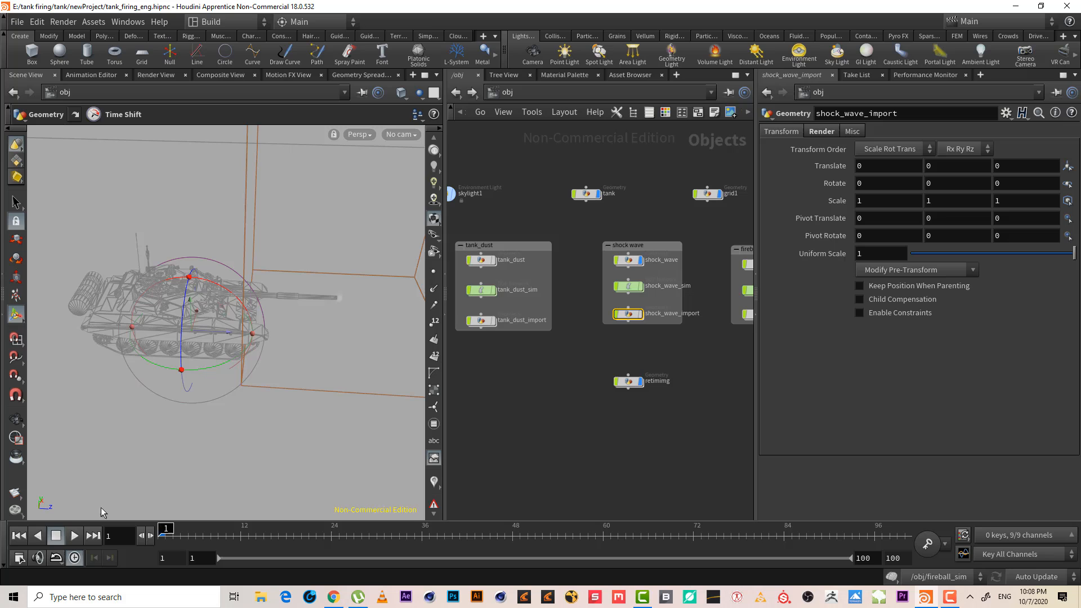
{"action": "left_click", "coordinate": [75, 536]}
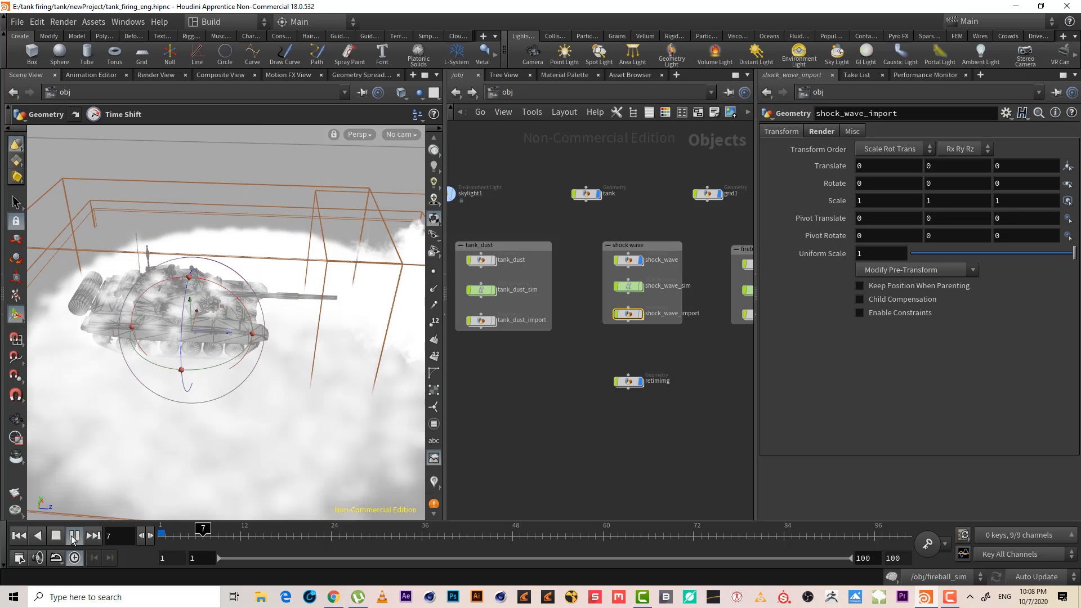
{"action": "left_click", "coordinate": [74, 536]}
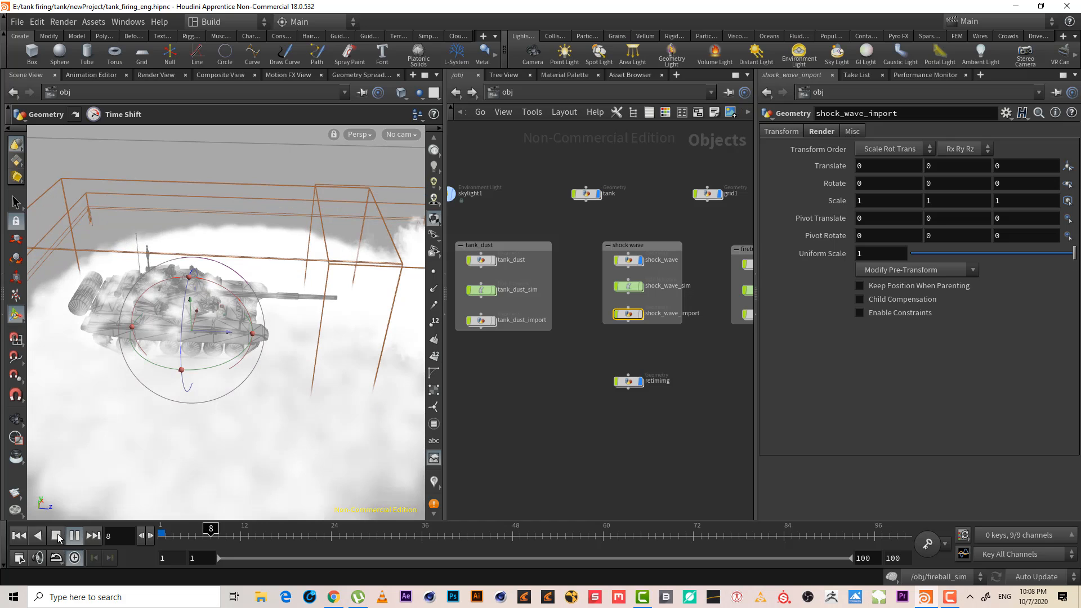
{"action": "left_click", "coordinate": [57, 536]}
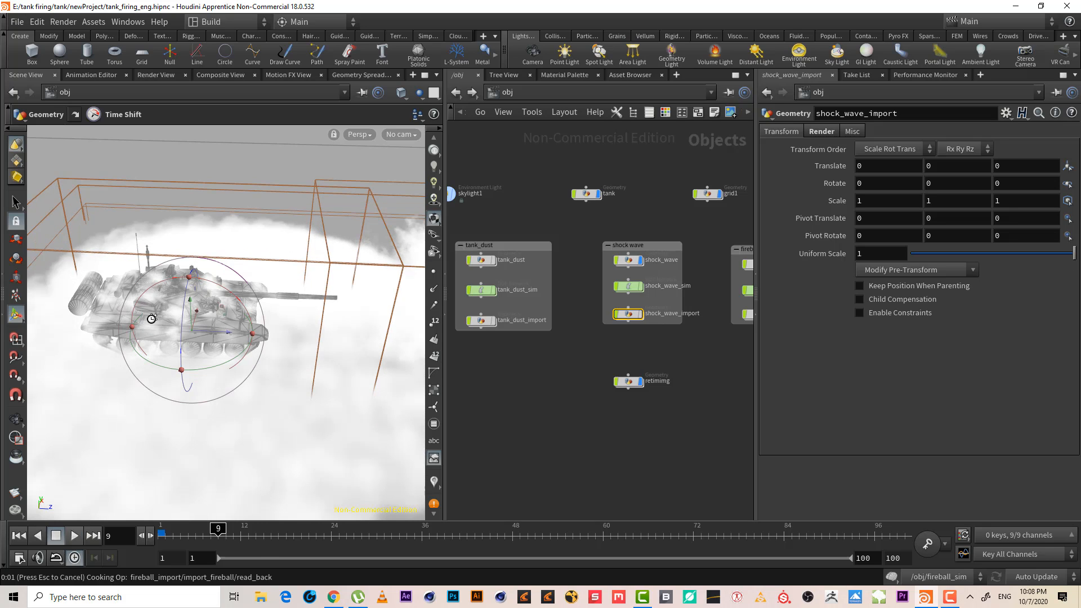
{"action": "left_click", "coordinate": [91, 536]}
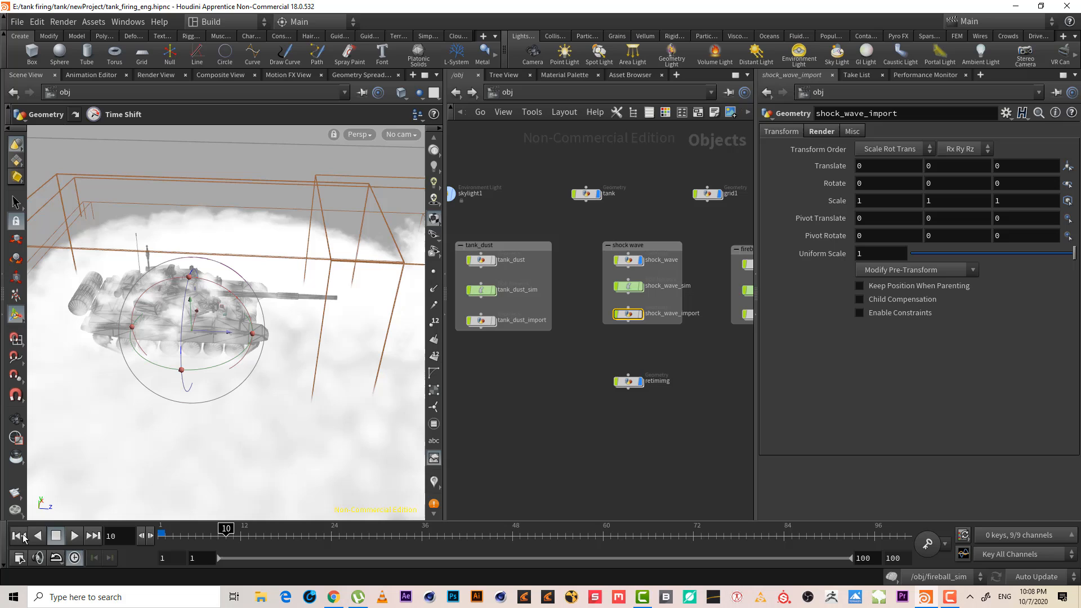
{"action": "left_click", "coordinate": [19, 536]}
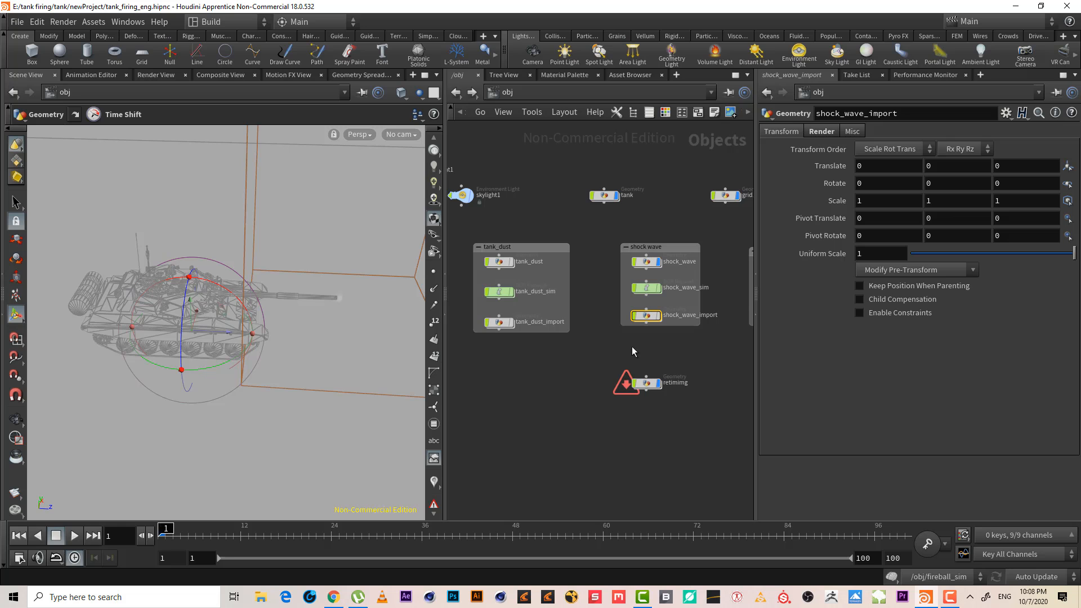
{"action": "double_click", "coordinate": [644, 383]}
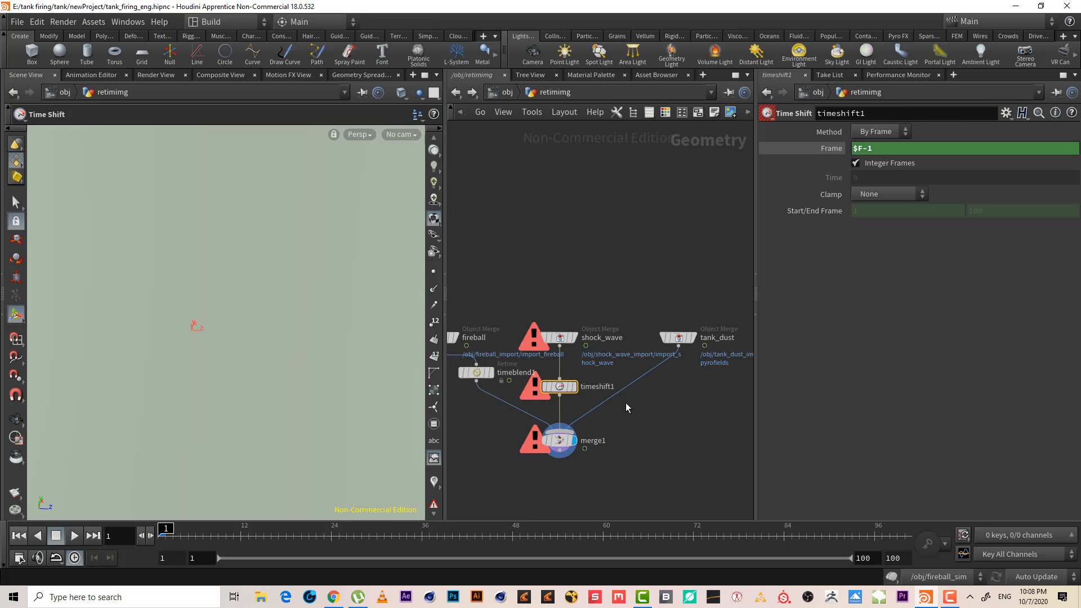
- Add a Retime node timeblend2 under tank_dust with Evaluation Mode set to By Speed
{"action": "key", "text": "Tab"}
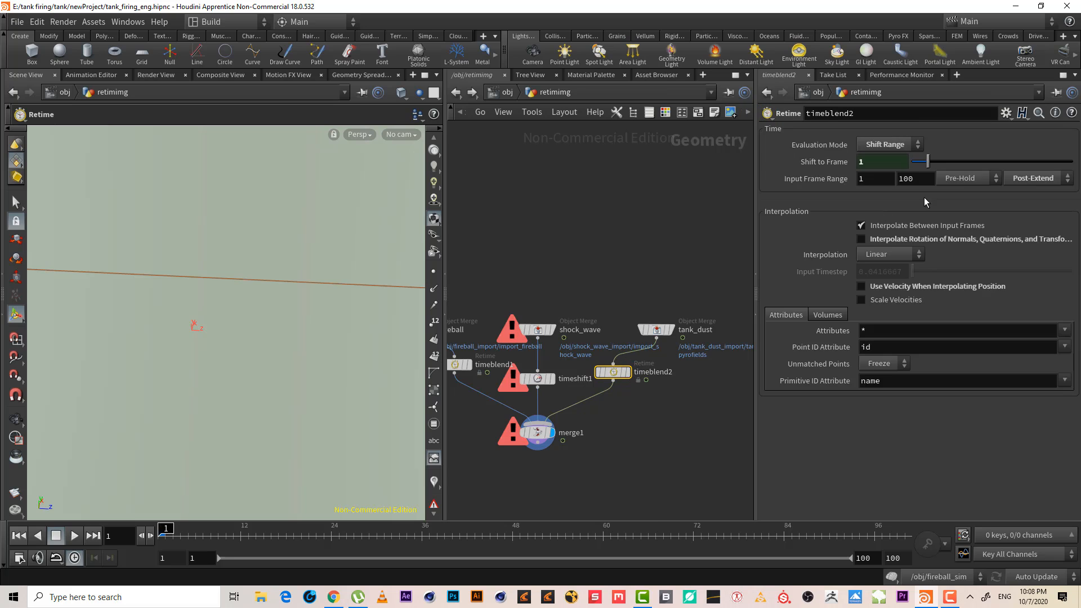
{"action": "mouse_move", "coordinate": [875, 152]}
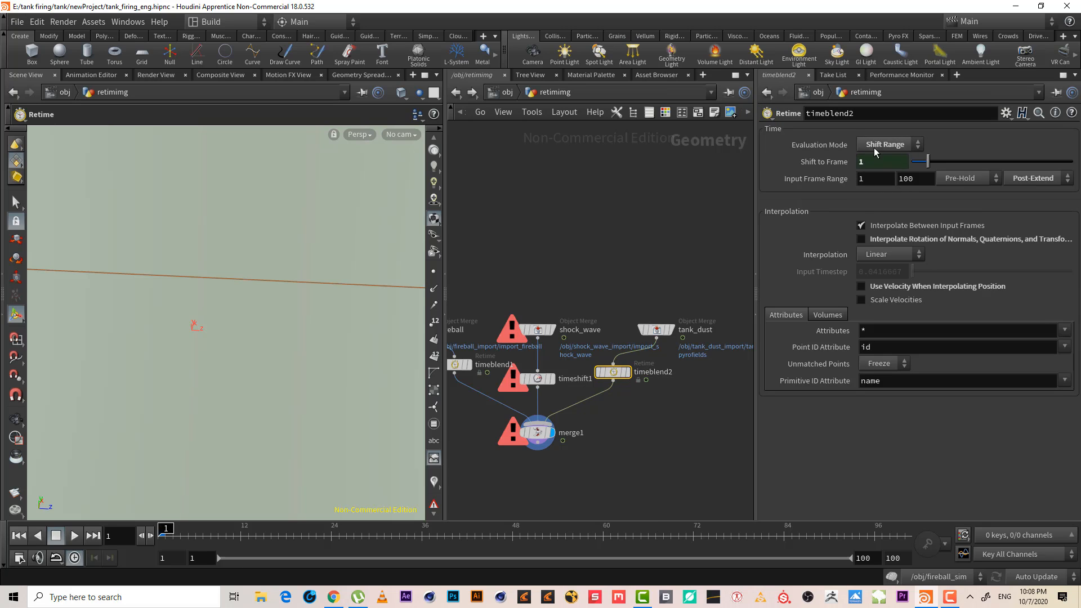
{"action": "left_click", "coordinate": [884, 145]}
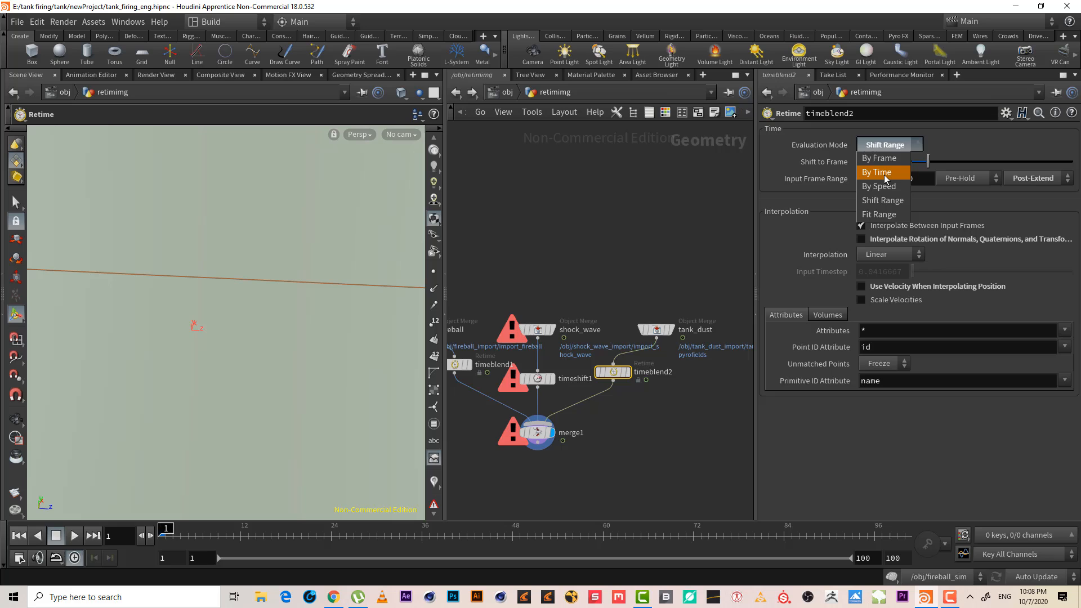
{"action": "left_click", "coordinate": [879, 186]}
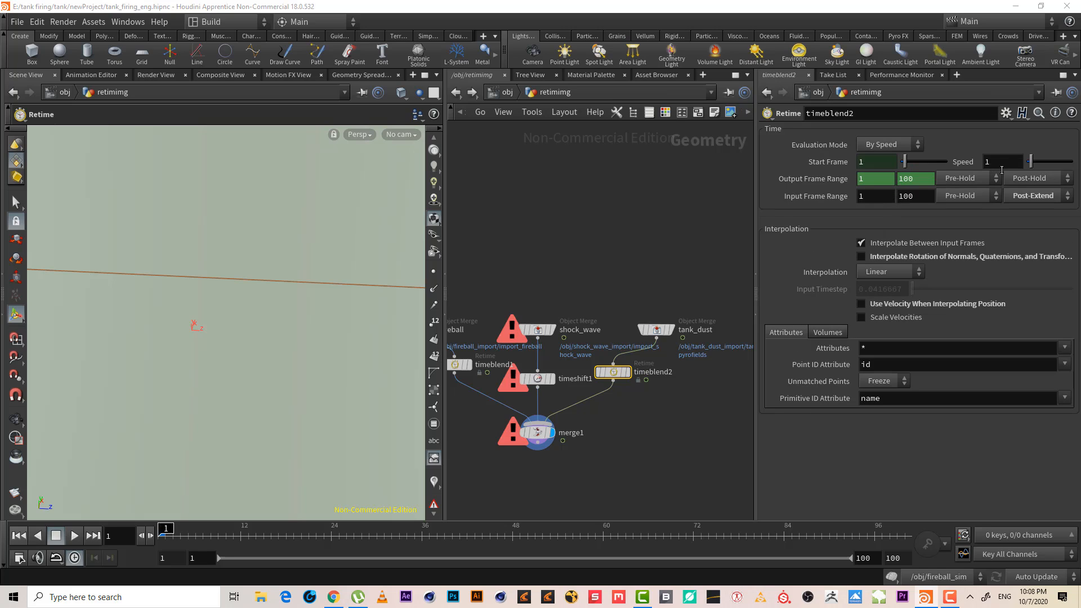
{"action": "mouse_move", "coordinate": [1000, 161]}
{"action": "type", "text": "2"}
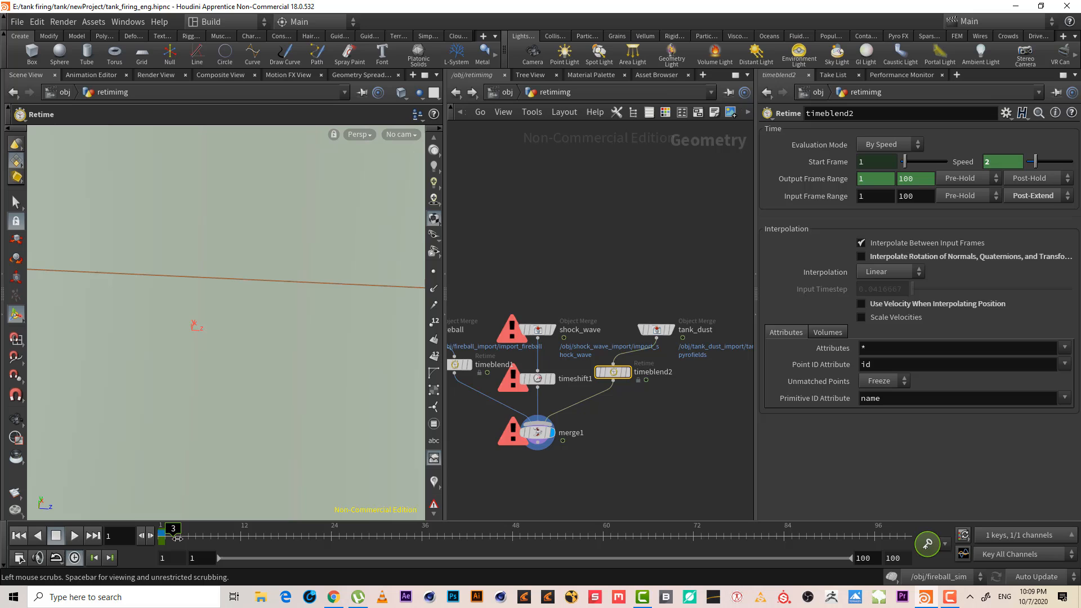
- Scrub a few frames and key timeblend2's Speed, giving it a value of 3 at frame 1
{"action": "left_click", "coordinate": [174, 531]}
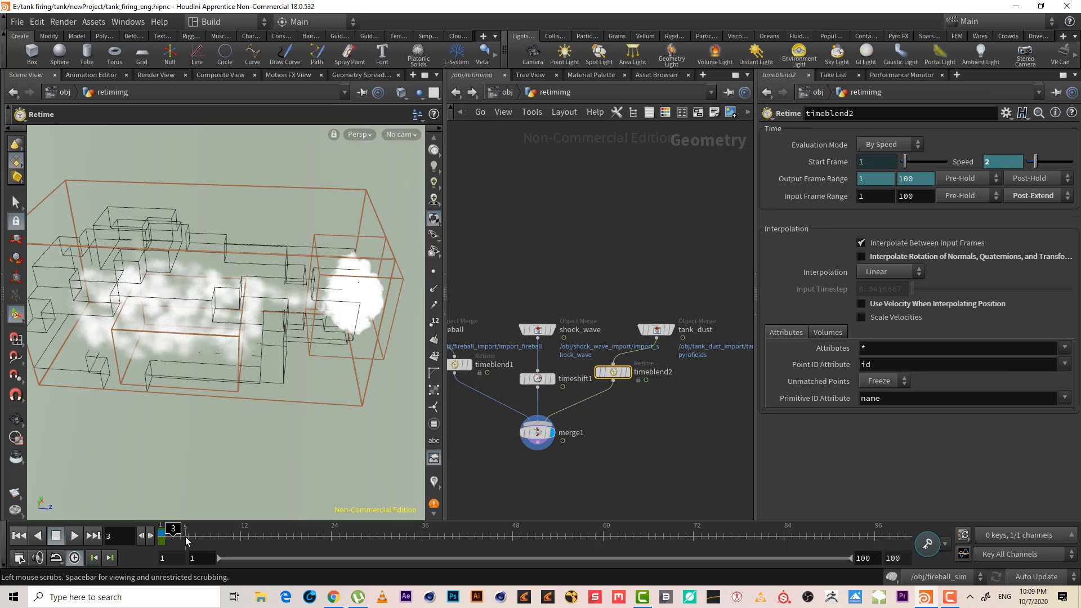
{"action": "left_click", "coordinate": [180, 528]}
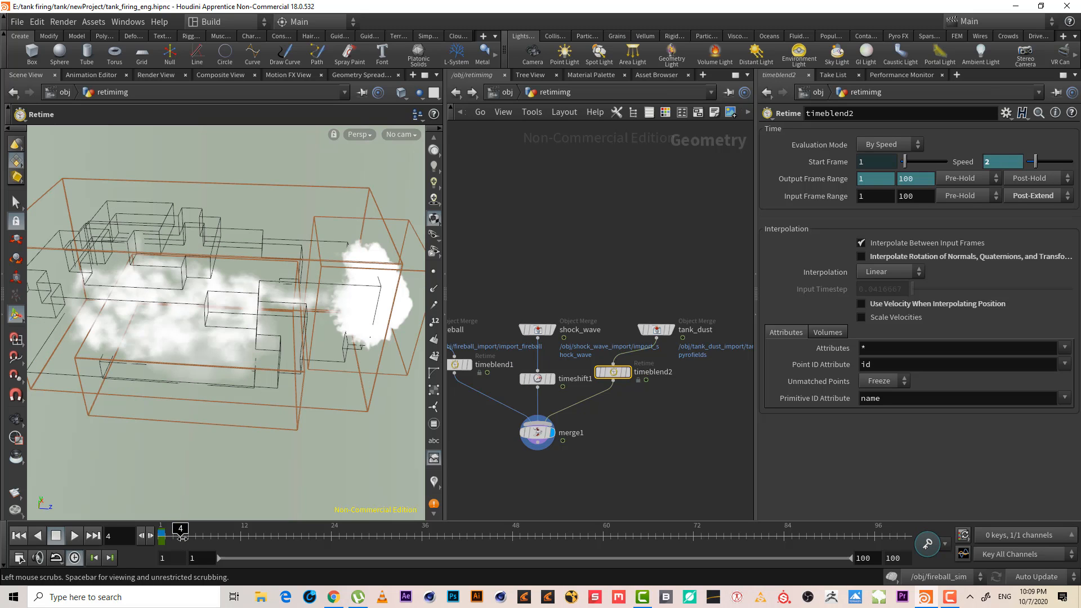
{"action": "left_click", "coordinate": [186, 535]}
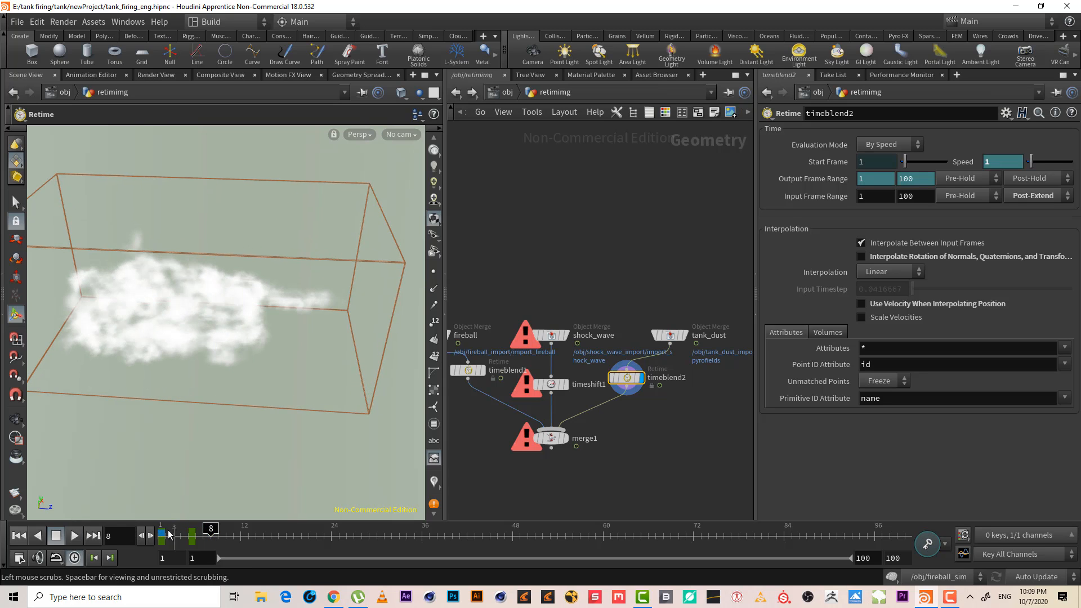
{"action": "type", "text": "2"}
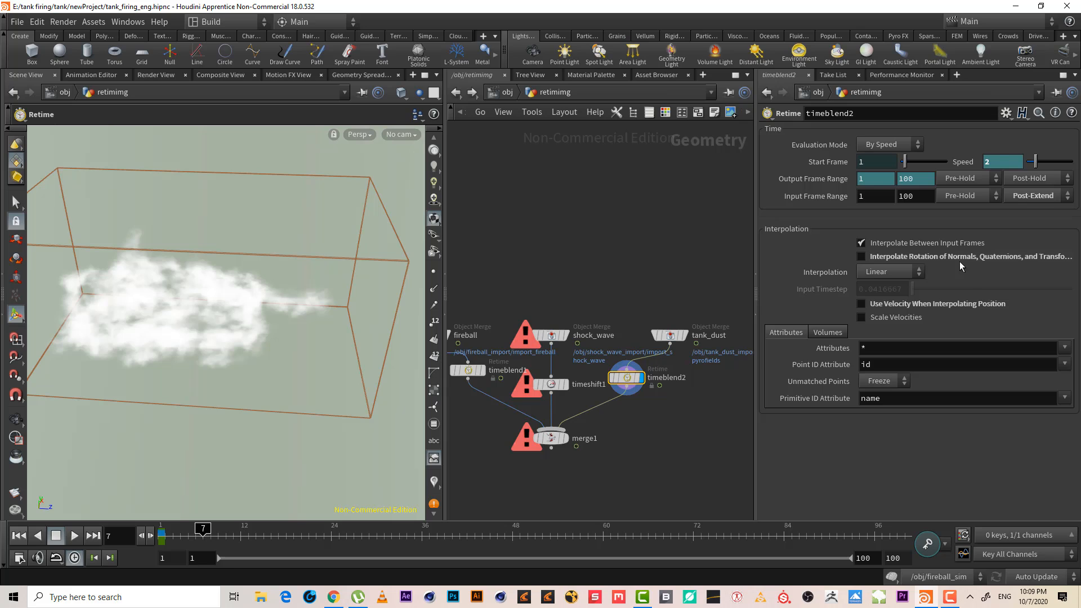
{"action": "left_click", "coordinate": [1002, 161]}
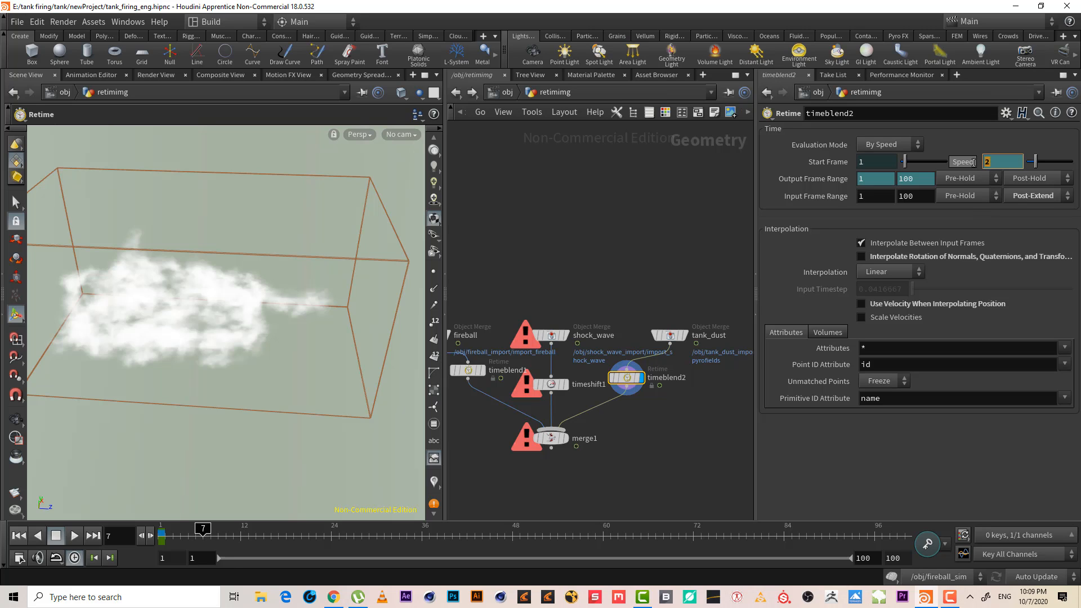
{"action": "type", "text": "1"}
{"action": "type", "text": "3"}
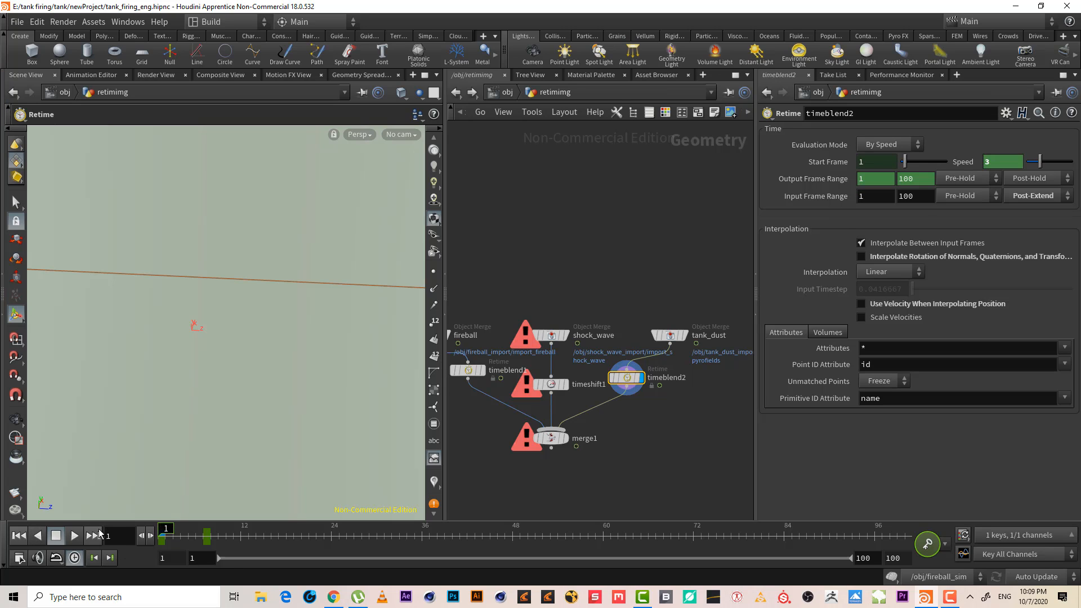
- Play back the retimed dust and rewind to frame 1
{"action": "left_click", "coordinate": [74, 536]}
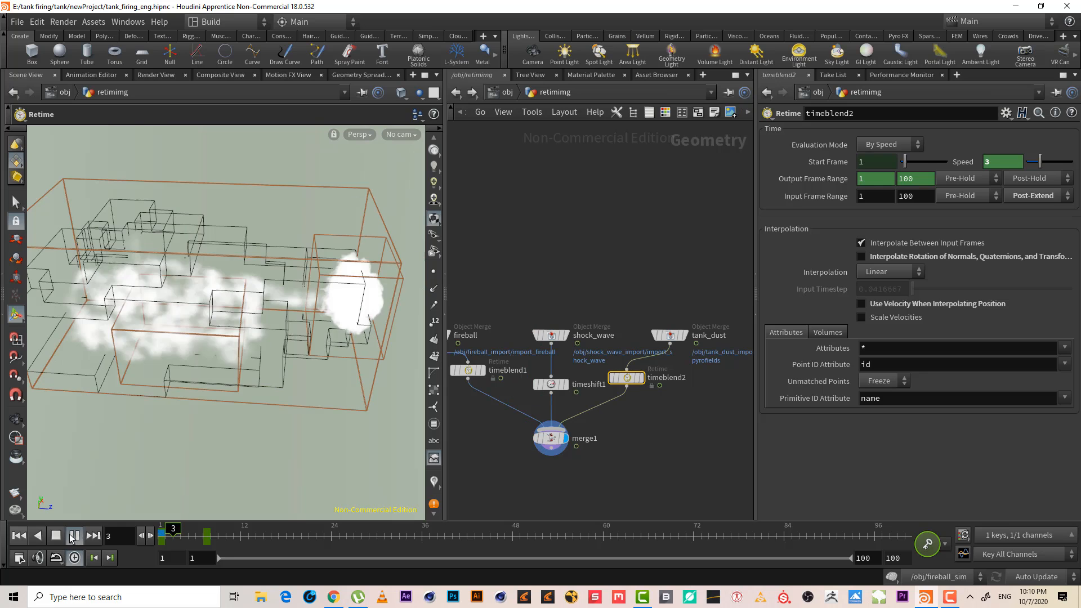
{"action": "left_click", "coordinate": [72, 535]}
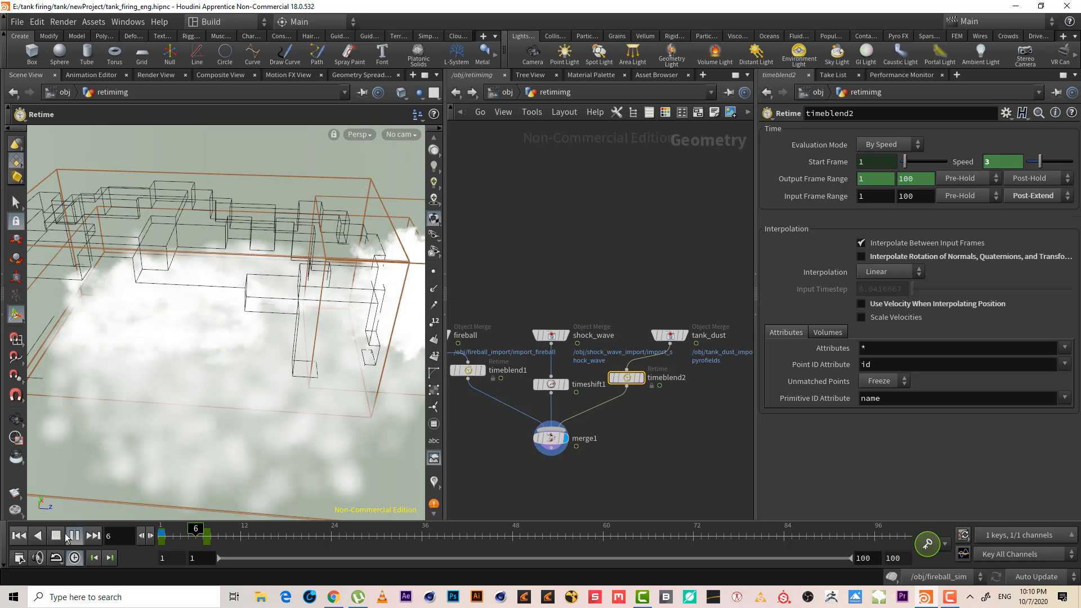
{"action": "left_click", "coordinate": [56, 536]}
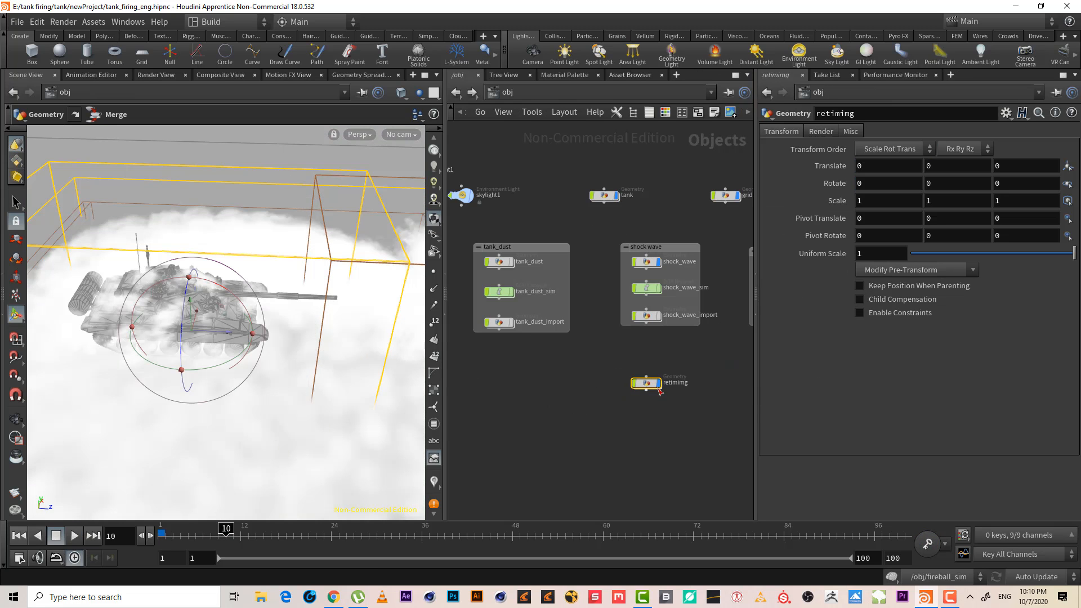
- Place the timeblend2 Retime node inside tank_dust_import and wire tank_dust_pyrofields into its input
{"action": "double_click", "coordinate": [646, 382]}
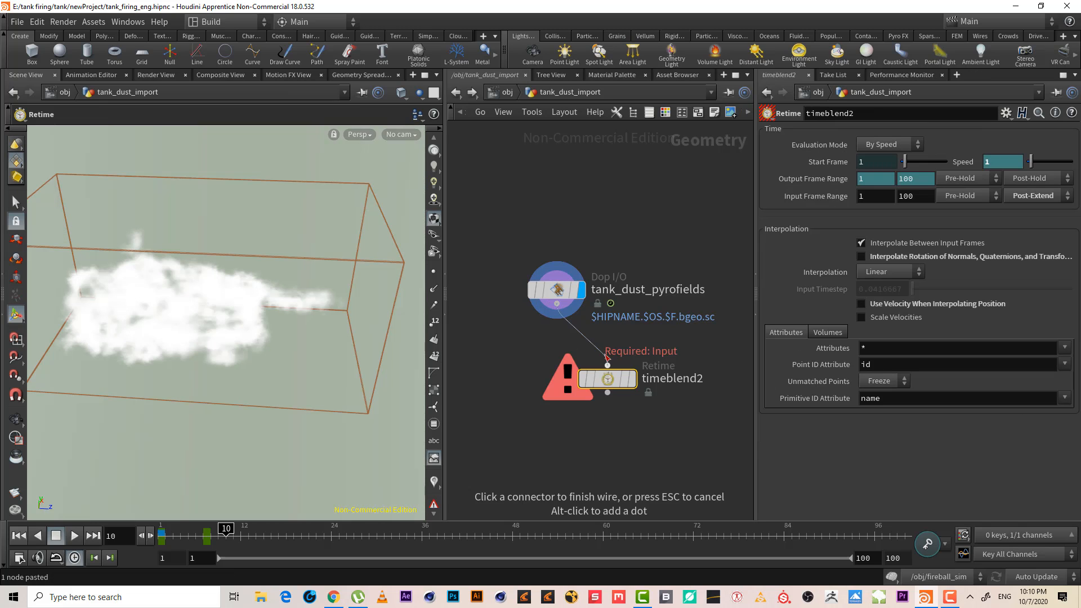
{"action": "left_click", "coordinate": [566, 365]}
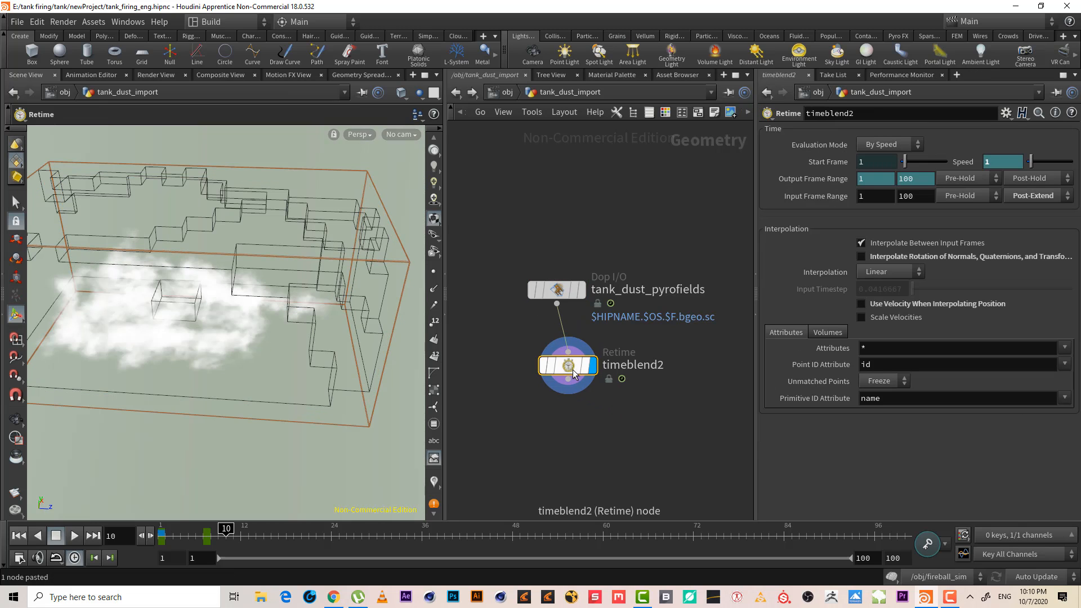